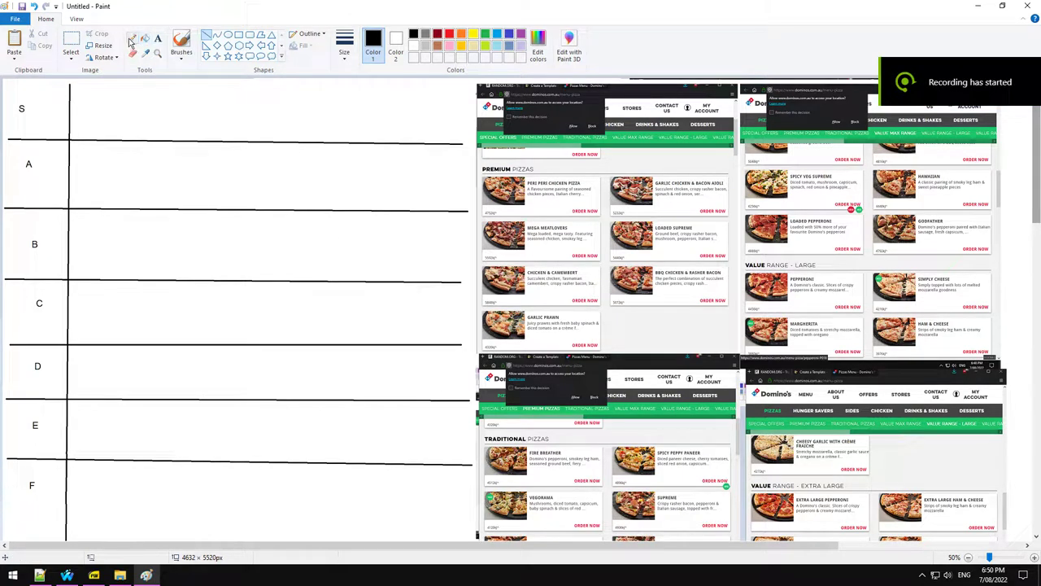
Step: Move Peri Peri Chicken into tier A, Mega Meatlovers into C, and Loaded Supreme into E
drag(484, 171, 634, 220)
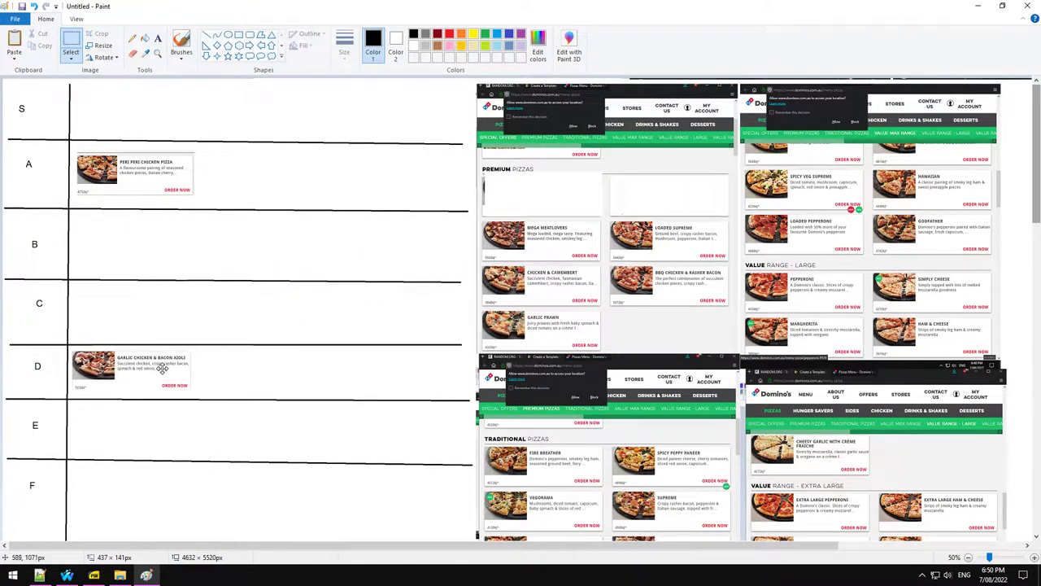
mouse_move(535, 243)
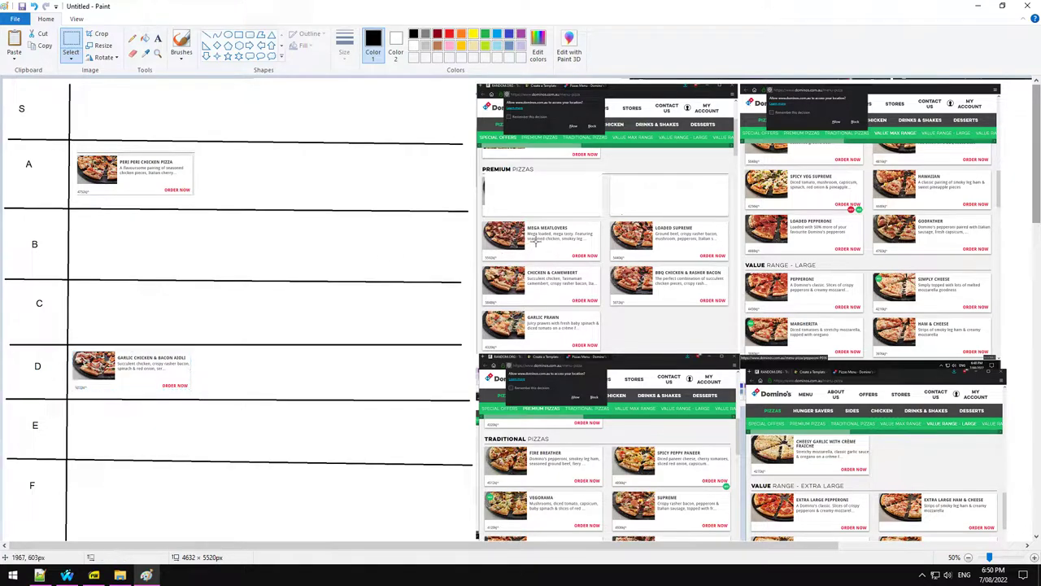
drag(483, 221, 599, 262)
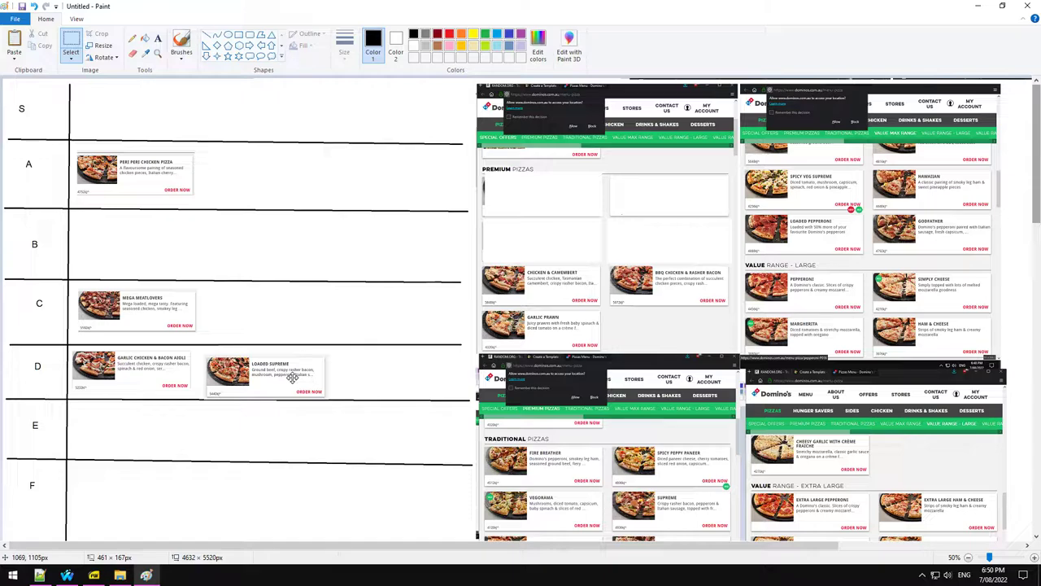
drag(289, 377, 167, 429)
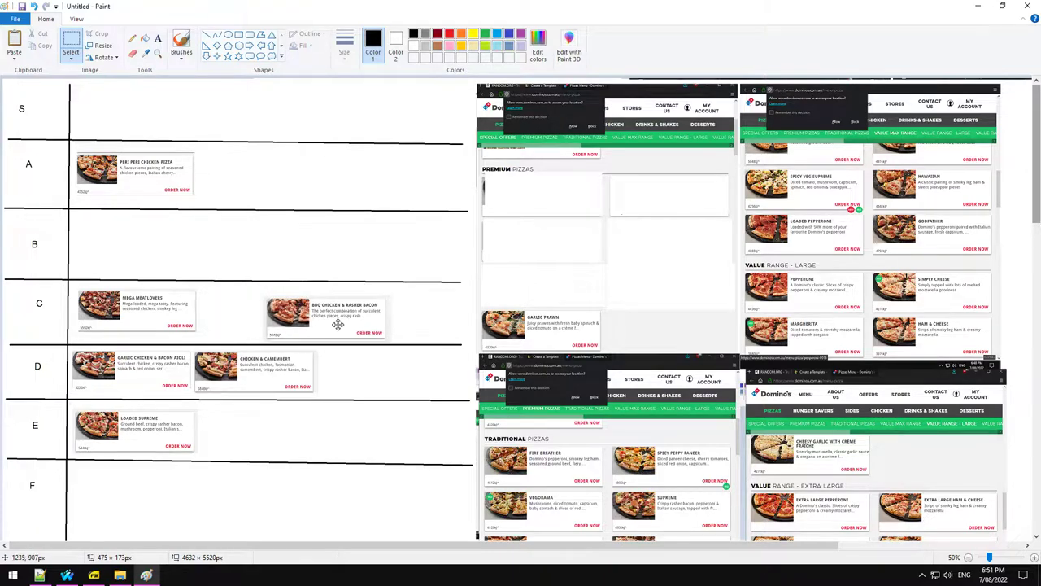
Step: Drop the BBQ Chicken & Rasher Bacon card into tier D and Garlic Prawn into tier A
drag(338, 318, 405, 366)
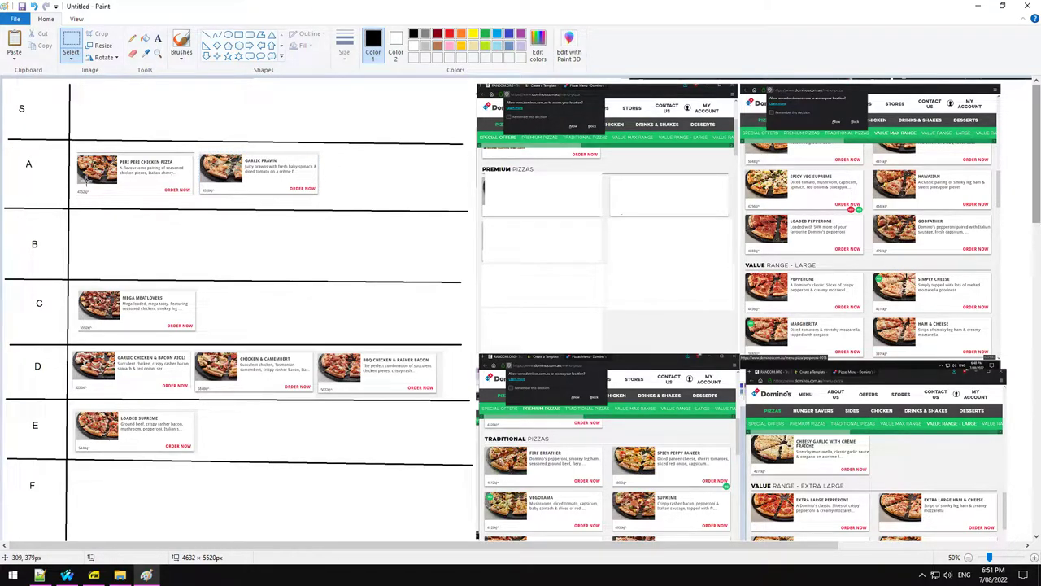
mouse_move(77, 147)
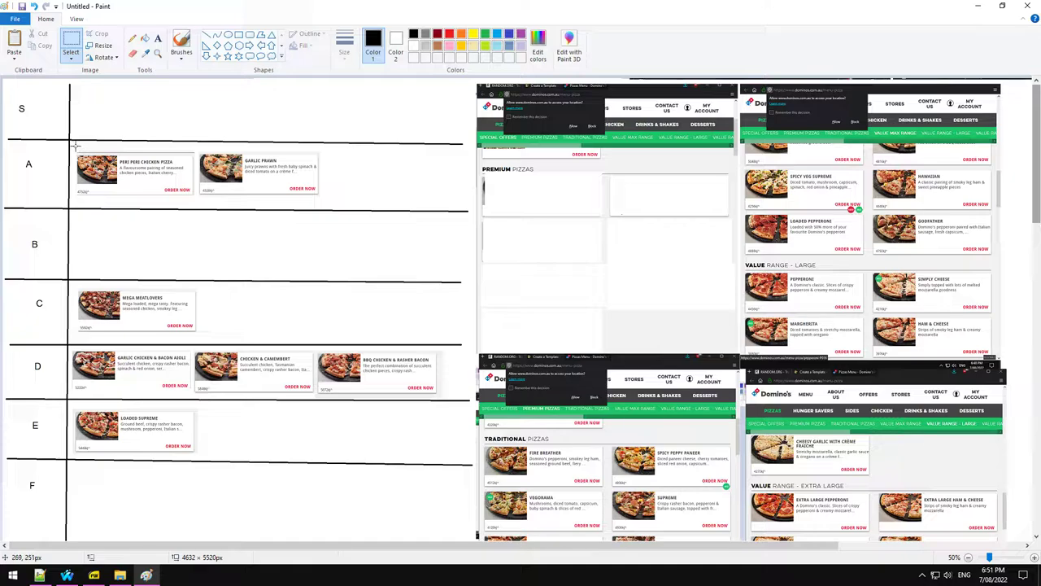
drag(73, 146, 327, 202)
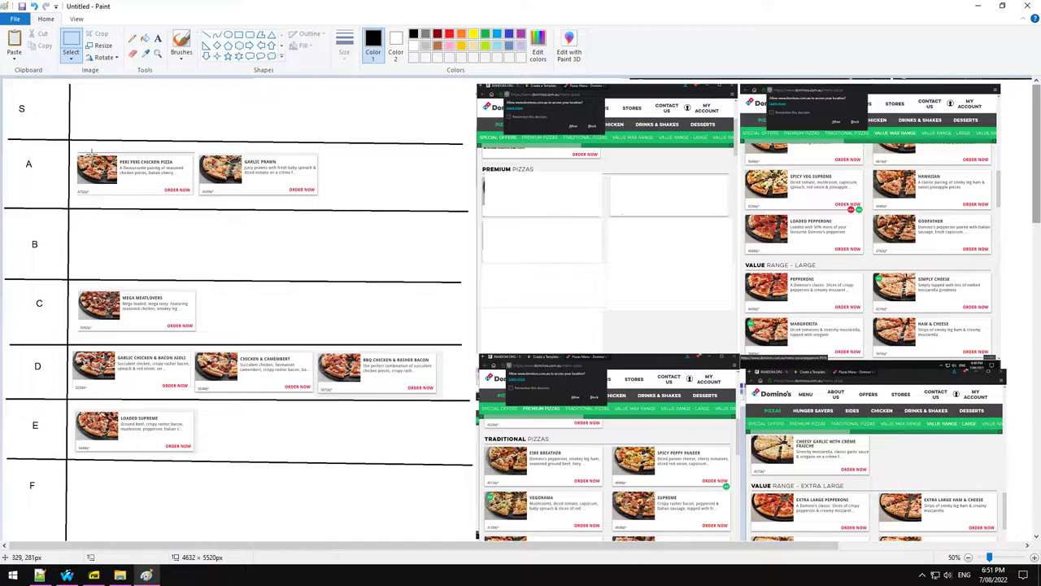
drag(77, 146, 323, 201)
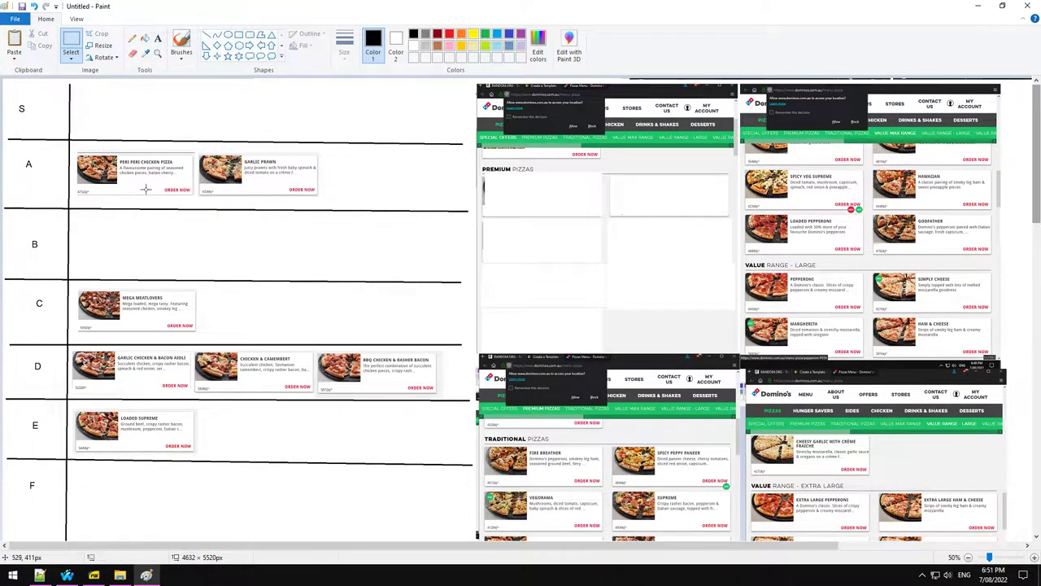
mouse_move(72, 151)
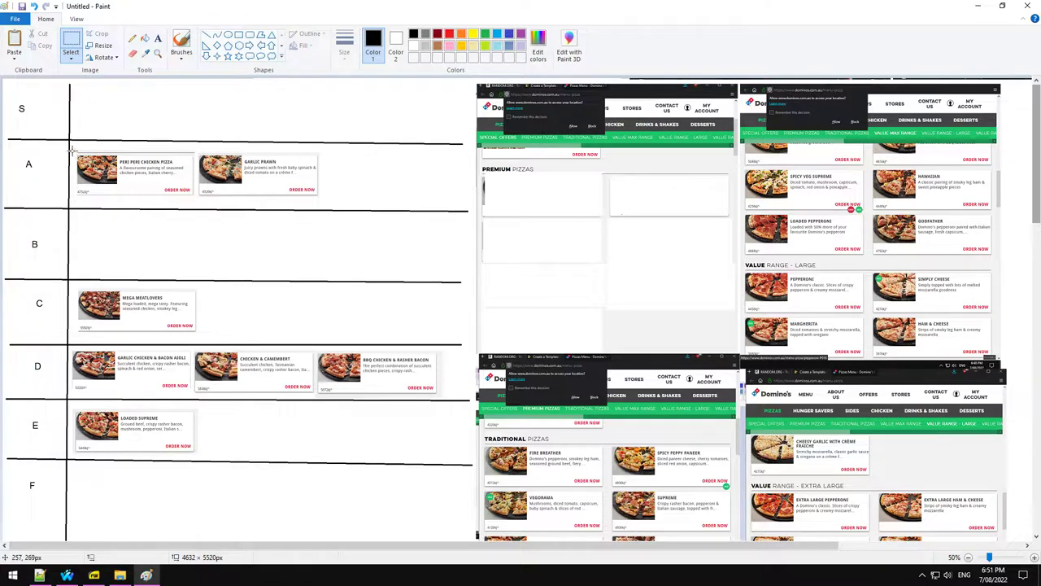
drag(71, 148, 146, 191)
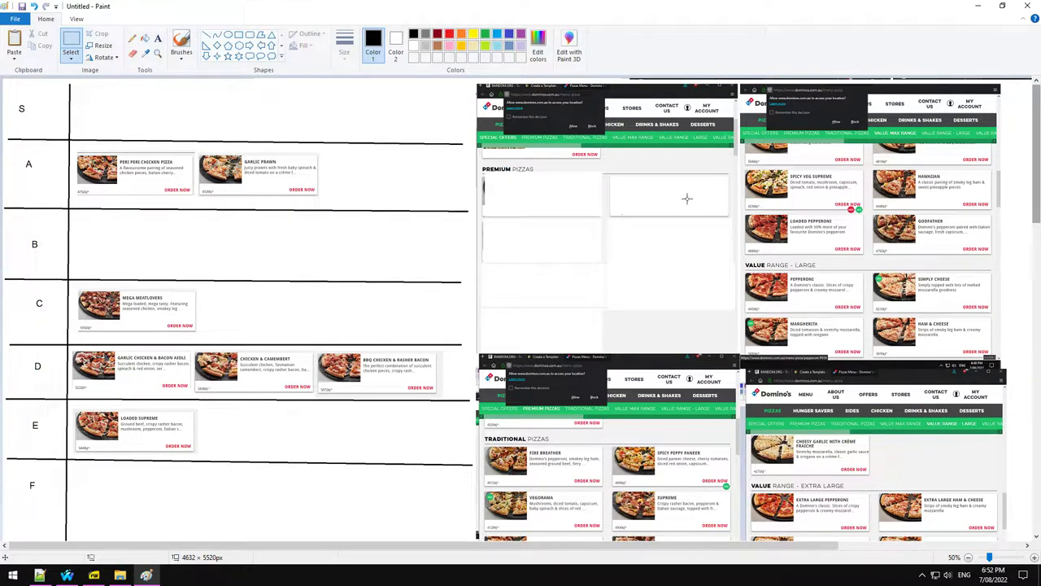
Step: Move Fire Breather into tier D, Spicy Peppy Paneer into E, and BBQ Meatlovers into C
scroll(down, 3)
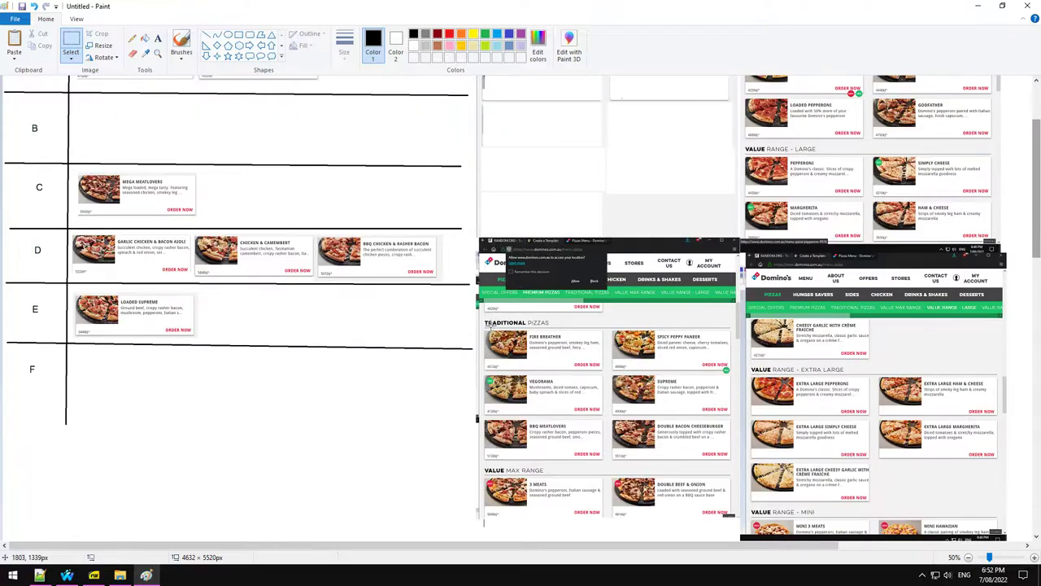
drag(488, 327, 608, 373)
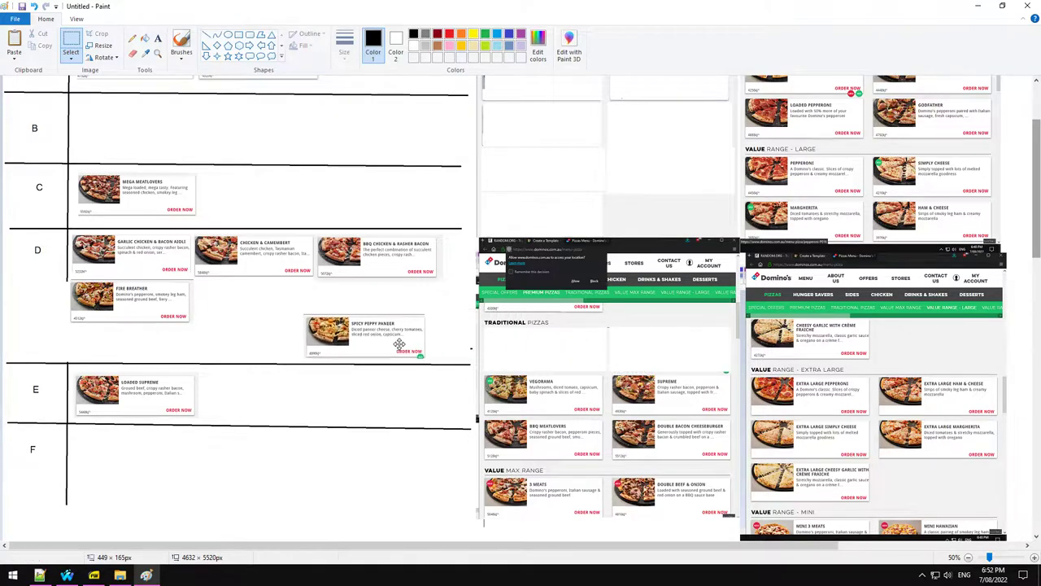
drag(364, 336, 259, 397)
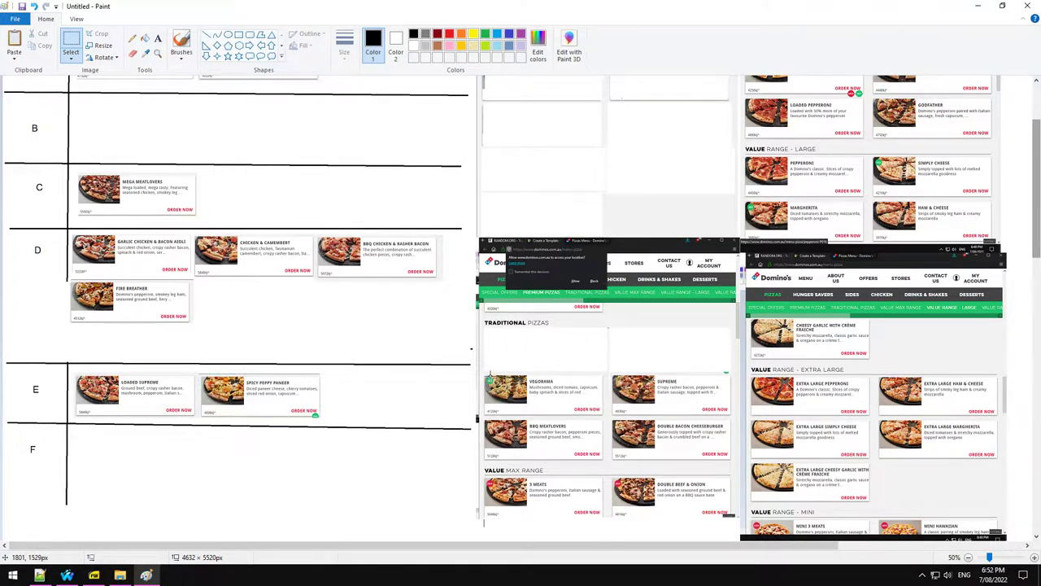
drag(484, 376, 606, 417)
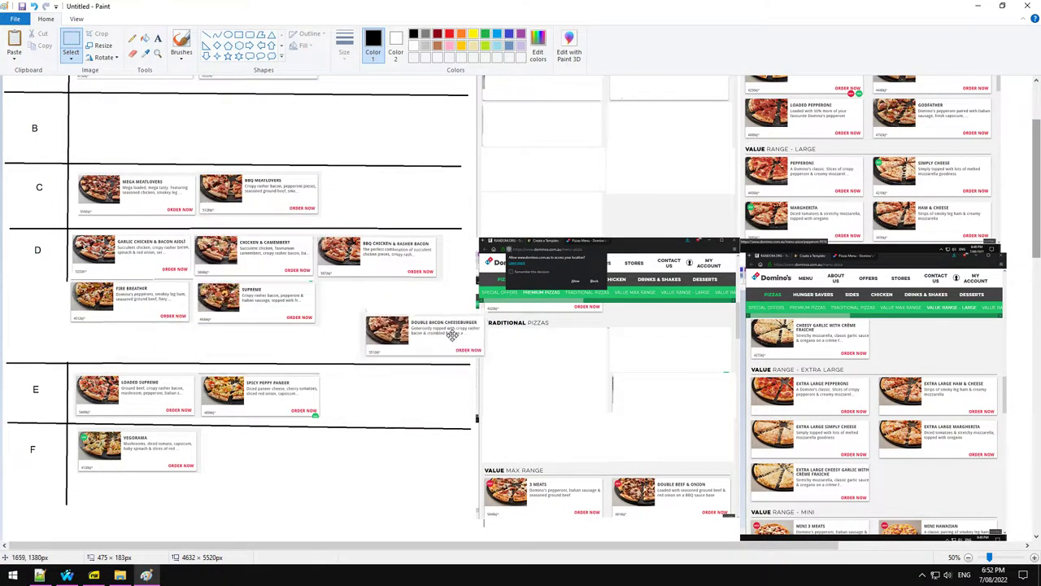
Step: Cut the Spicy Veg Supreme card from the menu screenshot and drop it into tier F
scroll(down, 3)
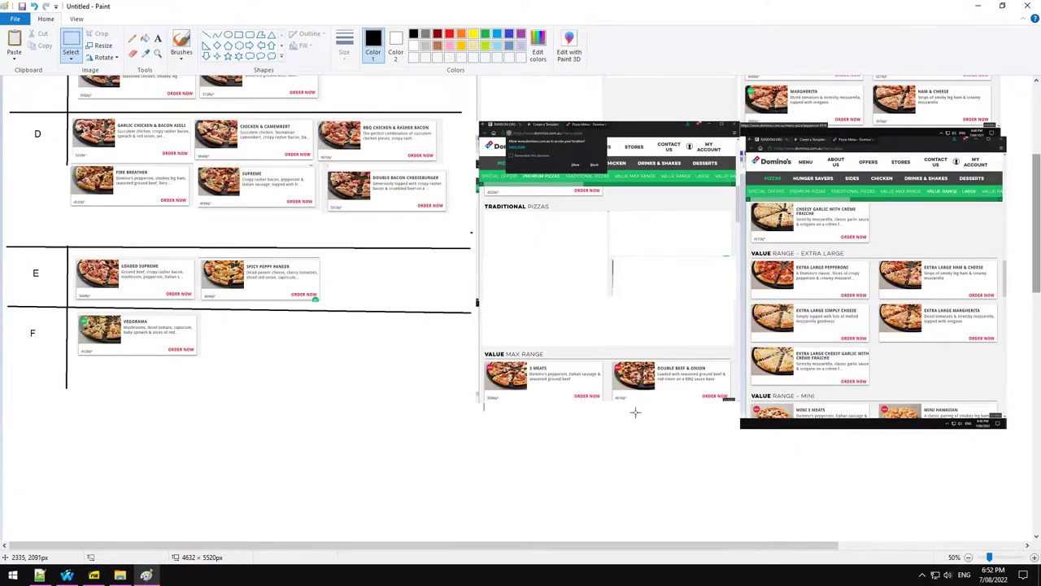
mouse_move(479, 357)
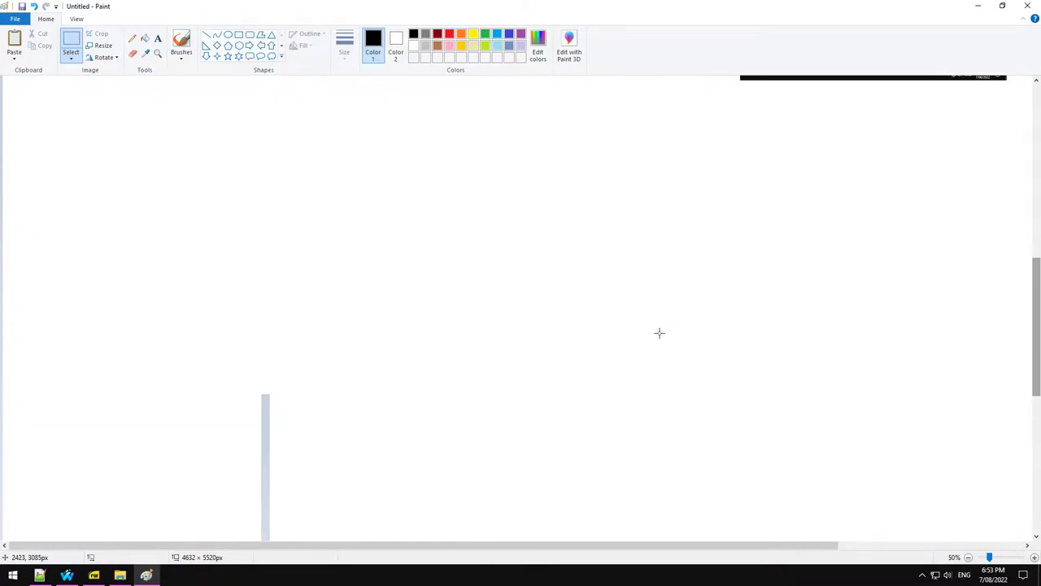
click(14, 45)
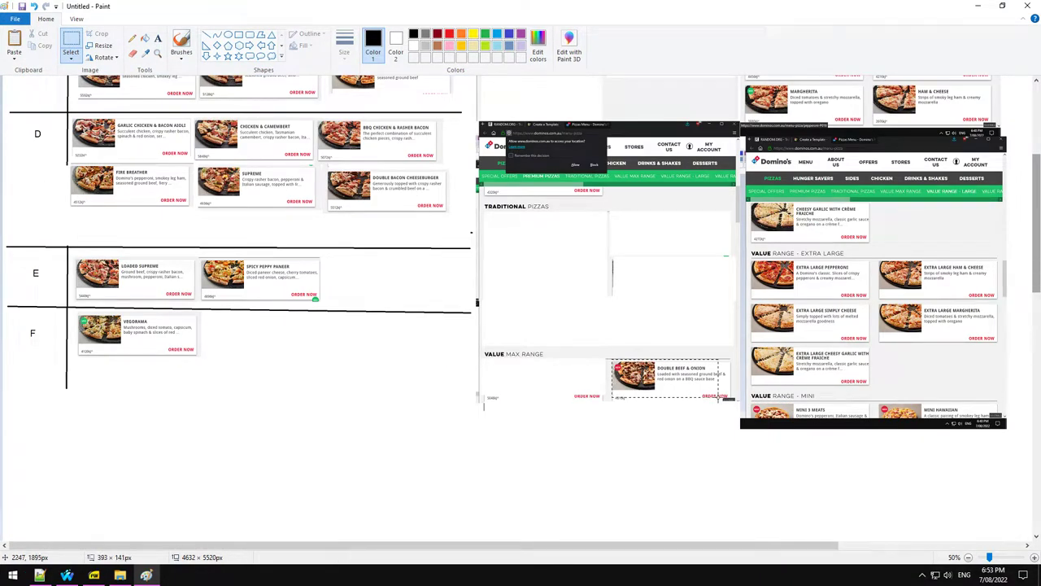
scroll(up, 3)
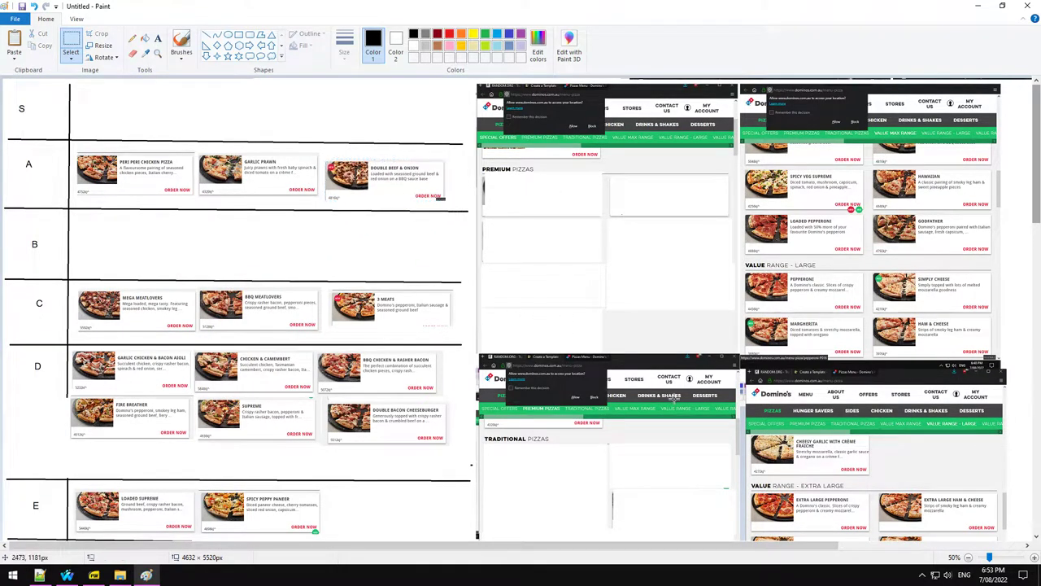
mouse_move(583, 173)
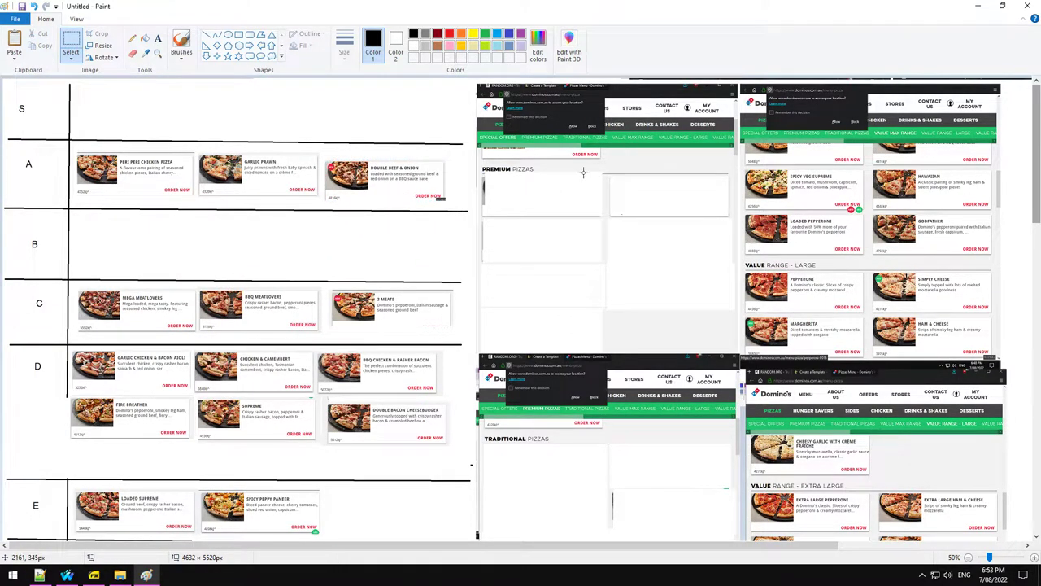
drag(320, 155, 436, 214)
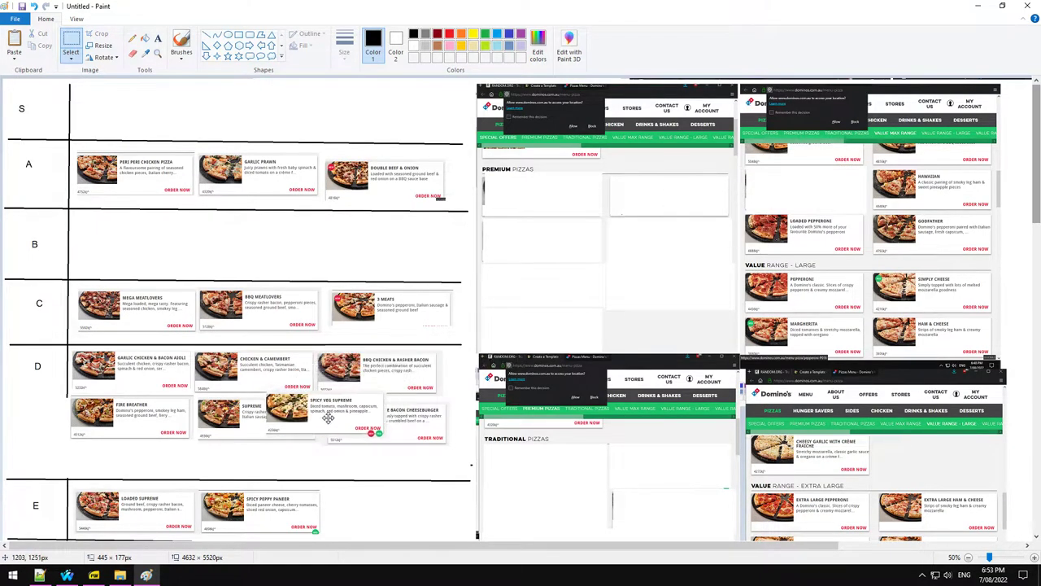
scroll(down, 3)
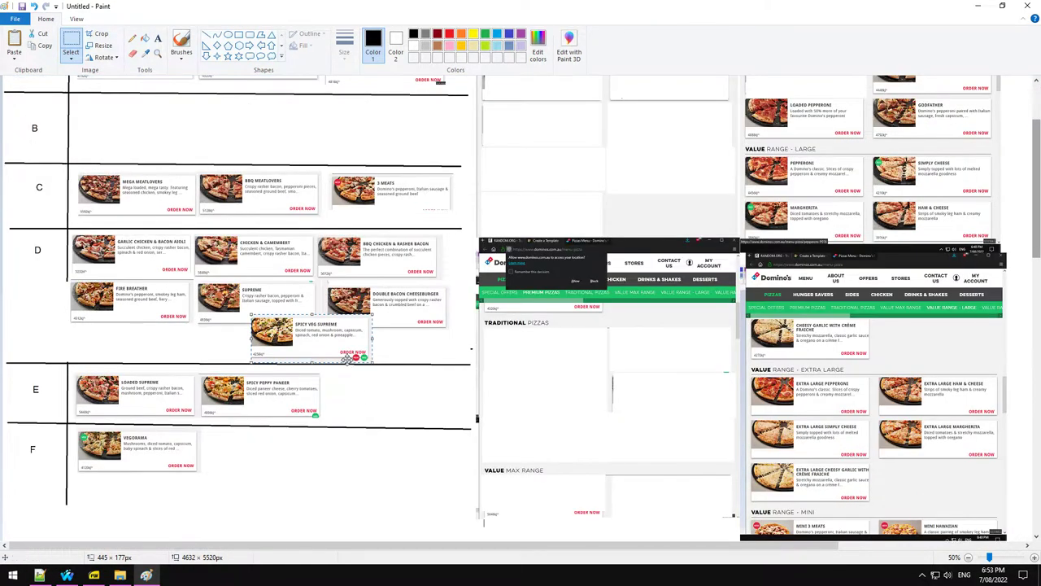
scroll(up, 3)
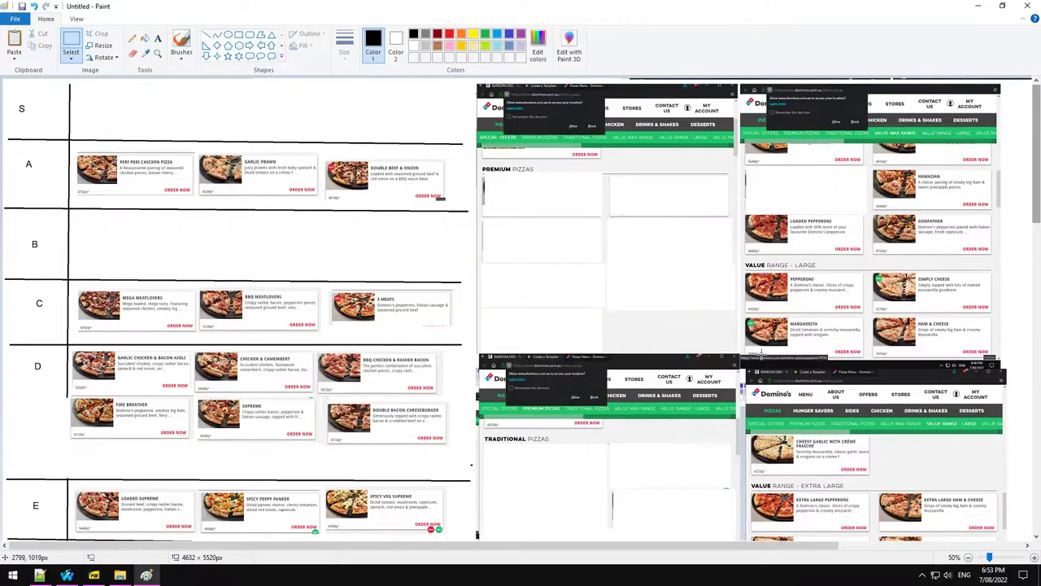
scroll(down, 3)
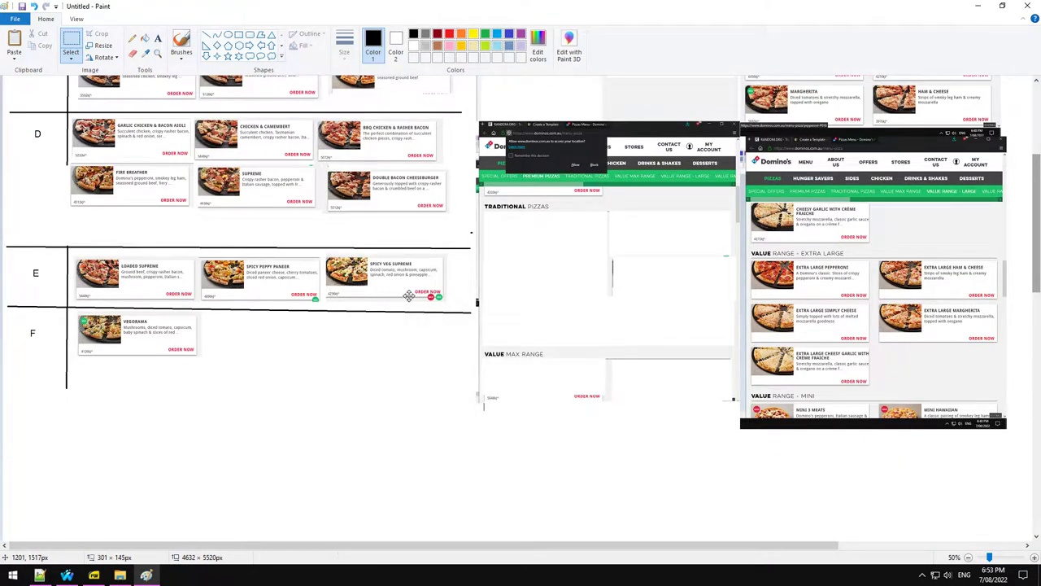
drag(324, 261, 454, 302)
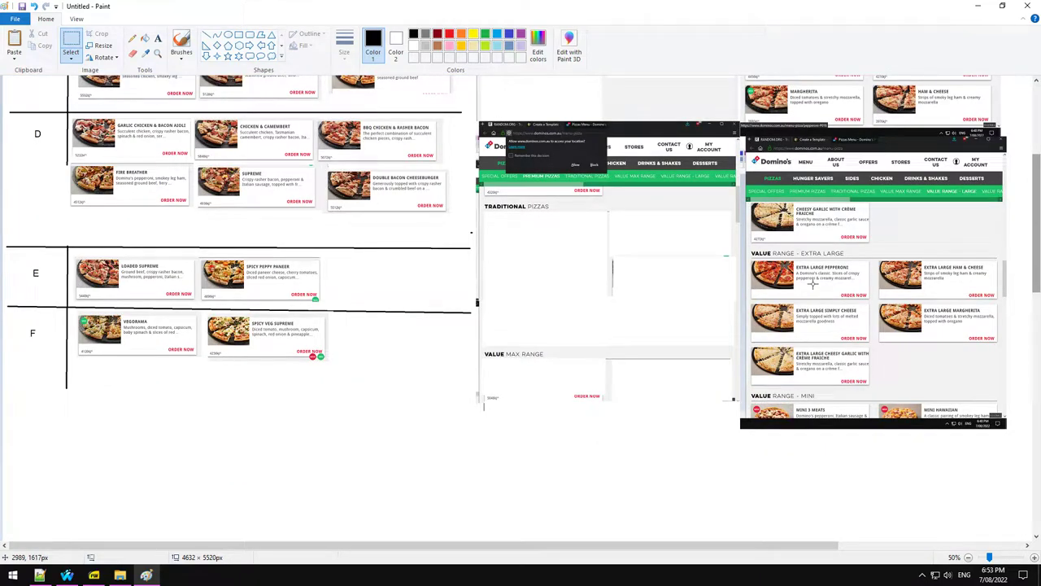
scroll(up, 3)
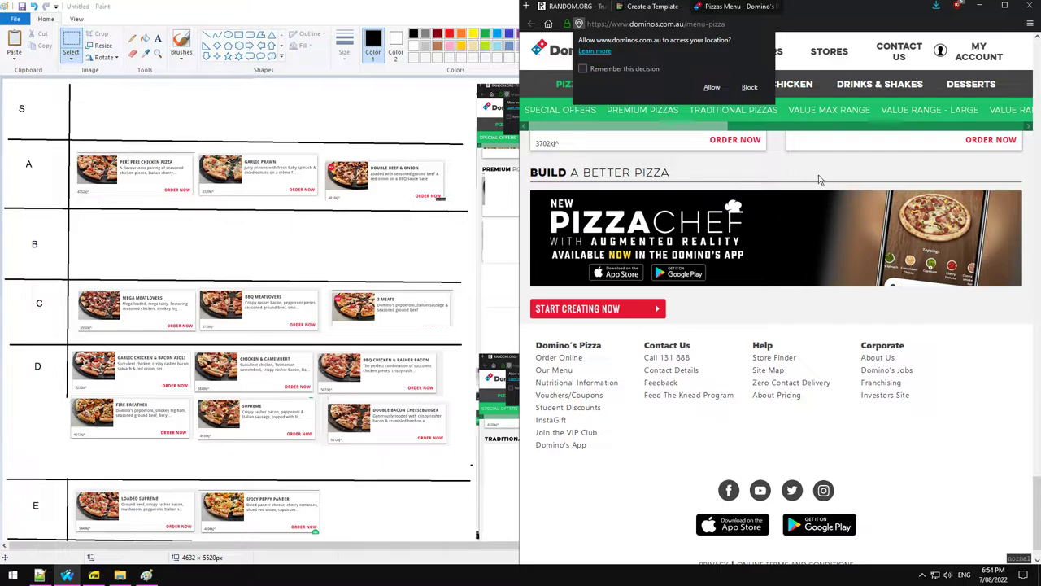
Step: Scroll the Domino's menu from the premium pizzas down into the Traditional Pizzas section
scroll(down, 3)
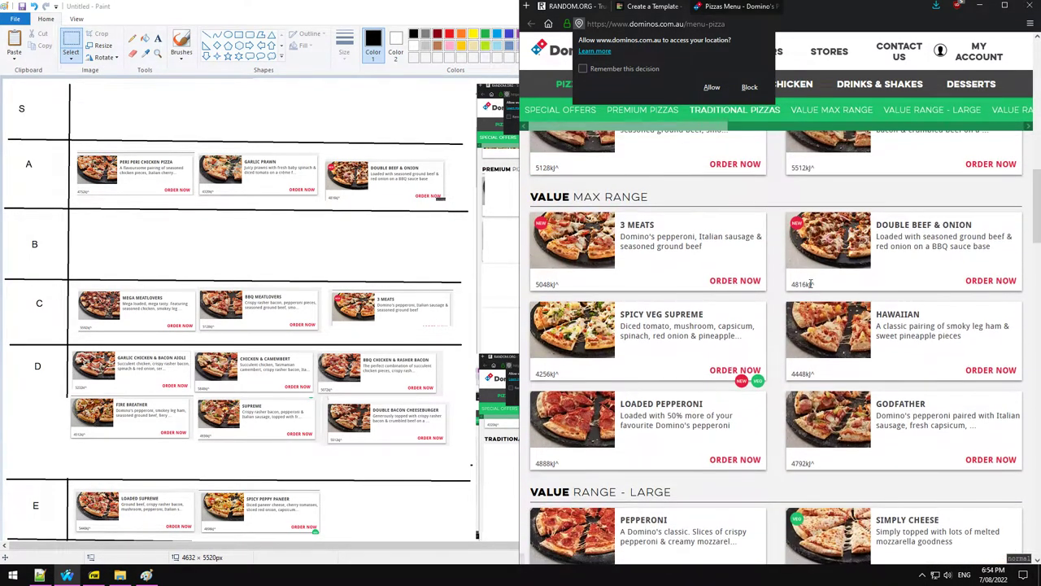
mouse_move(734, 257)
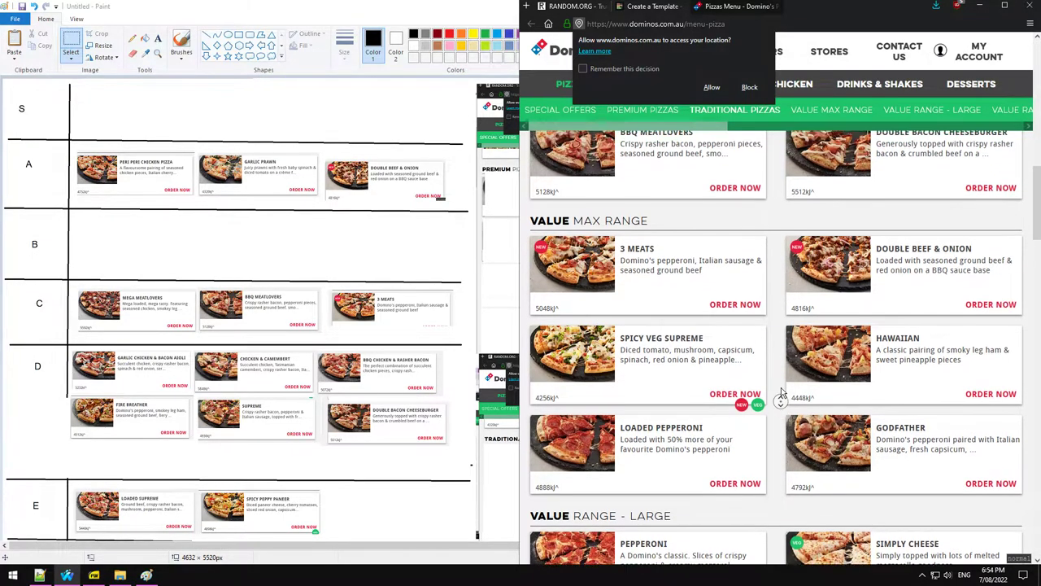
scroll(up, 3)
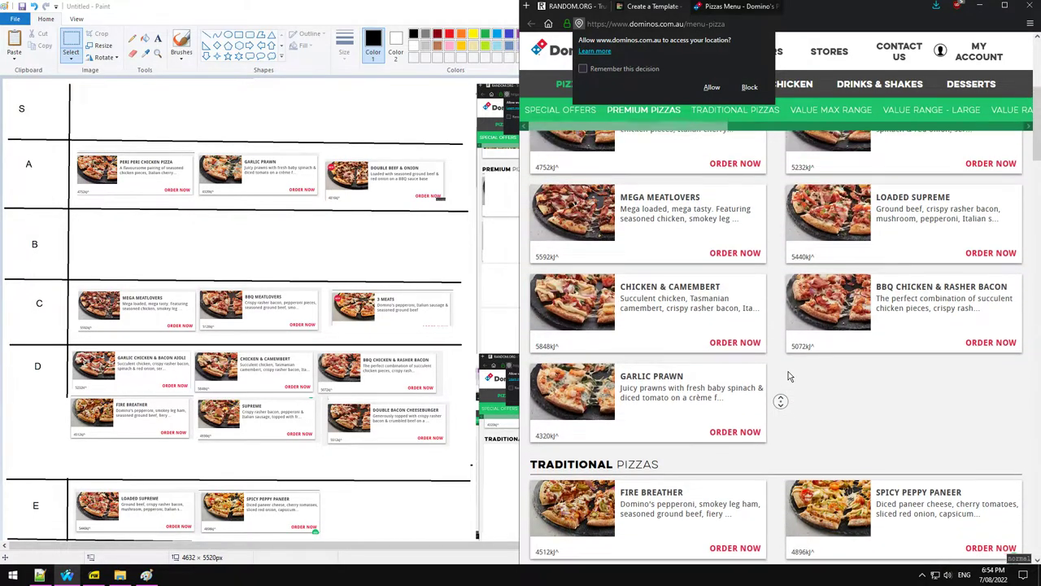
scroll(down, 3)
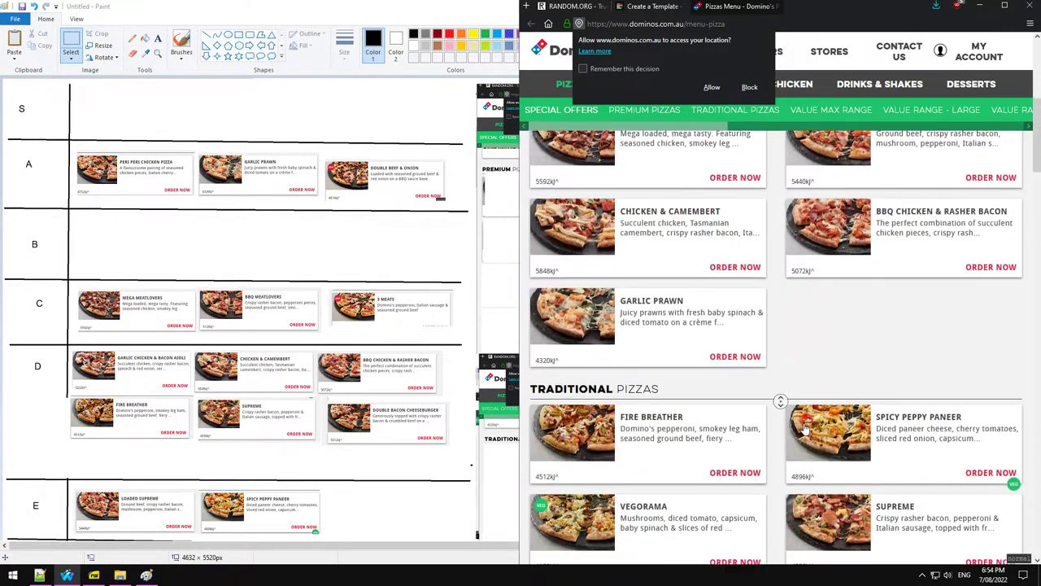
scroll(down, 3)
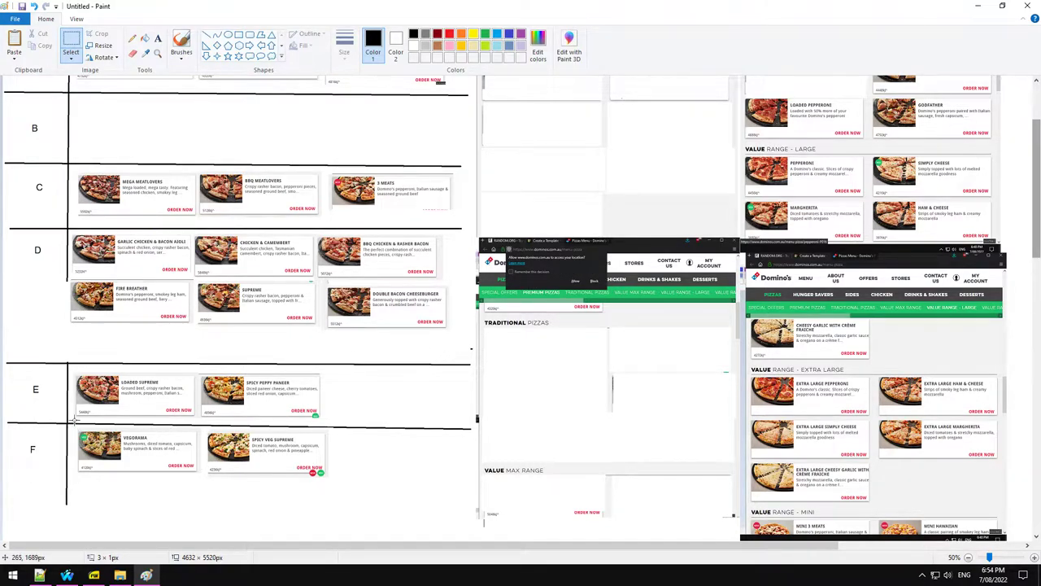
Step: Drag a card out of the pasted menu screenshot and scroll back up to the upper tiers
drag(73, 424, 333, 484)
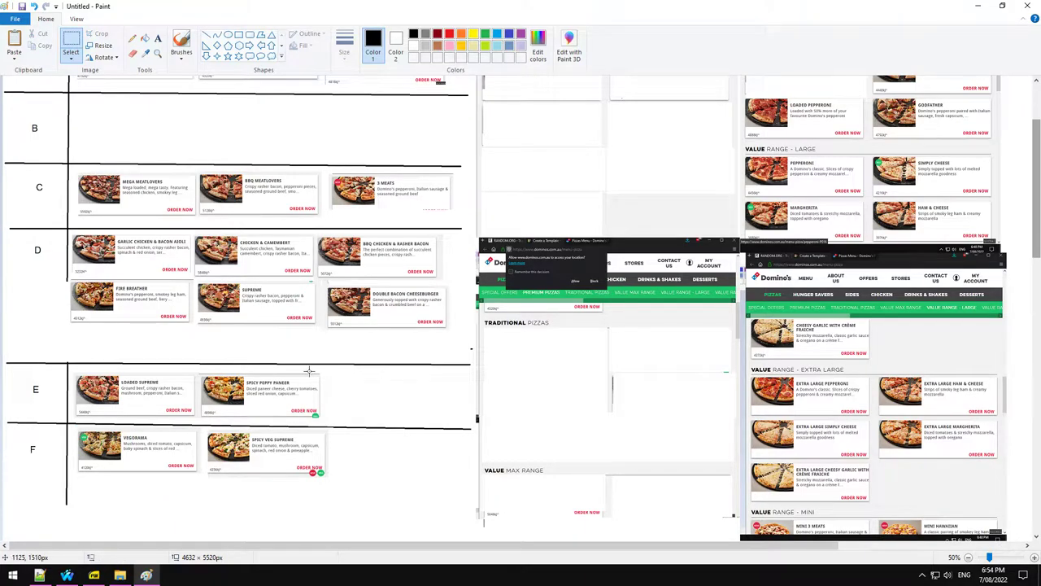
scroll(up, 3)
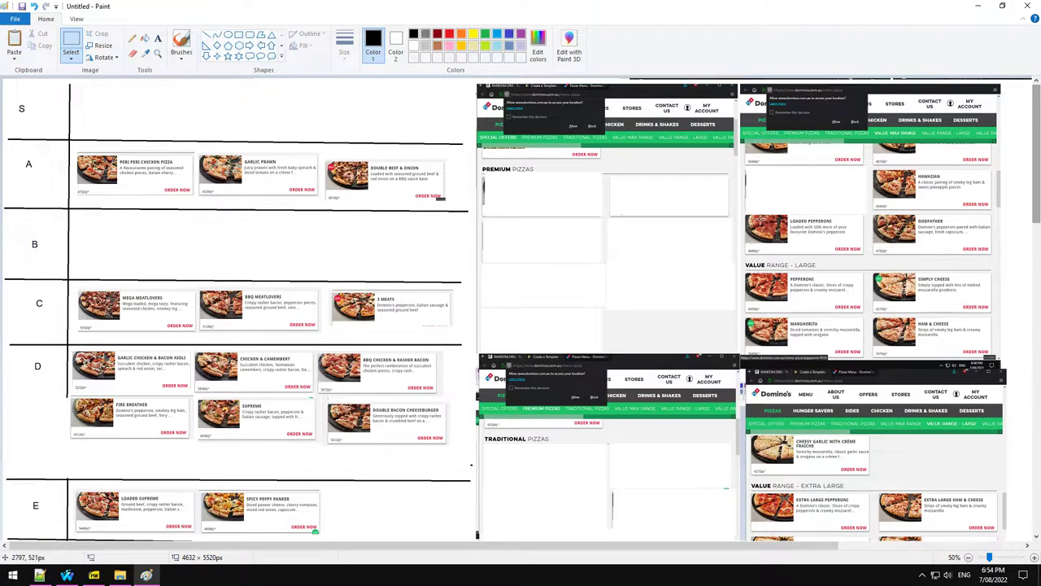
mouse_move(866, 257)
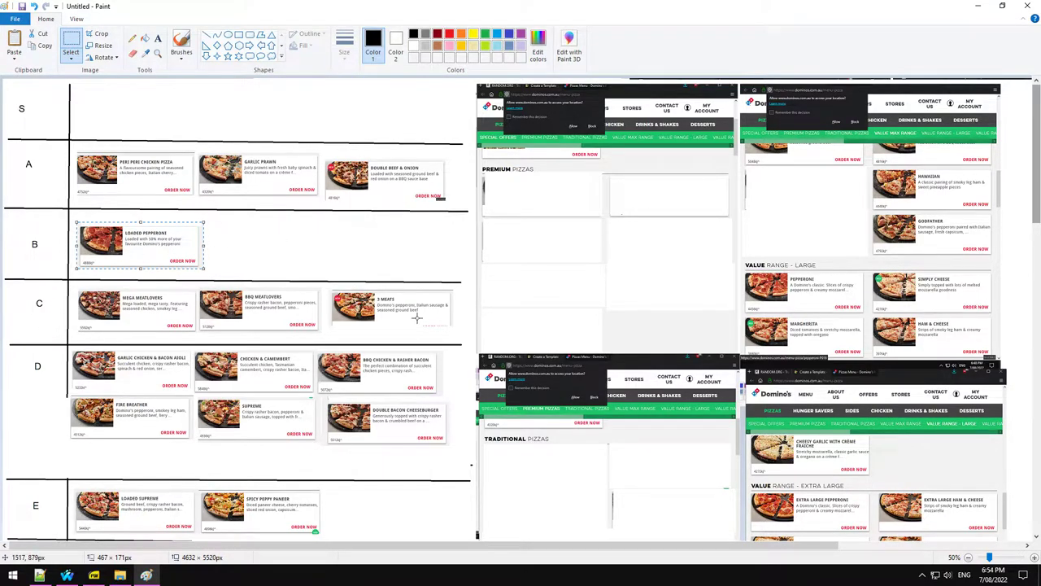
mouse_move(303, 342)
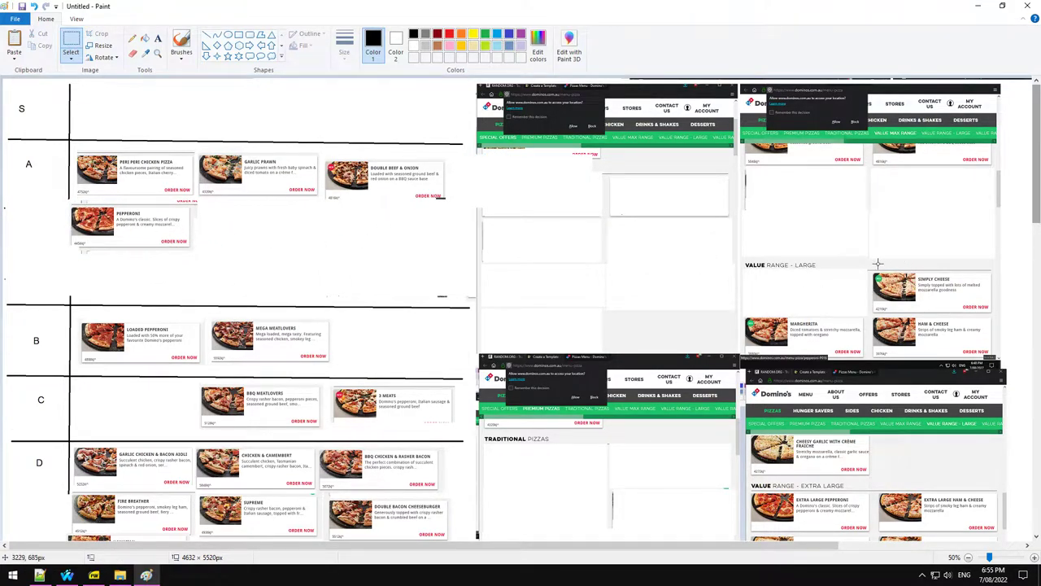
Step: Cut the Simply Cheese card from the menu capture and place it in tier D
drag(870, 269, 992, 316)
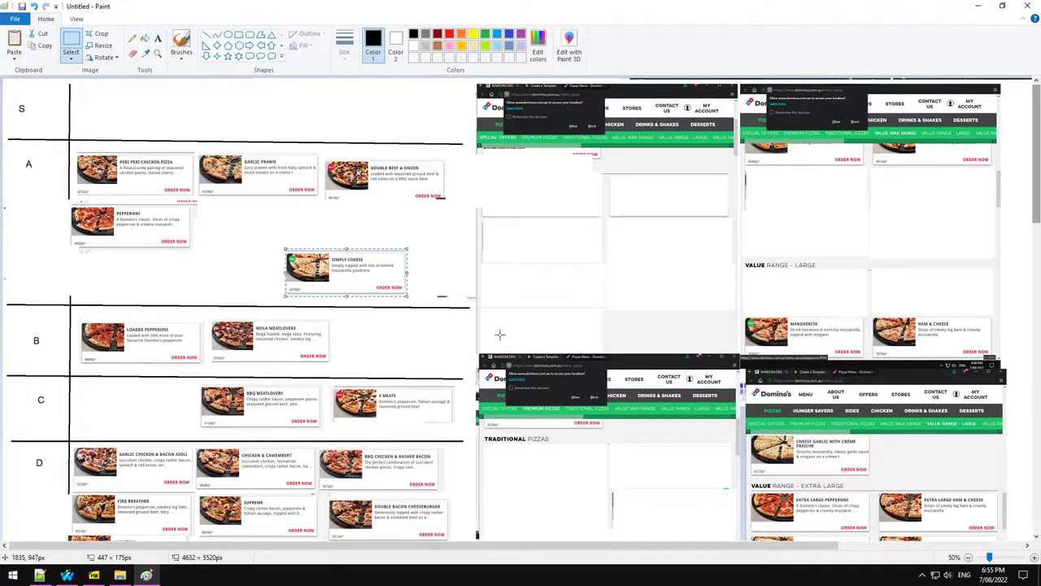
mouse_move(417, 283)
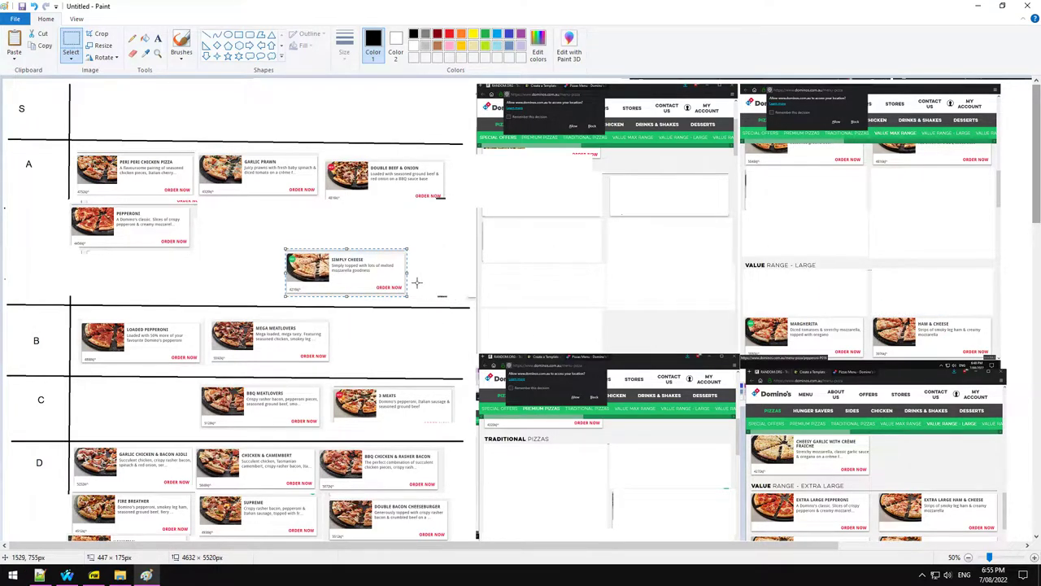
scroll(down, 3)
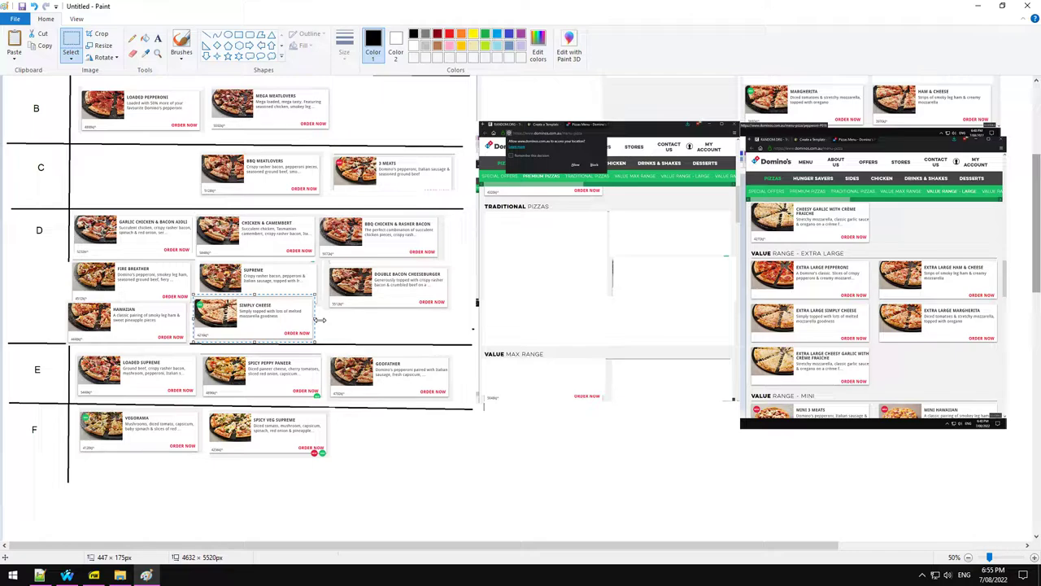
scroll(up, 3)
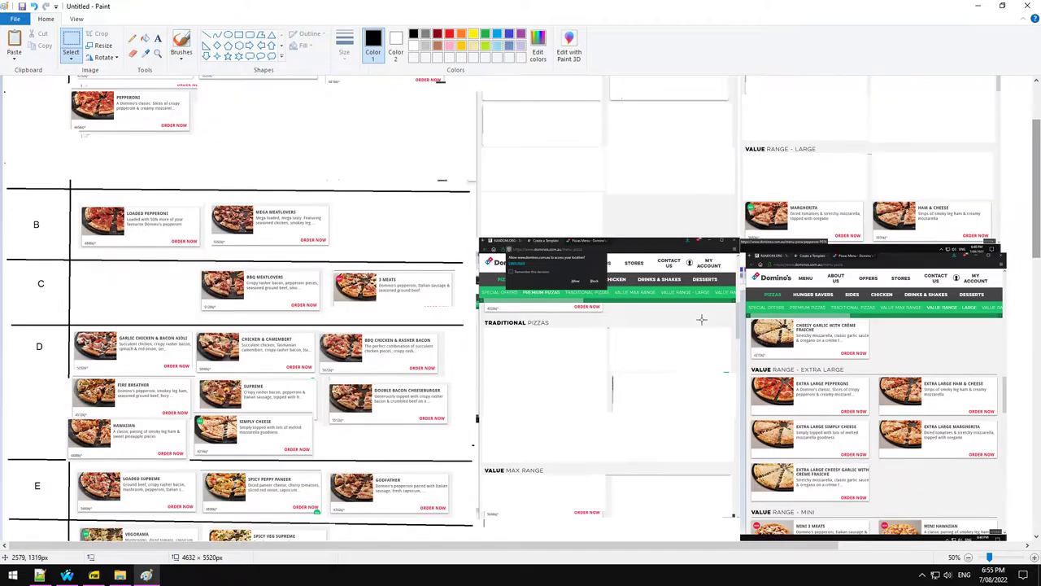
scroll(up, 3)
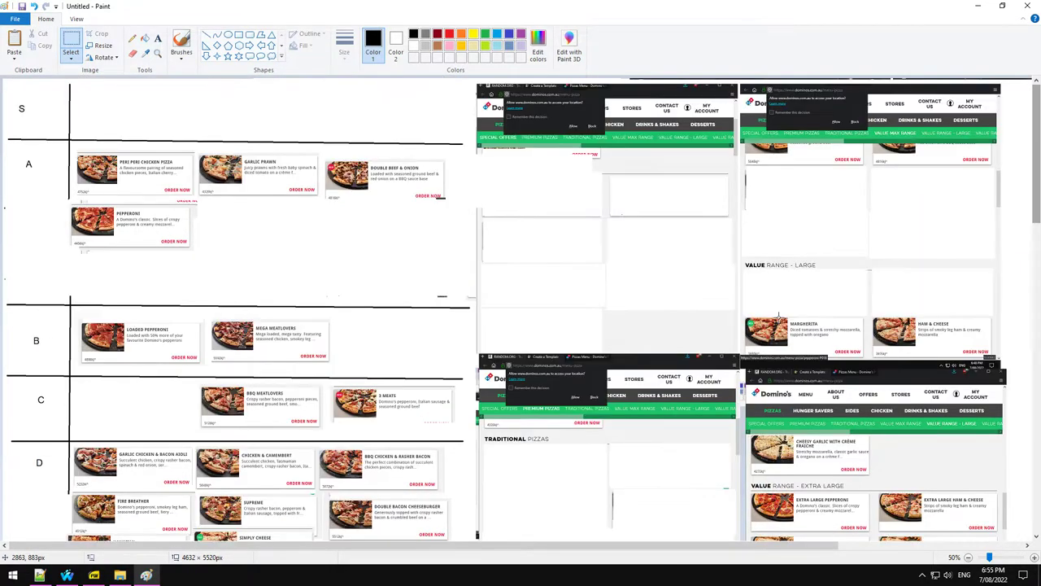
Step: Place Margherita in tier E and Cheesy Garlic with Crème Fraiche in tier B
drag(742, 316, 868, 358)
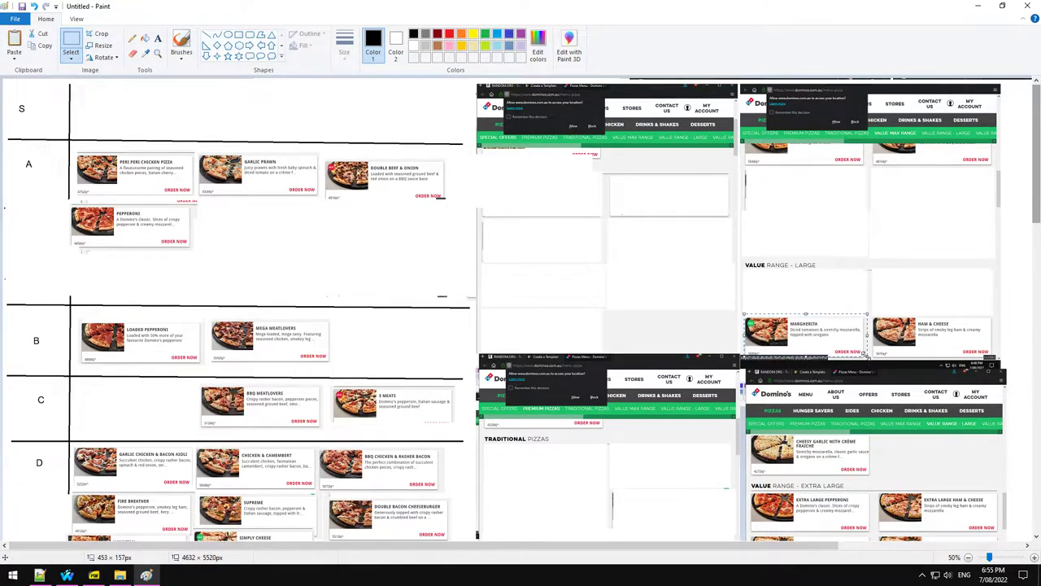
scroll(down, 3)
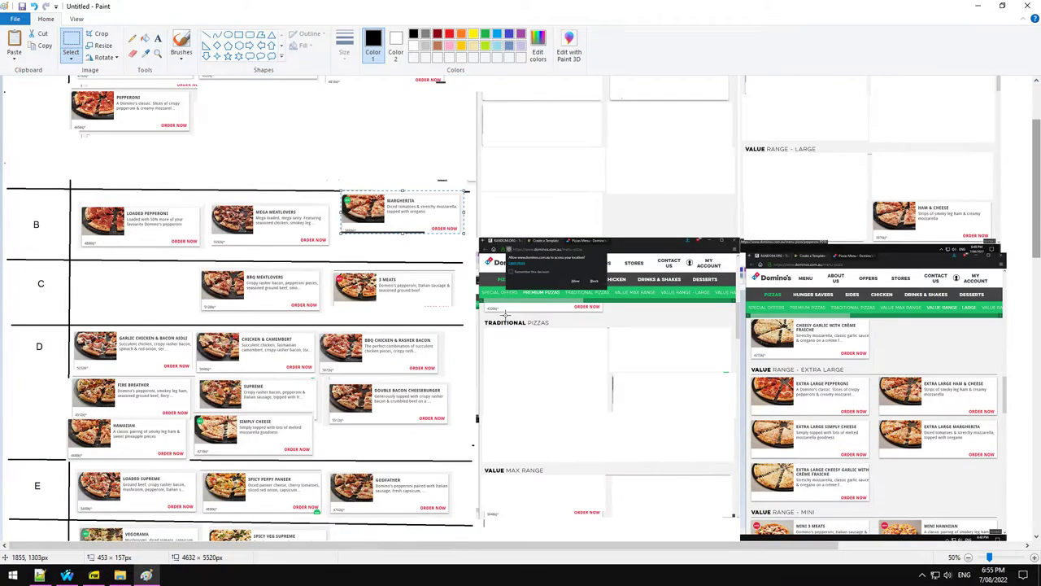
scroll(down, 3)
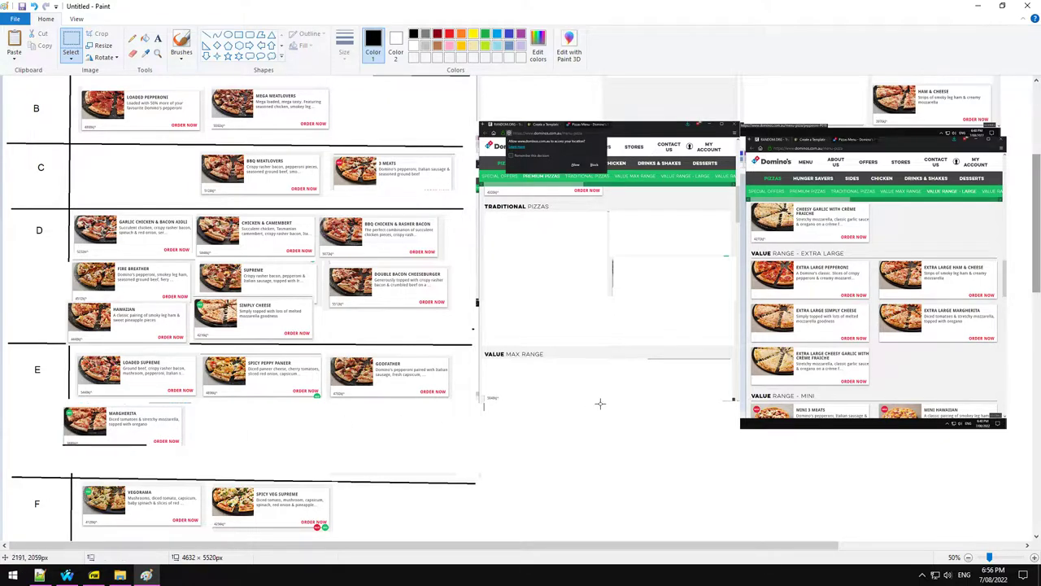
scroll(up, 3)
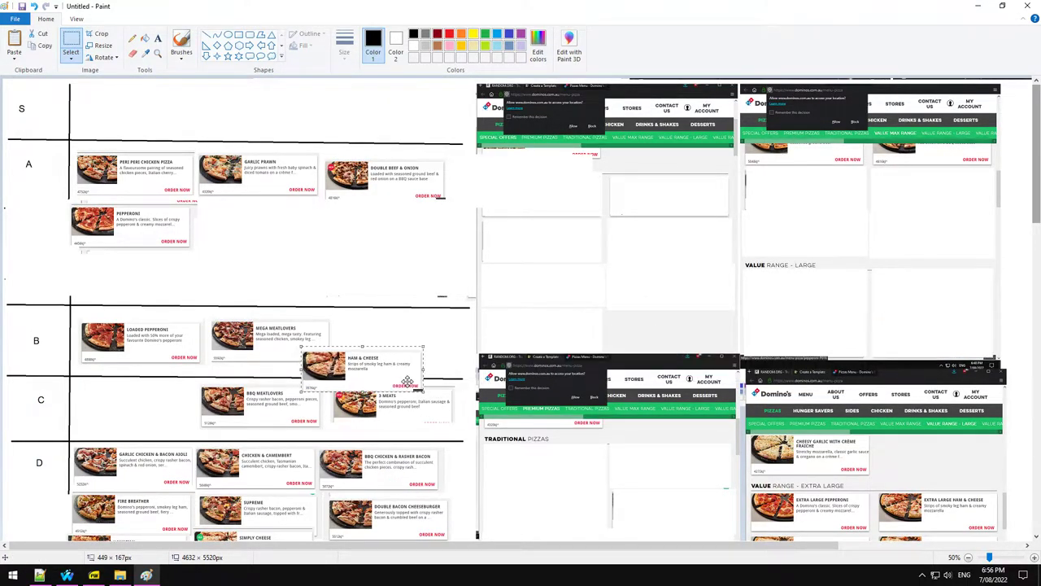
scroll(down, 3)
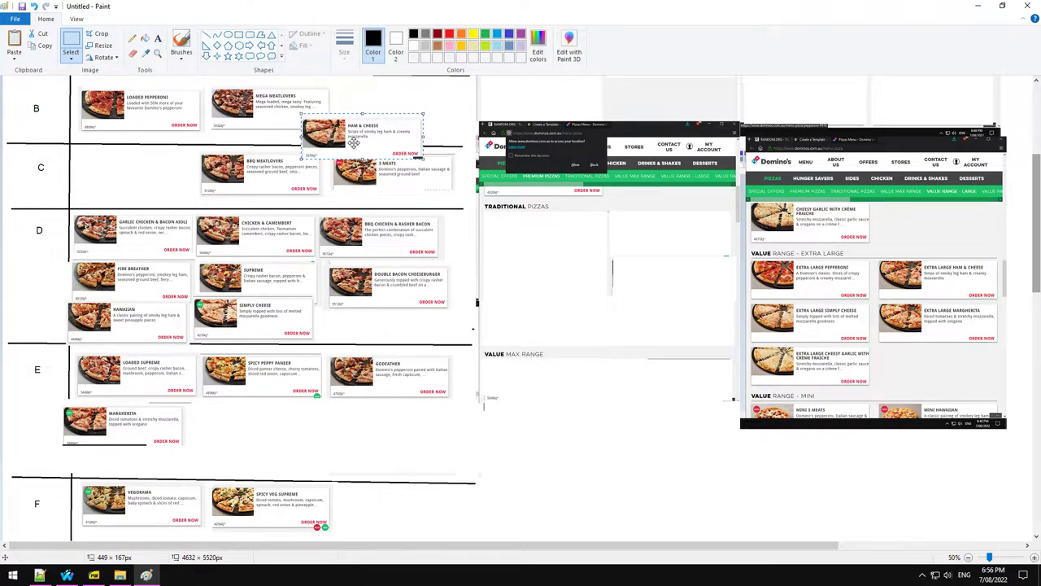
mouse_move(112, 417)
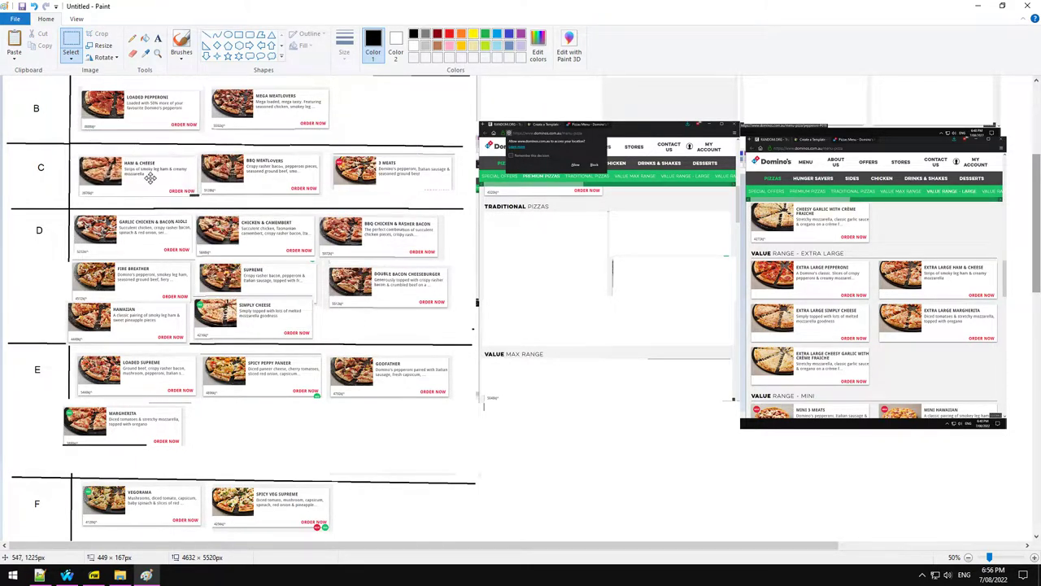
mouse_move(558, 245)
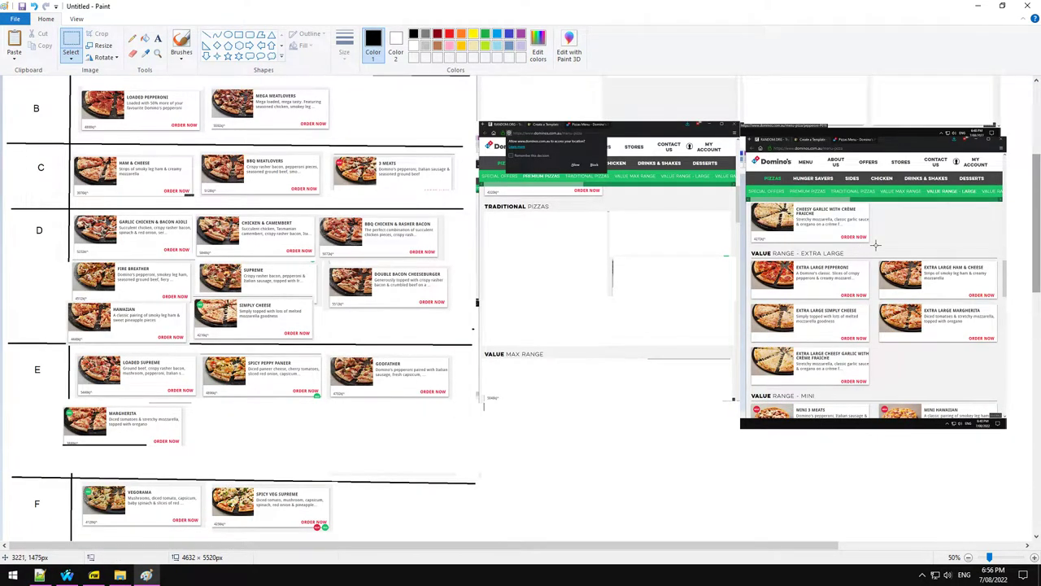
drag(742, 202, 877, 246)
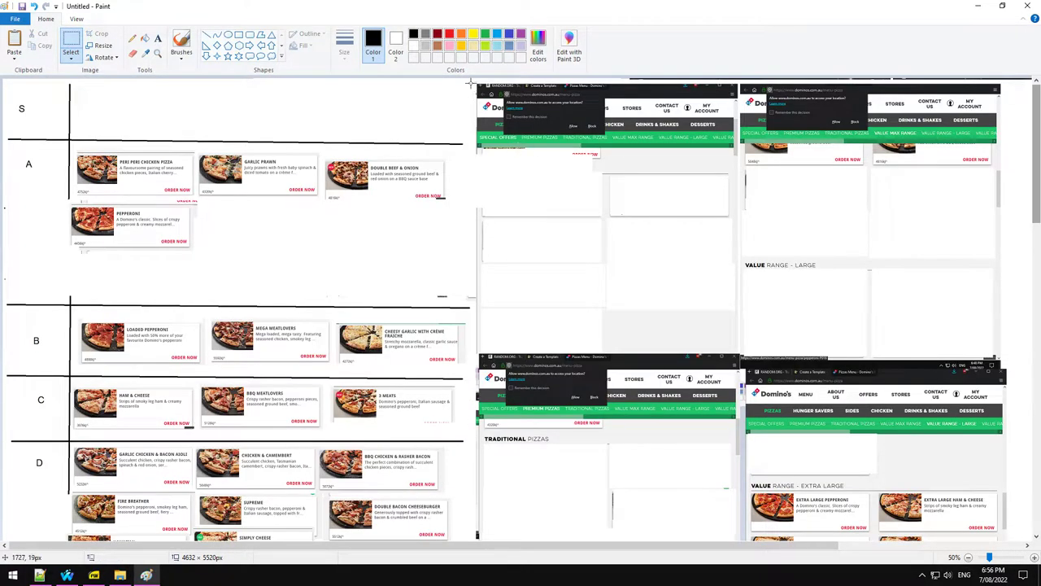
scroll(down, 3)
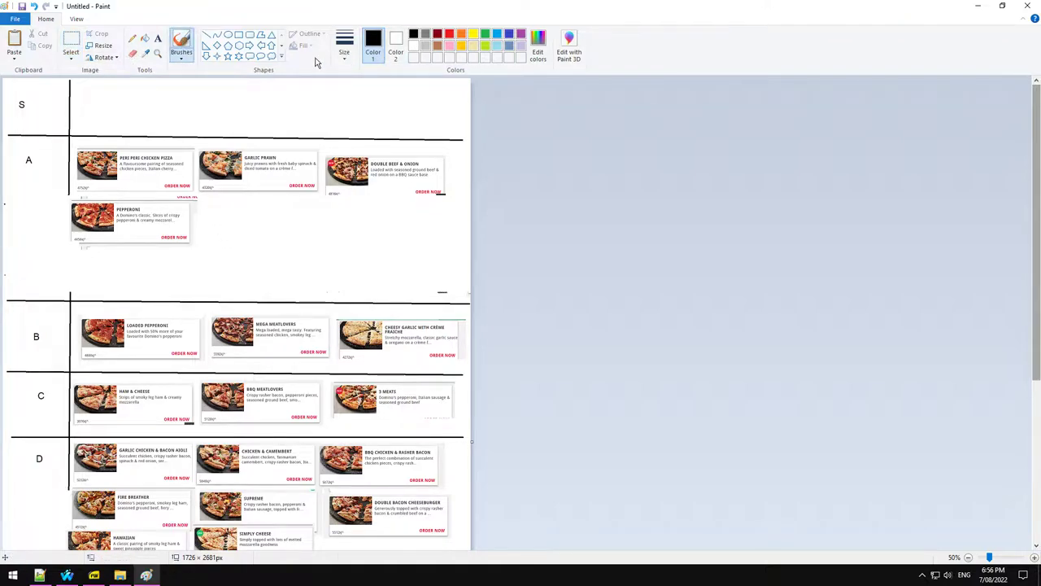
mouse_move(107, 100)
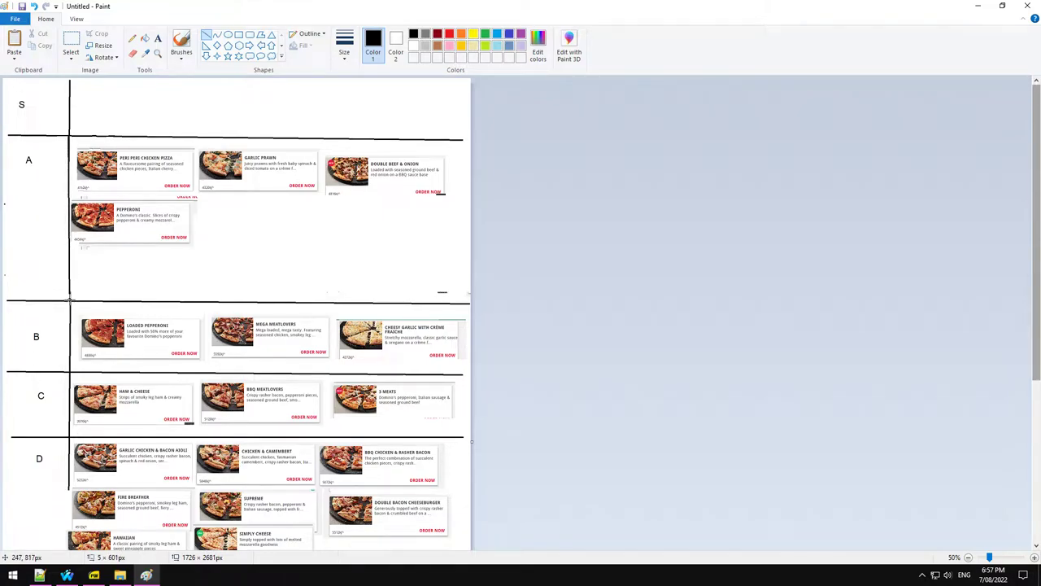
mouse_move(252, 256)
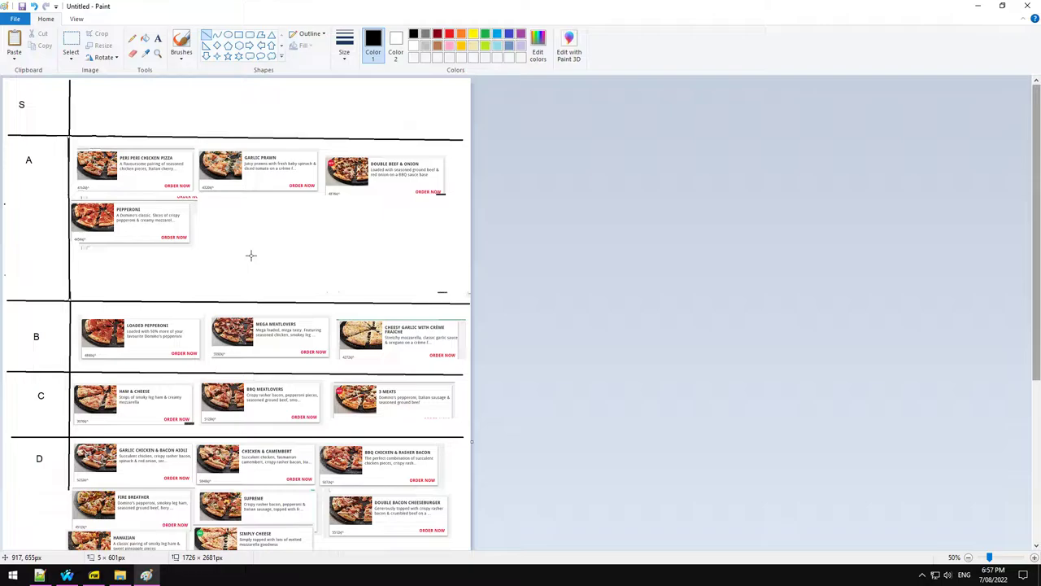
mouse_move(197, 202)
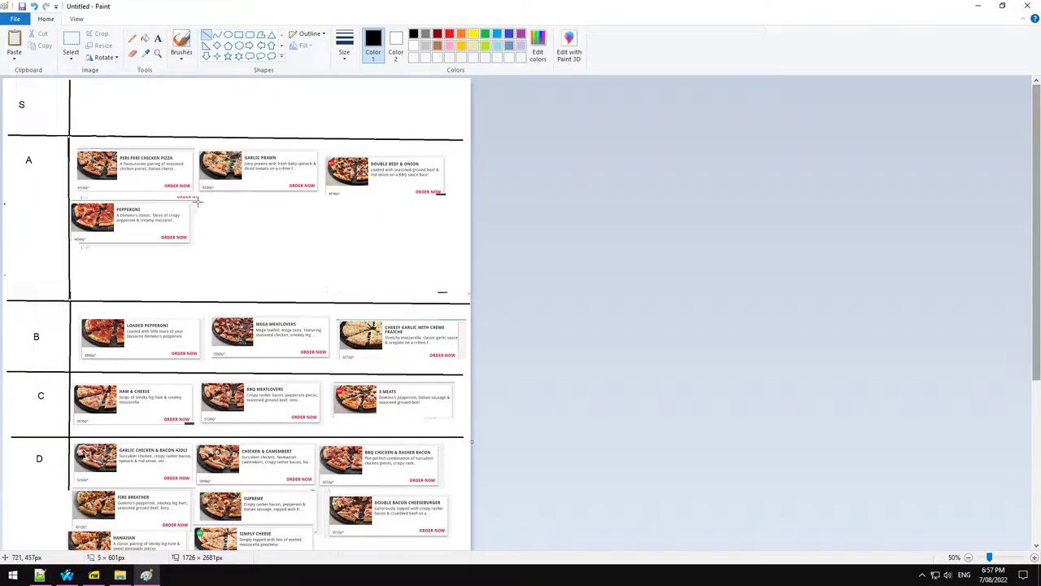
mouse_move(244, 185)
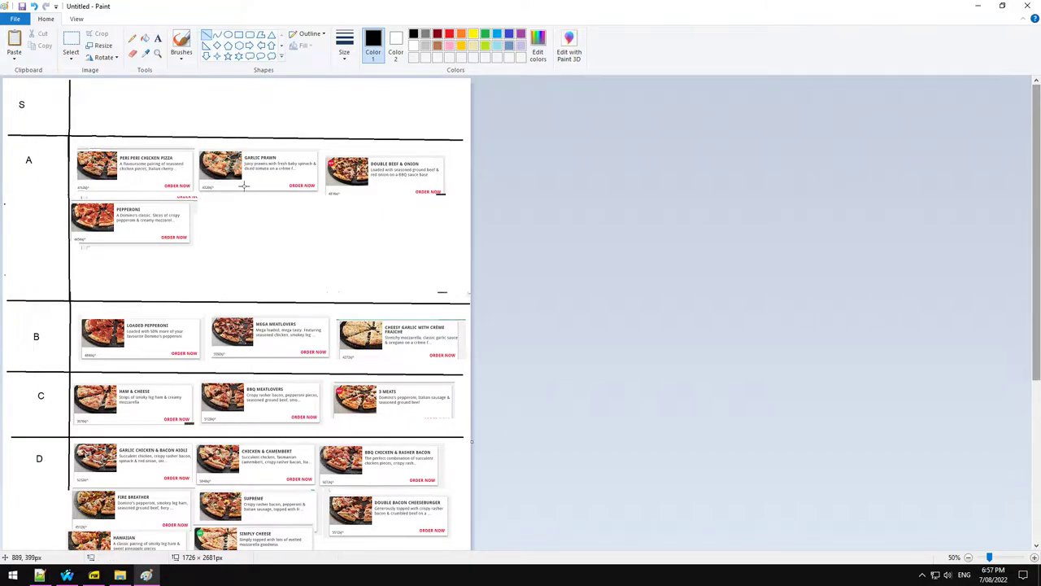
mouse_move(342, 210)
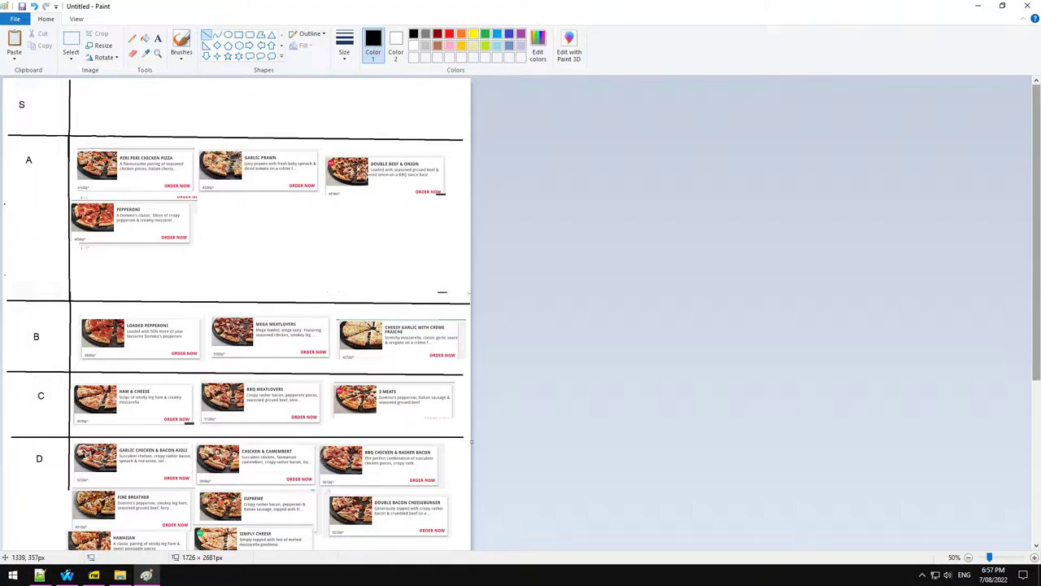
Step: Scroll through the cropped tier list to check that rows A to F hold cards
scroll(down, 3)
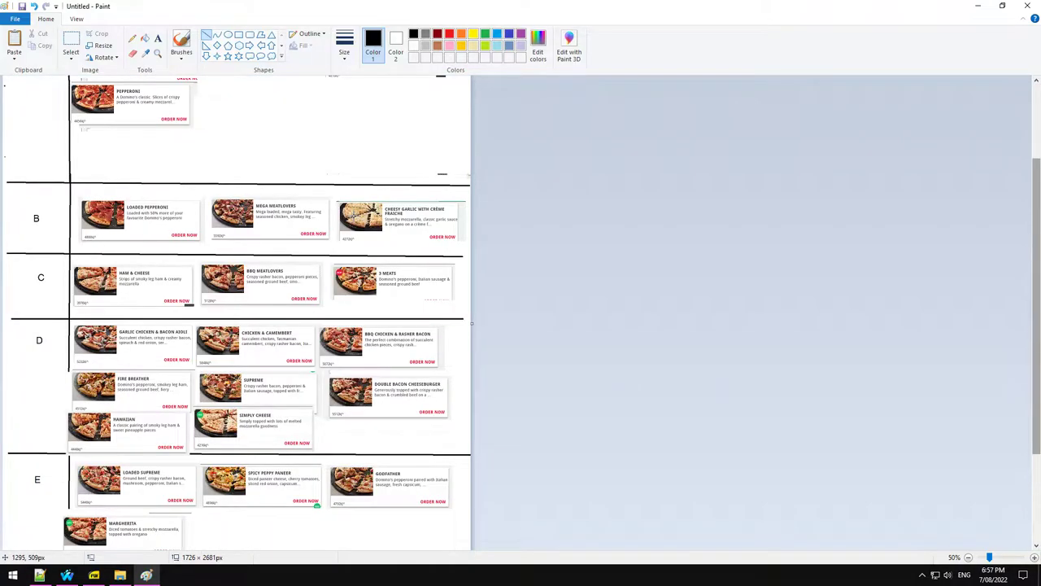
scroll(down, 3)
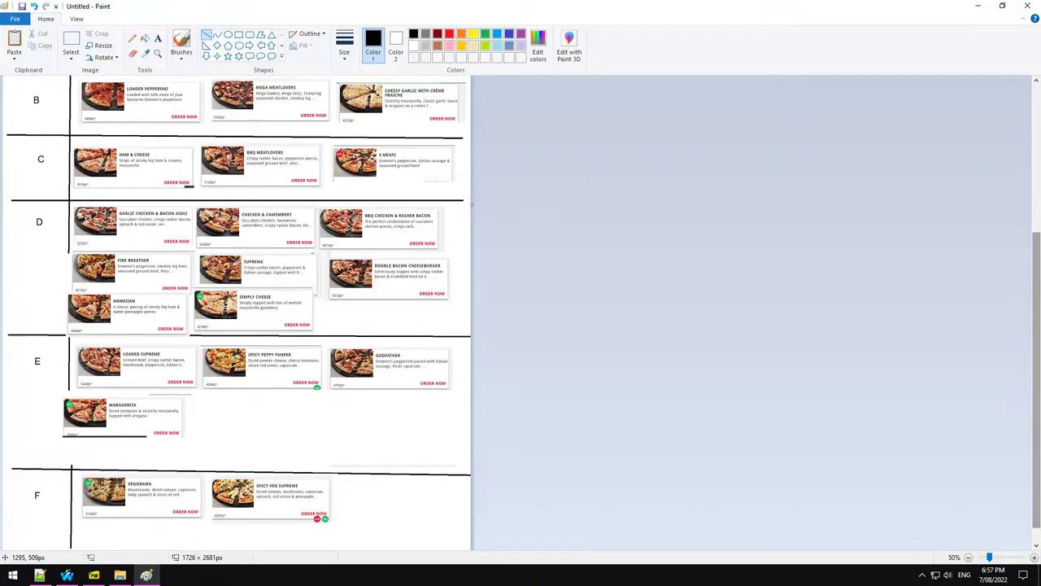
scroll(up, 3)
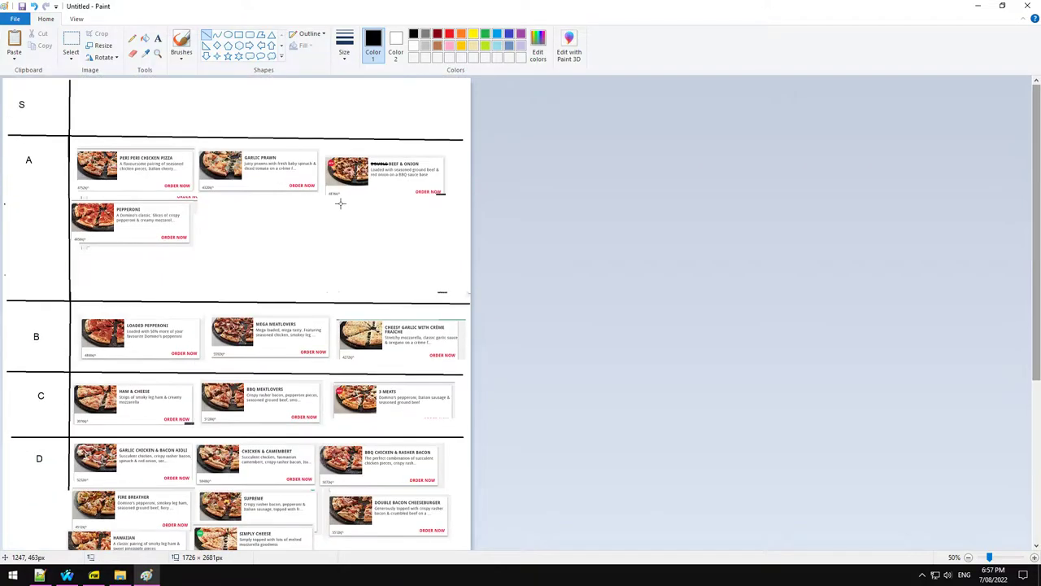
mouse_move(431, 208)
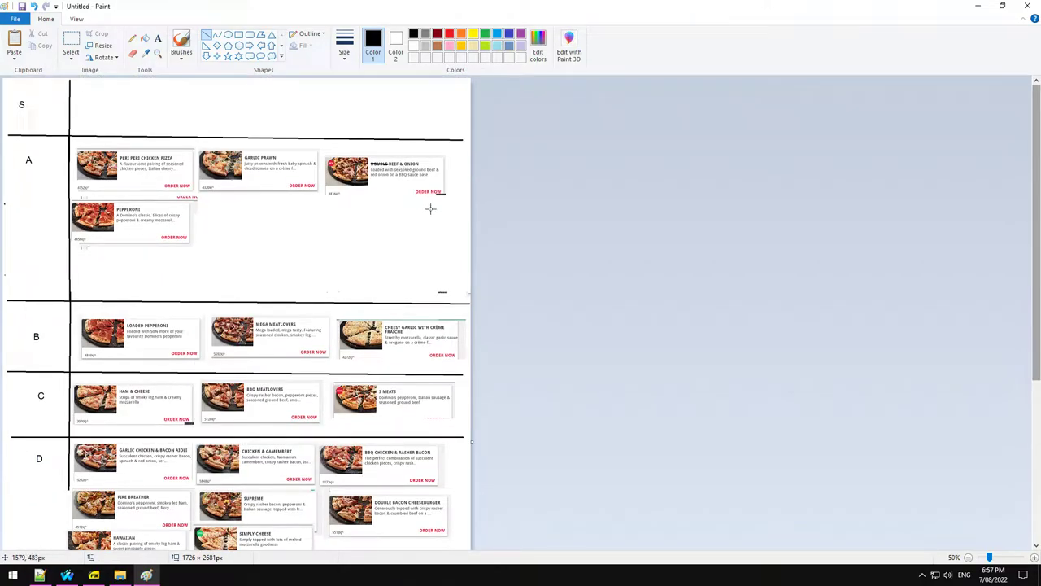
mouse_move(447, 217)
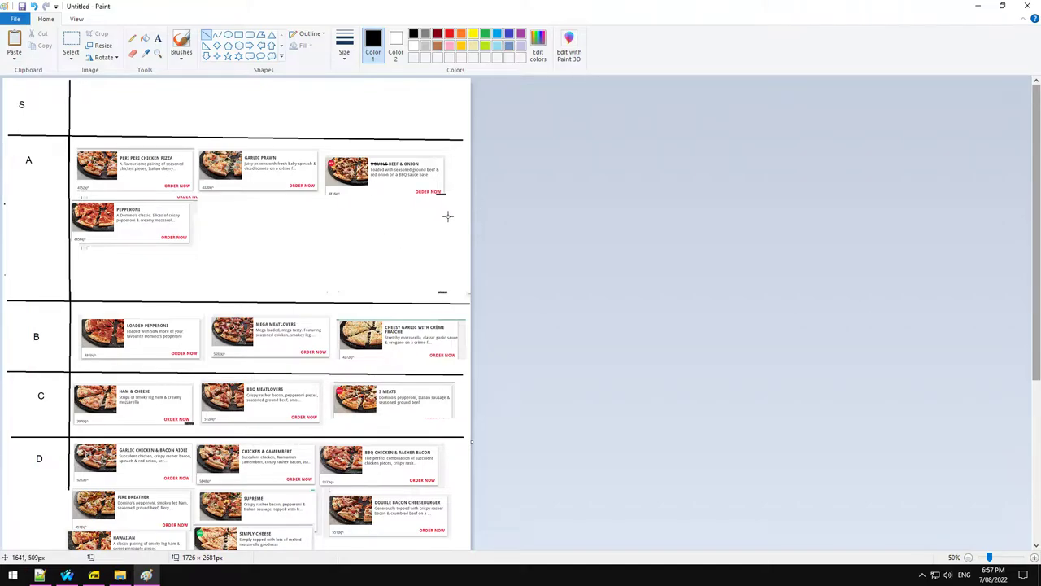
mouse_move(420, 190)
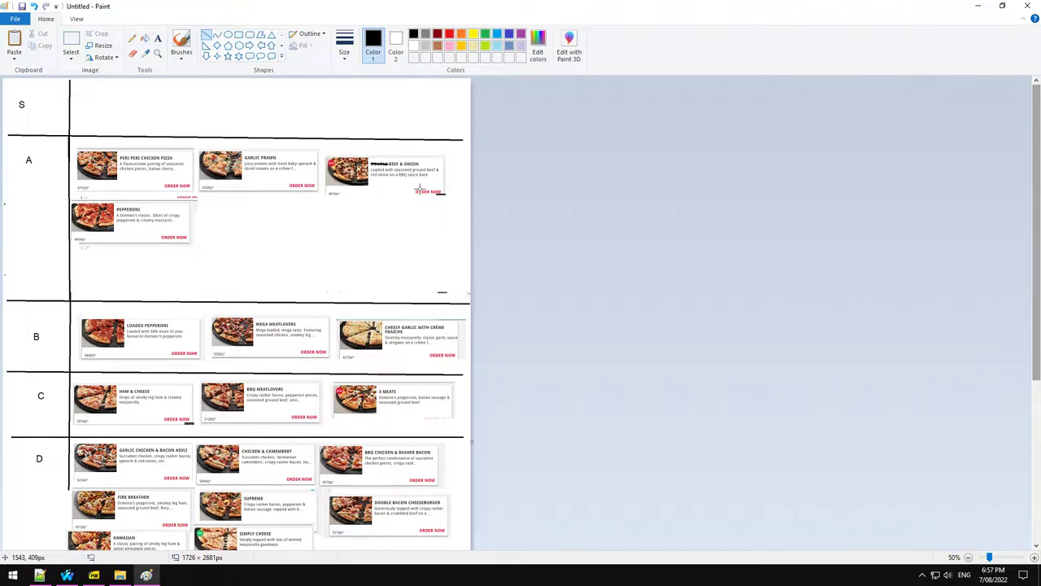
mouse_move(415, 189)
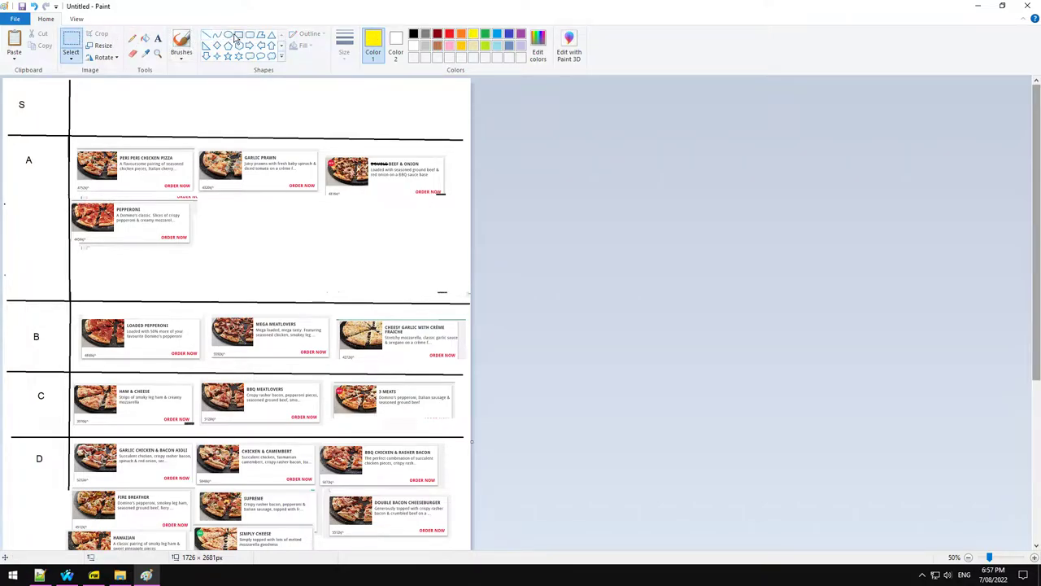
Step: Draw a yellow box around the Peri Peri Chicken Pizza and Garlic Prawn cards
drag(75, 144, 320, 195)
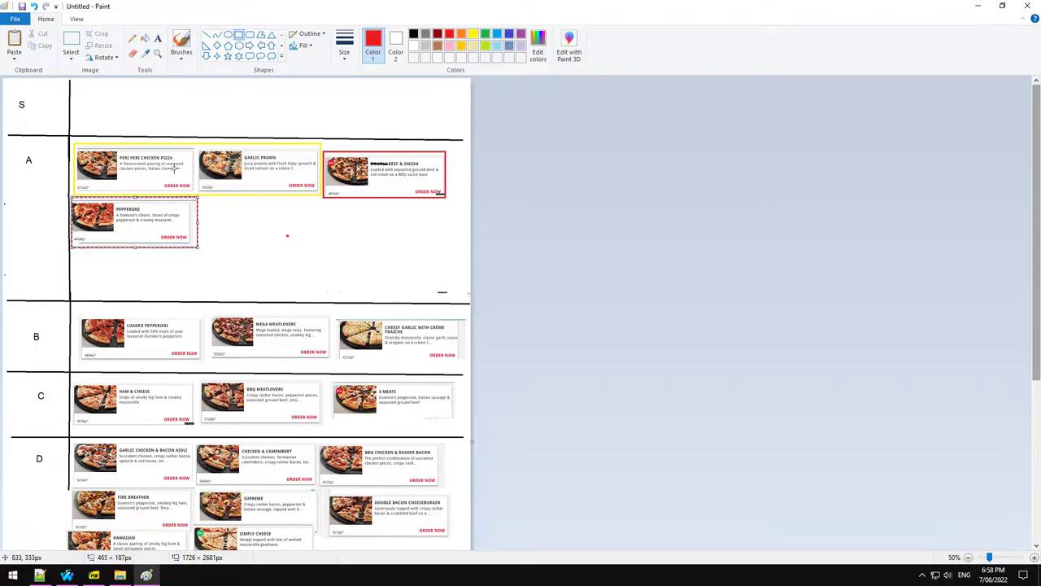
mouse_move(254, 161)
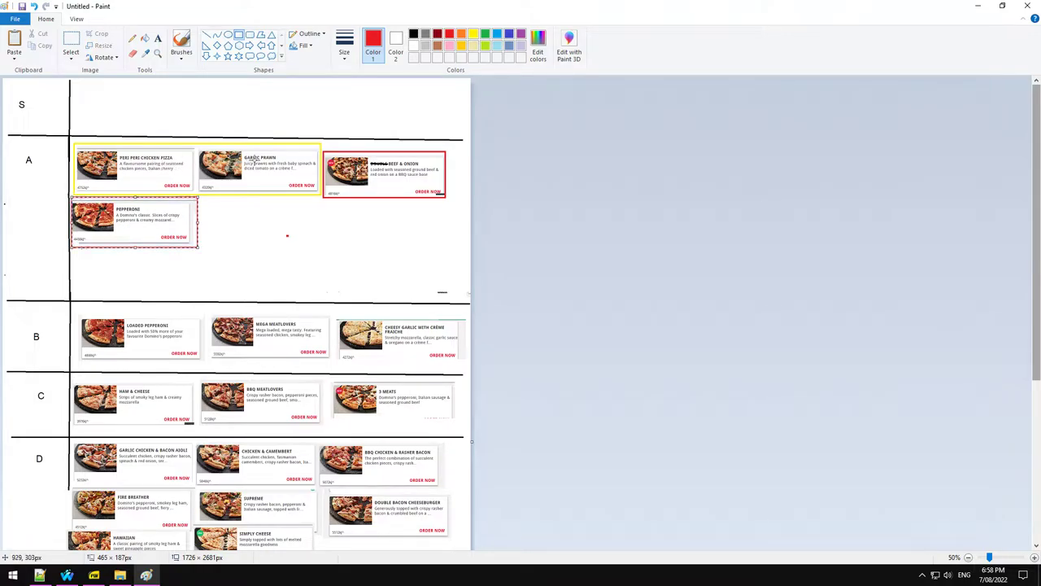
mouse_move(305, 220)
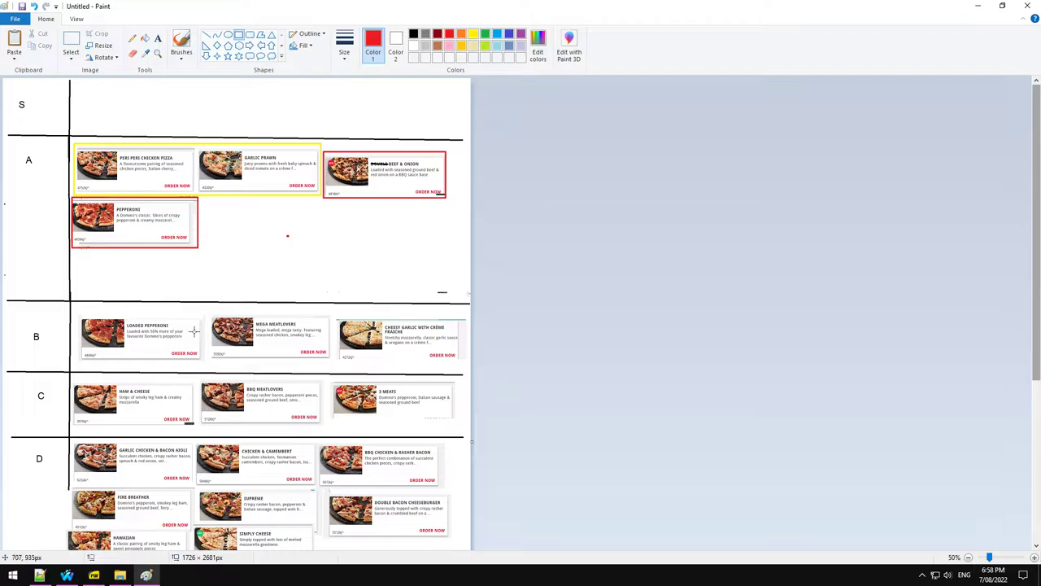
mouse_move(80, 316)
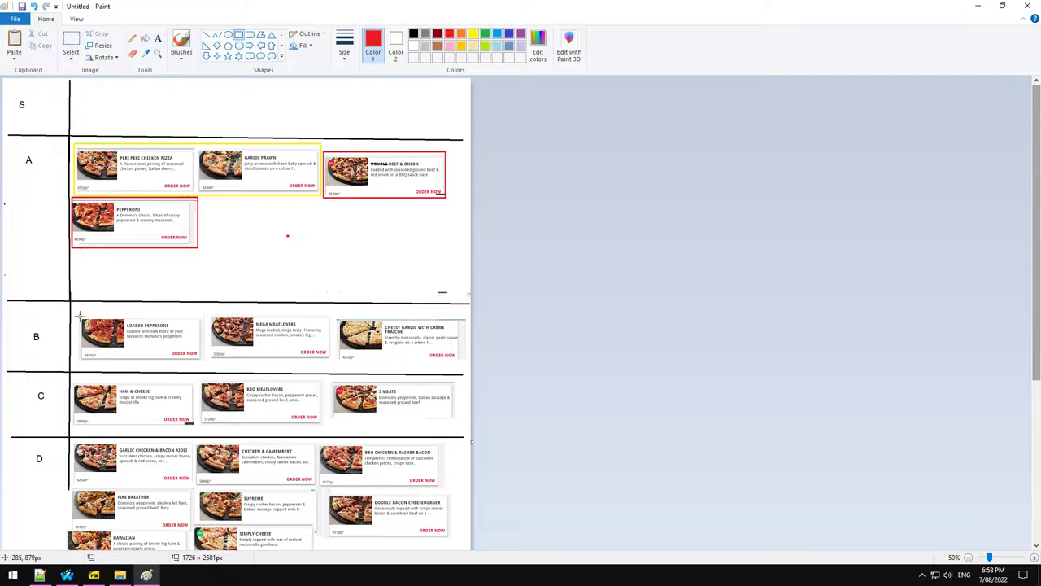
mouse_move(77, 307)
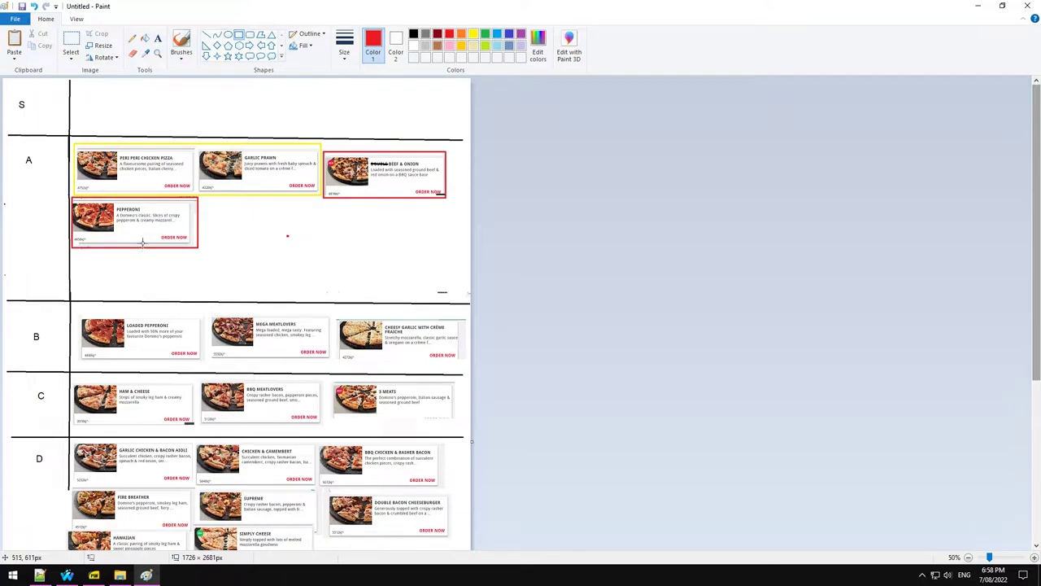
mouse_move(352, 307)
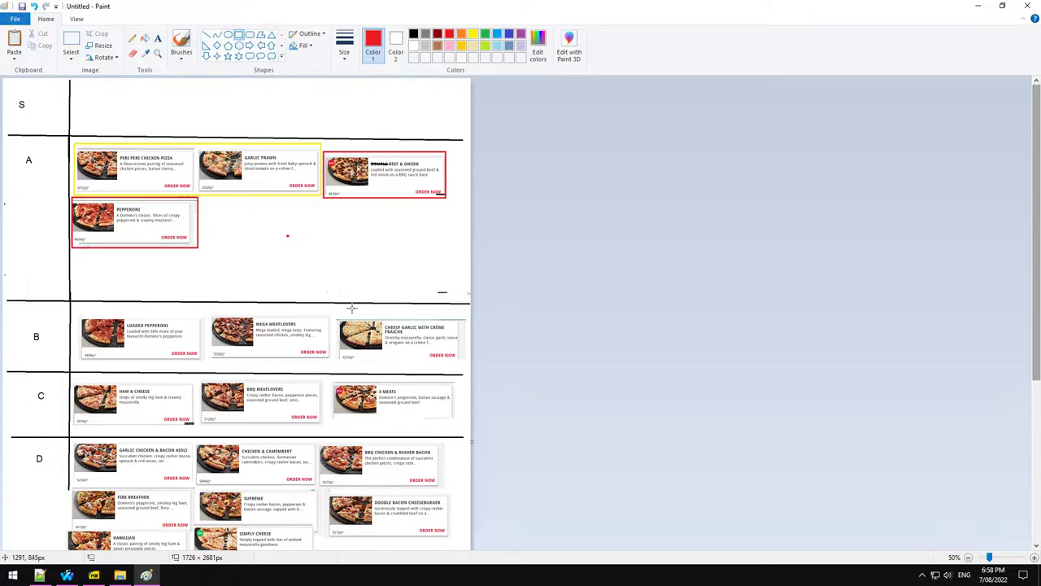
mouse_move(311, 317)
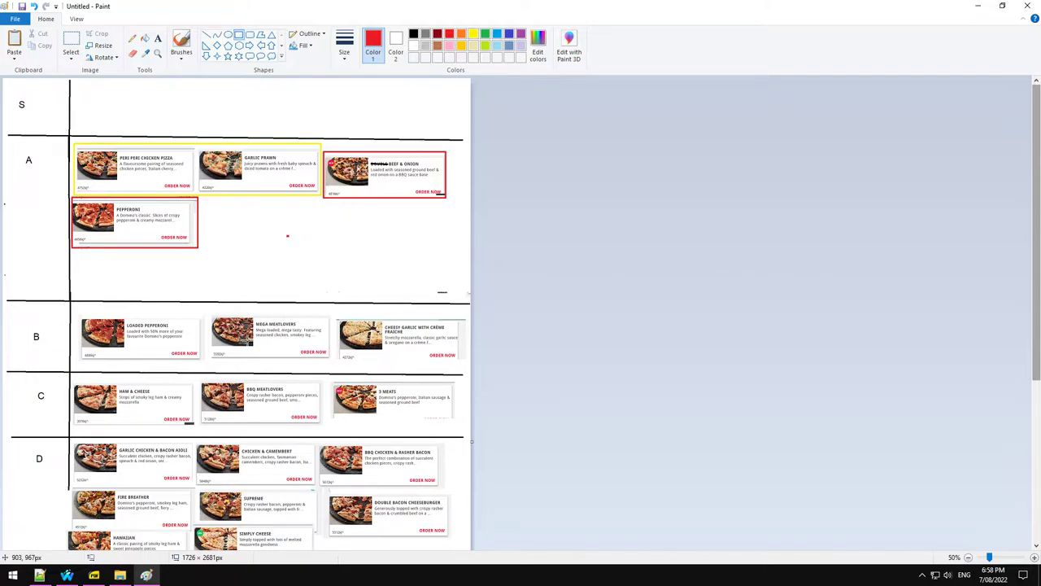
mouse_move(292, 426)
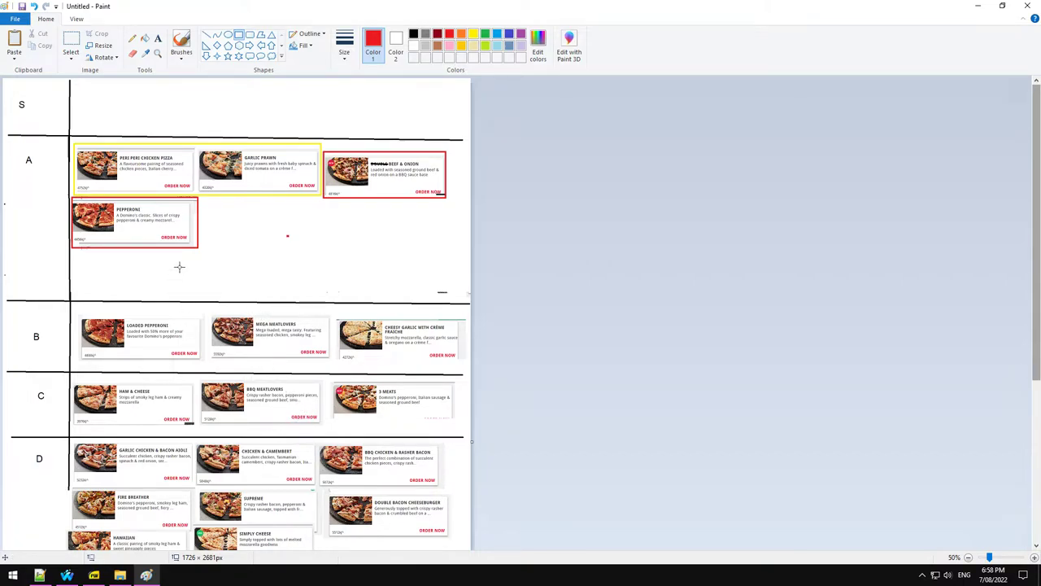
mouse_move(208, 297)
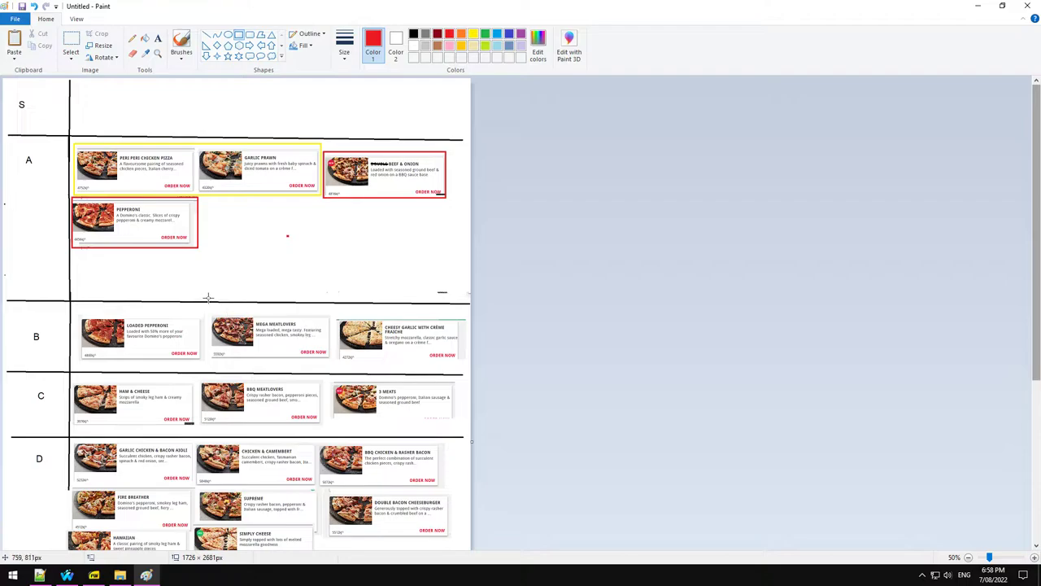
mouse_move(199, 328)
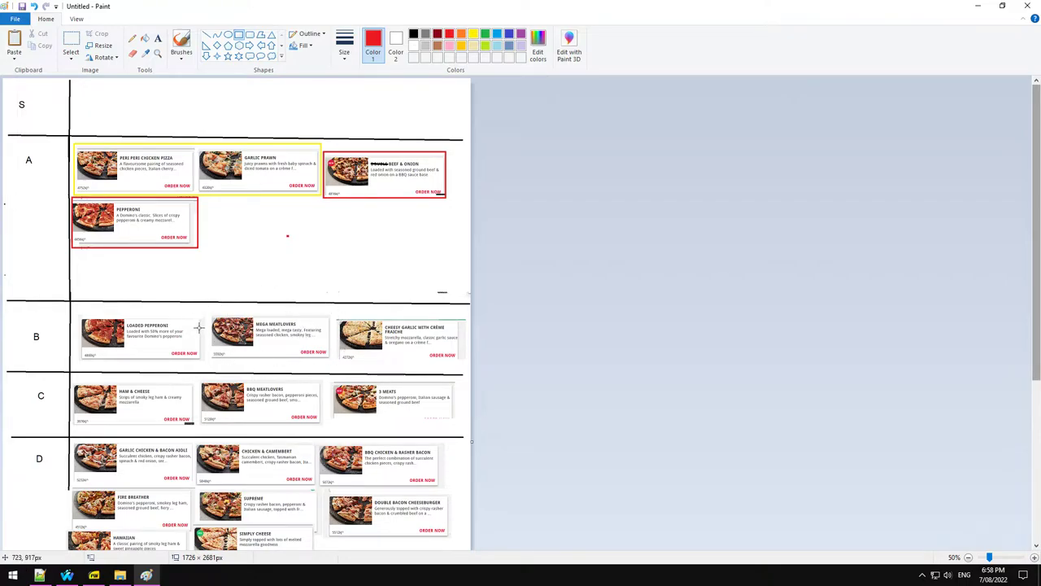
mouse_move(284, 349)
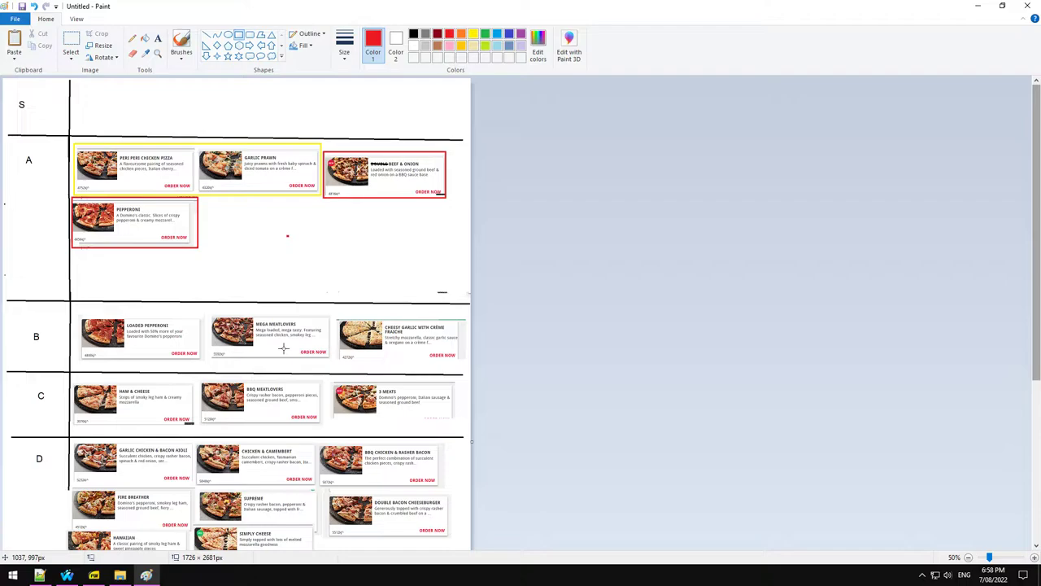
mouse_move(460, 351)
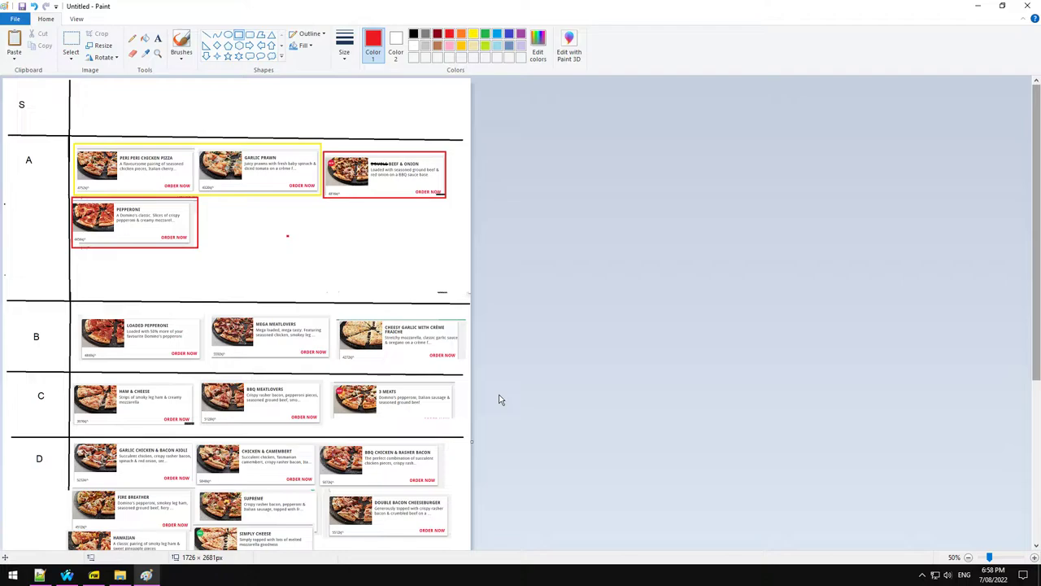
scroll(down, 3)
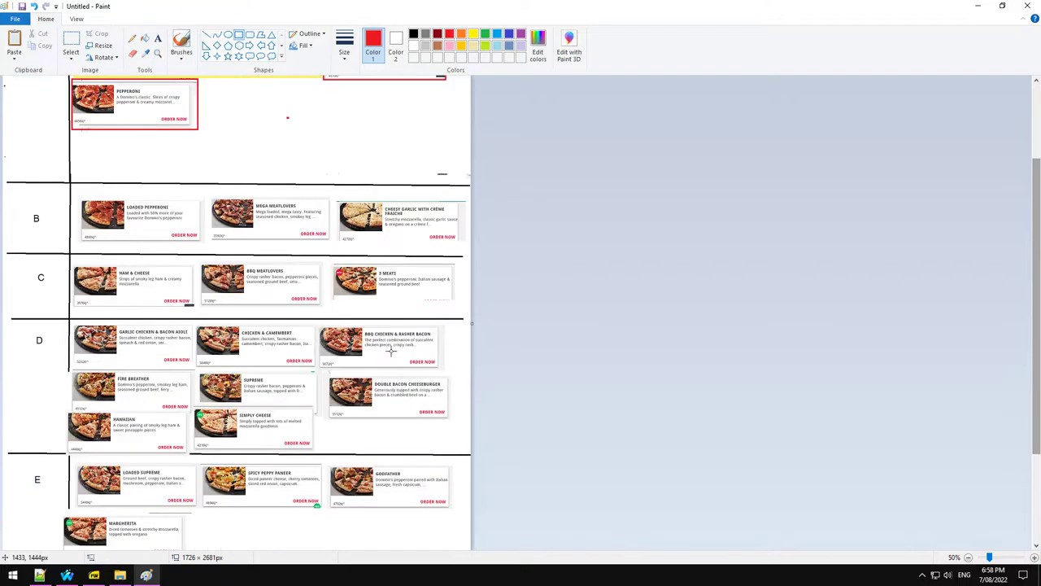
scroll(up, 3)
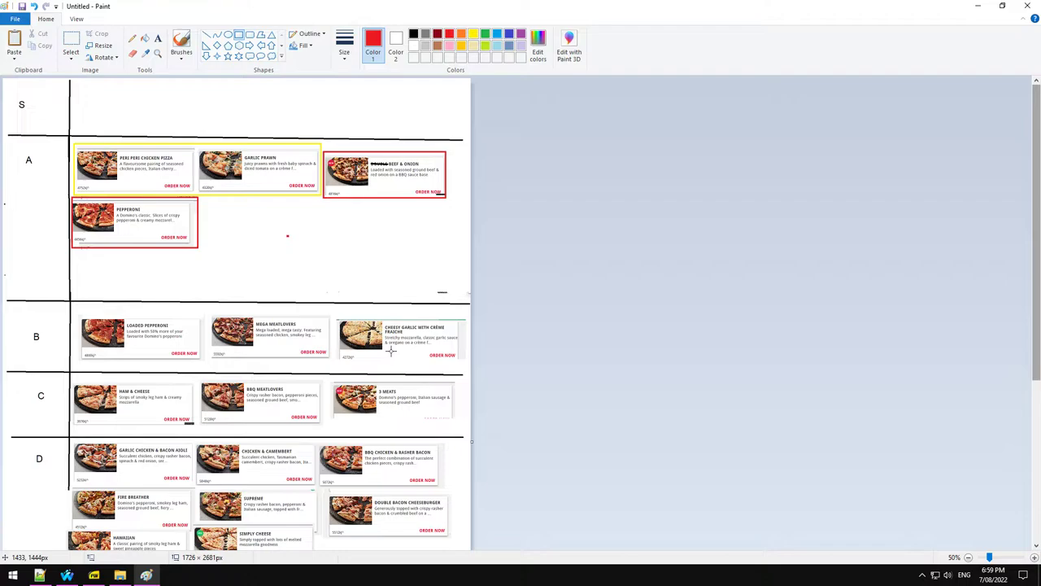
mouse_move(145, 295)
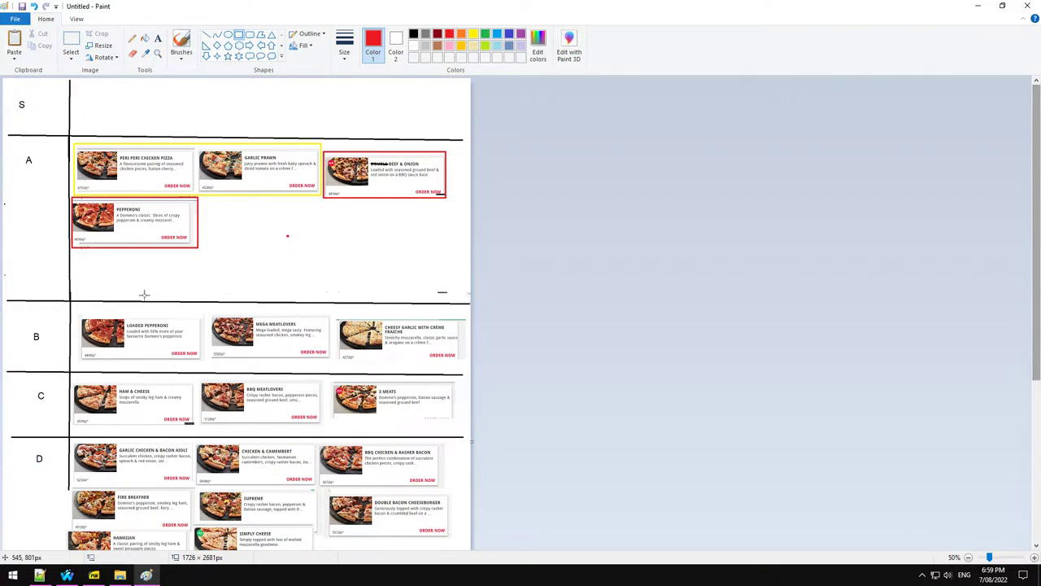
mouse_move(488, 413)
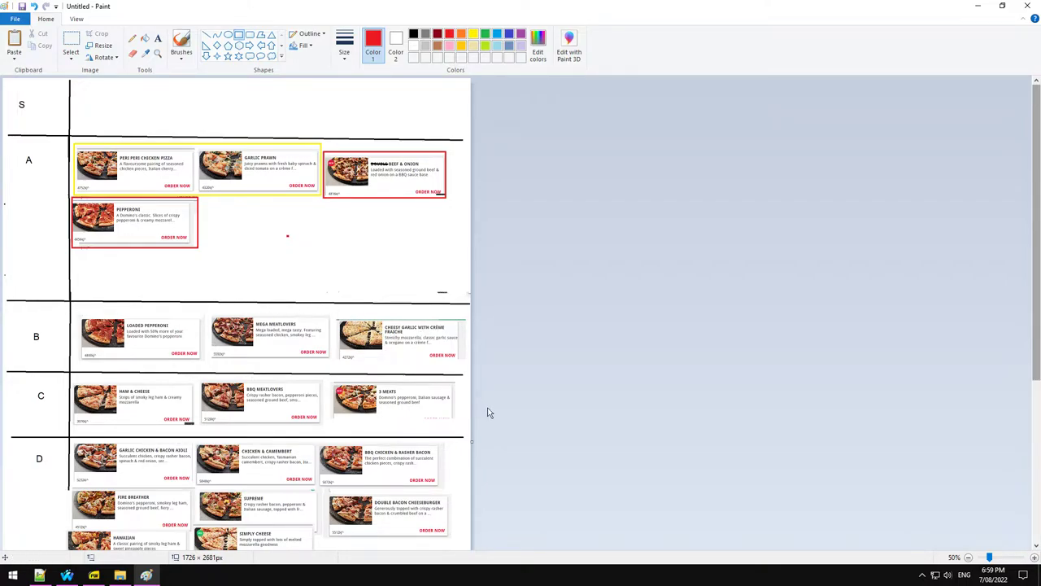
mouse_move(398, 364)
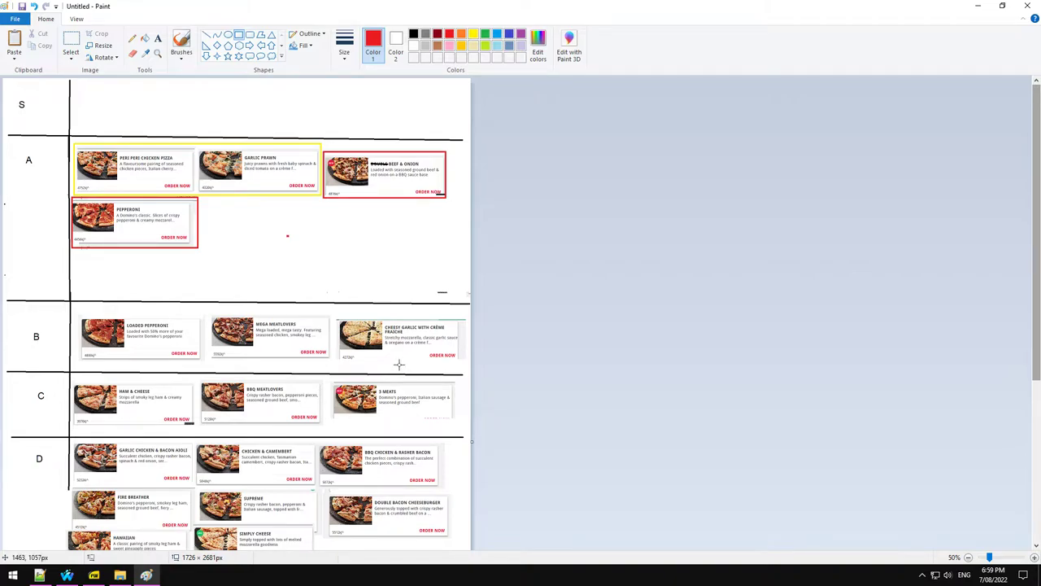
Step: Scroll up and down the canvas to review the B to E tier rows
scroll(down, 3)
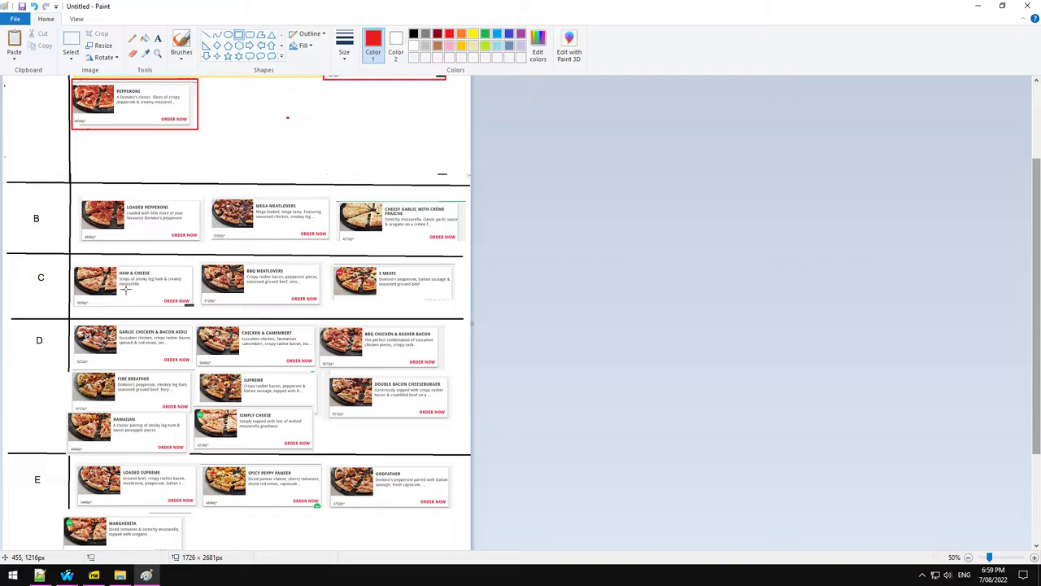
mouse_move(212, 262)
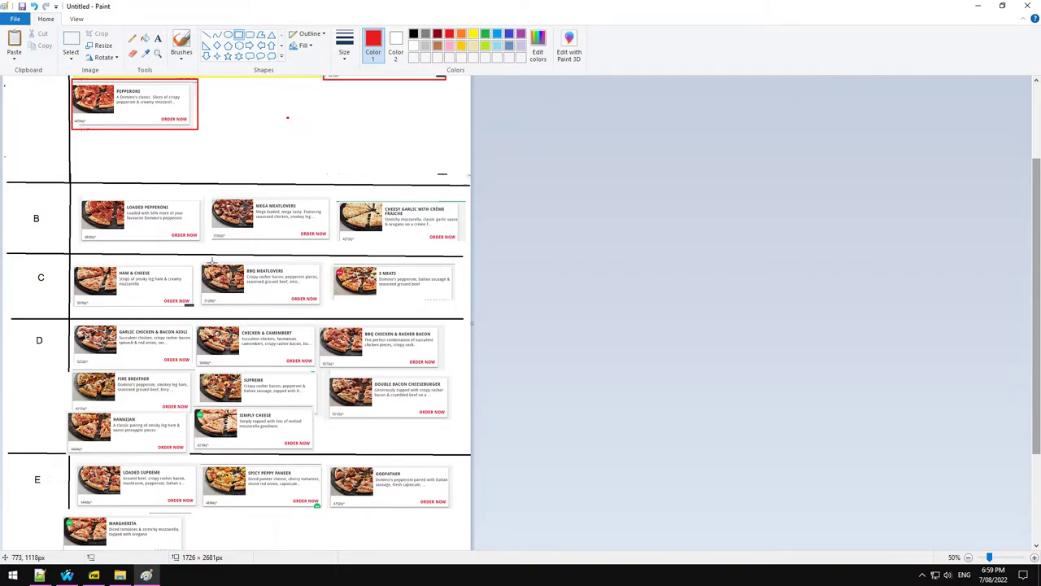
mouse_move(297, 317)
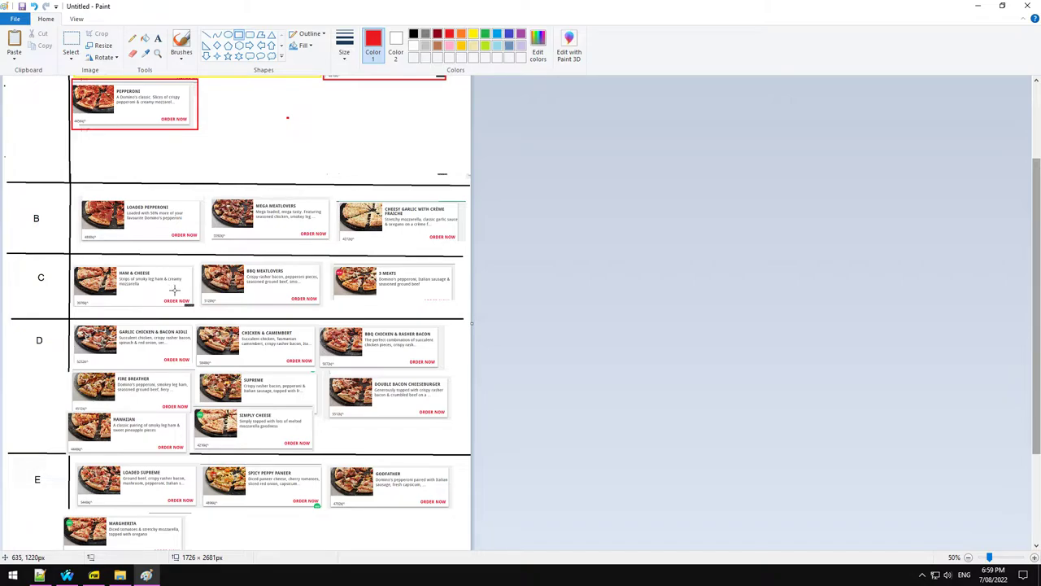
mouse_move(361, 270)
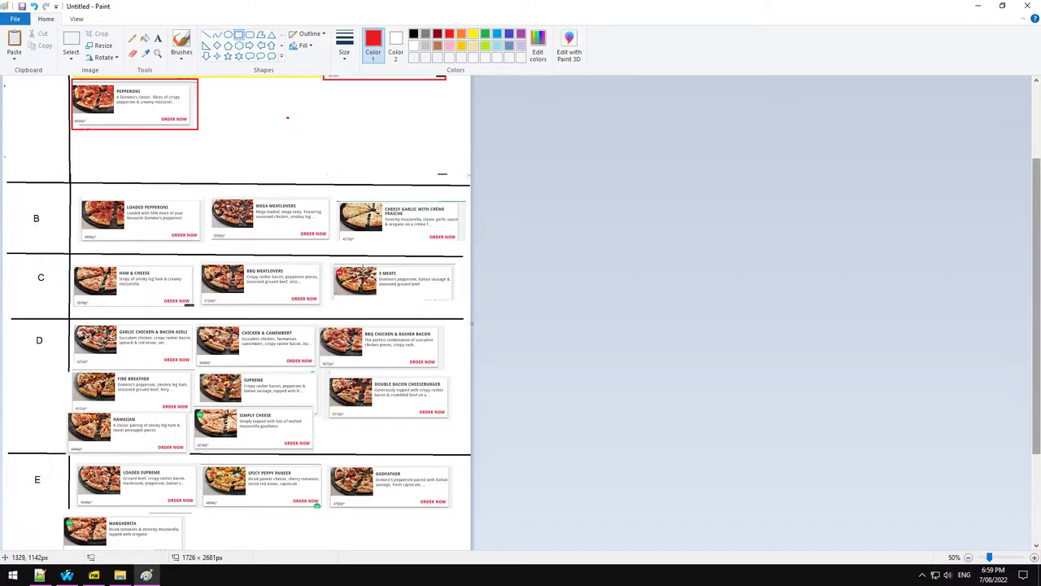
mouse_move(279, 235)
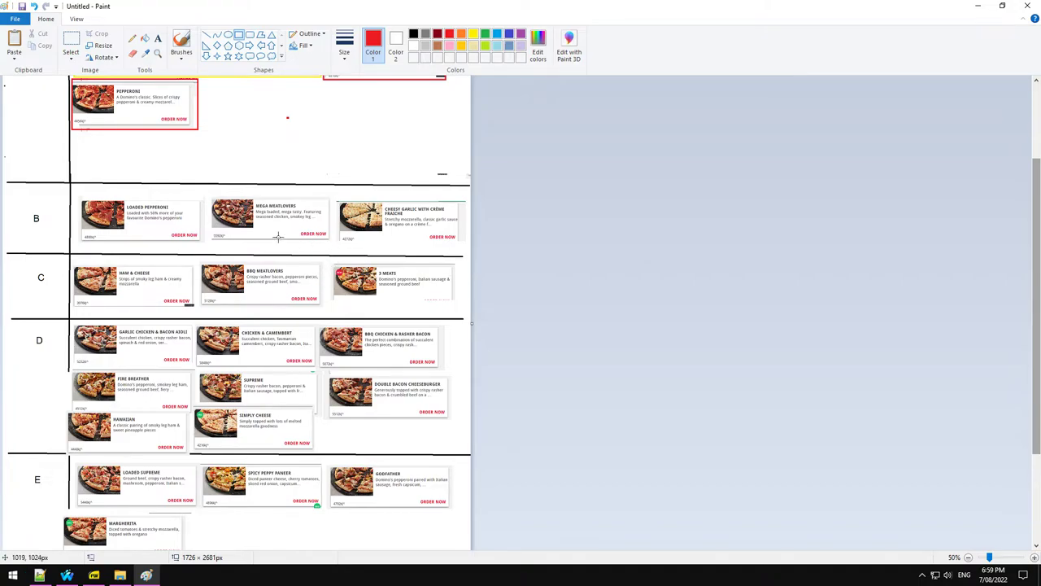
mouse_move(273, 274)
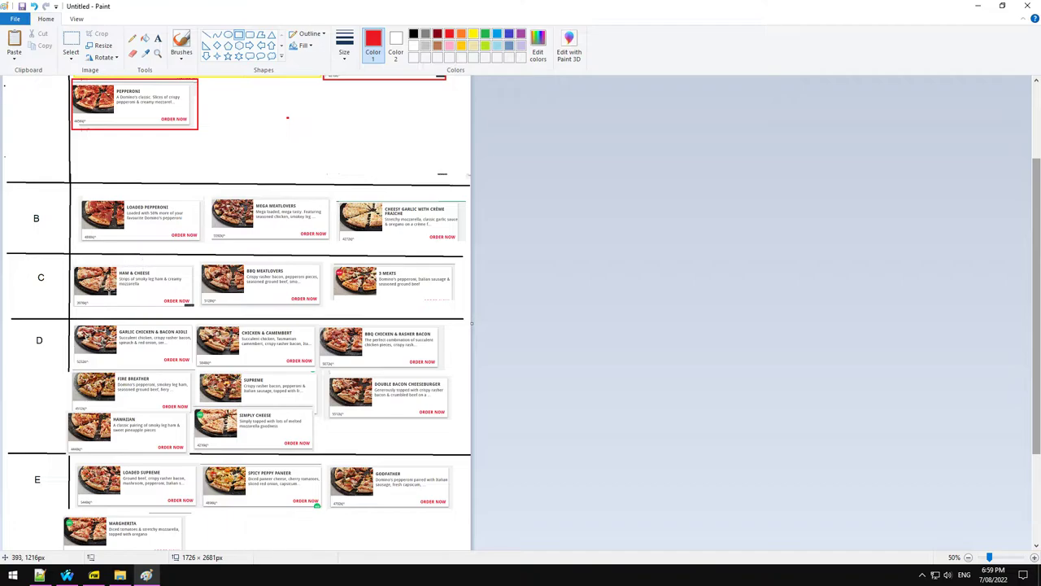
mouse_move(341, 299)
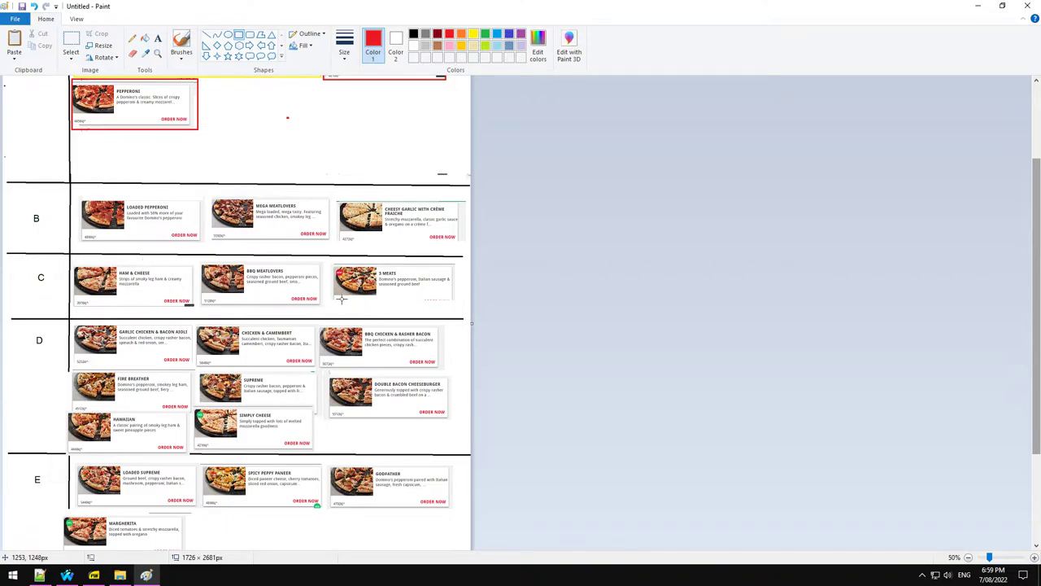
scroll(up, 3)
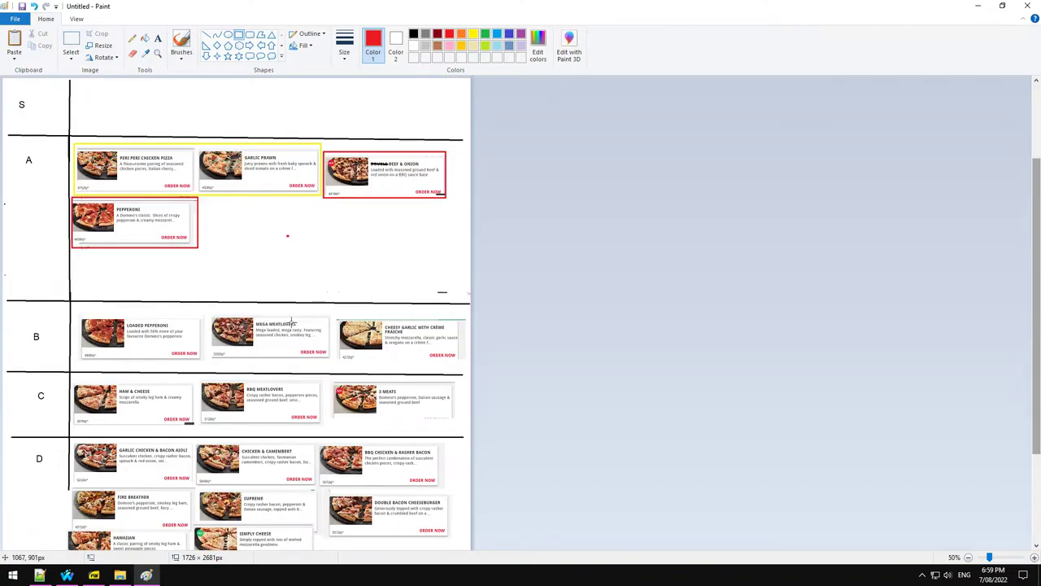
scroll(down, 3)
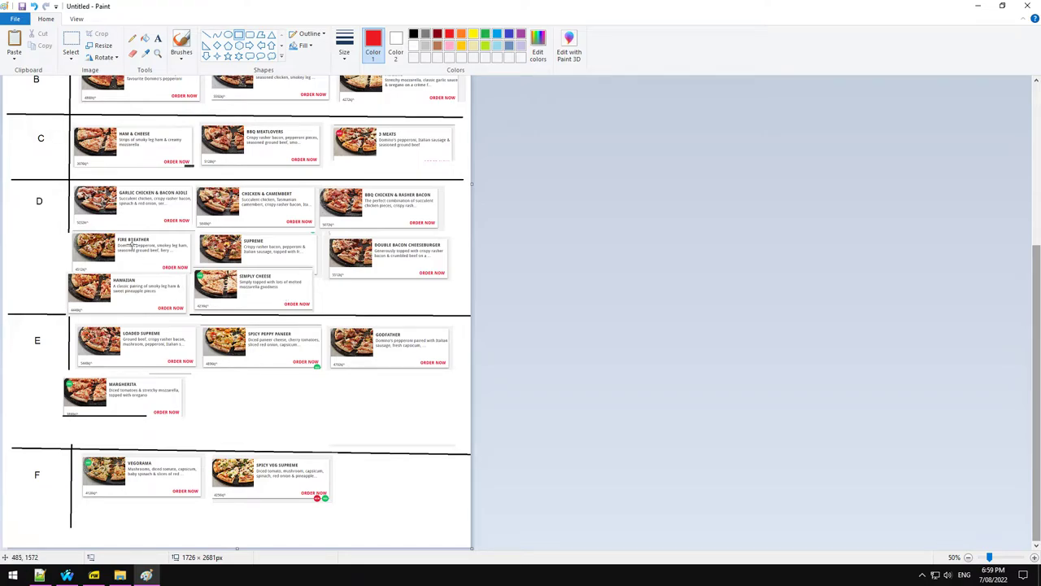
mouse_move(164, 225)
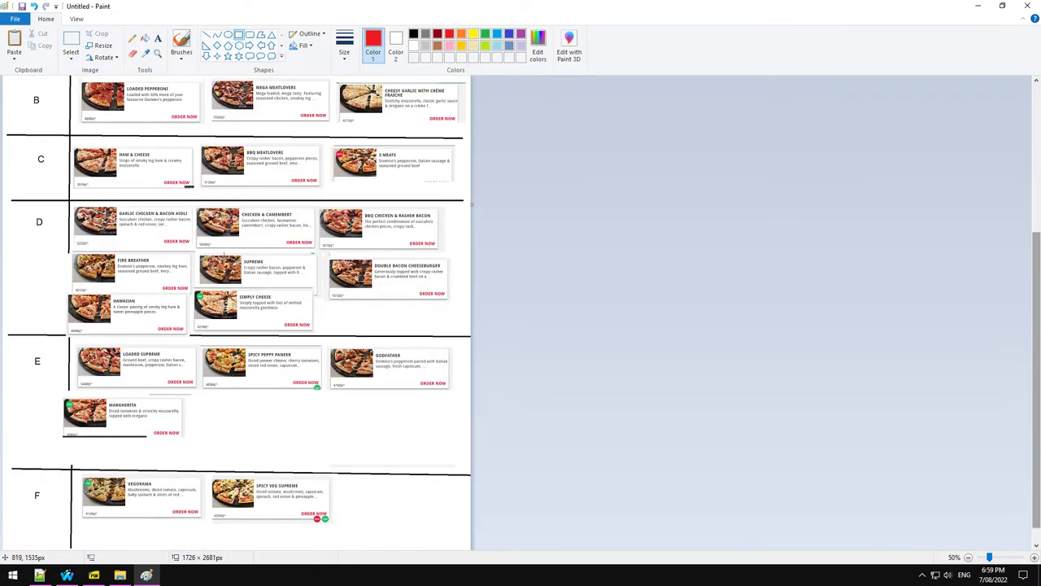
scroll(up, 3)
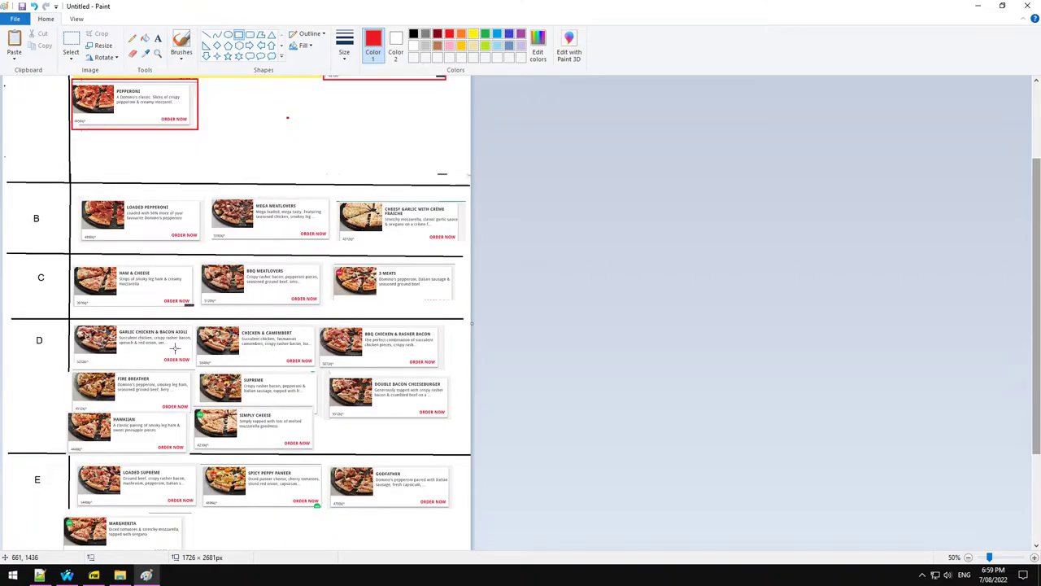
scroll(up, 3)
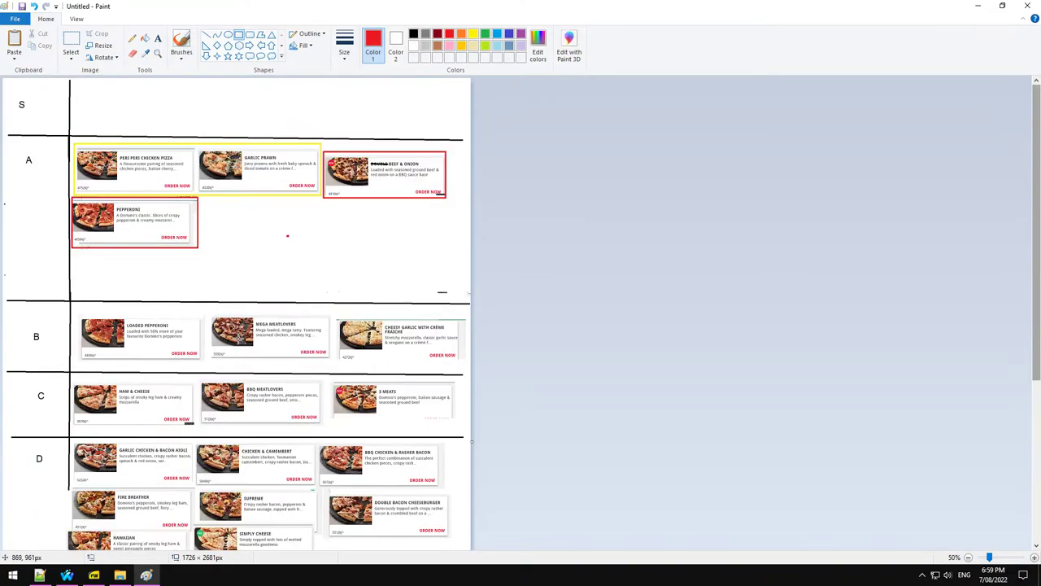
scroll(down, 3)
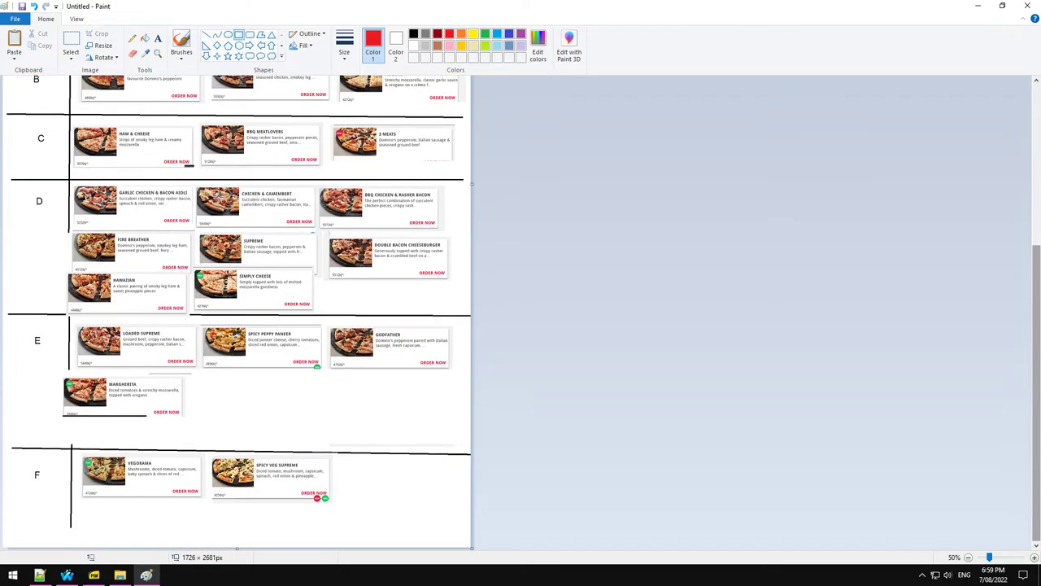
scroll(up, 3)
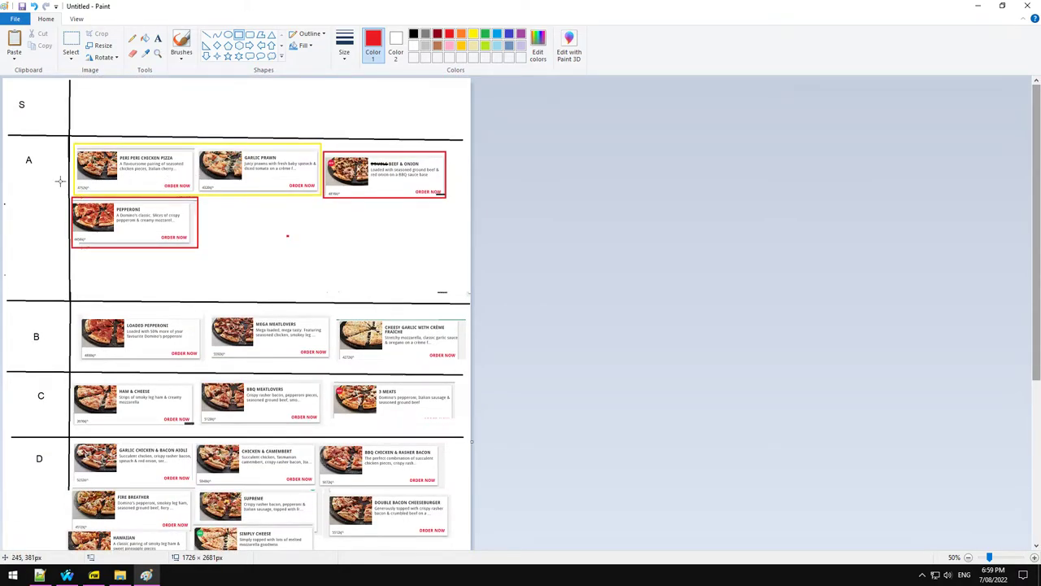
scroll(down, 3)
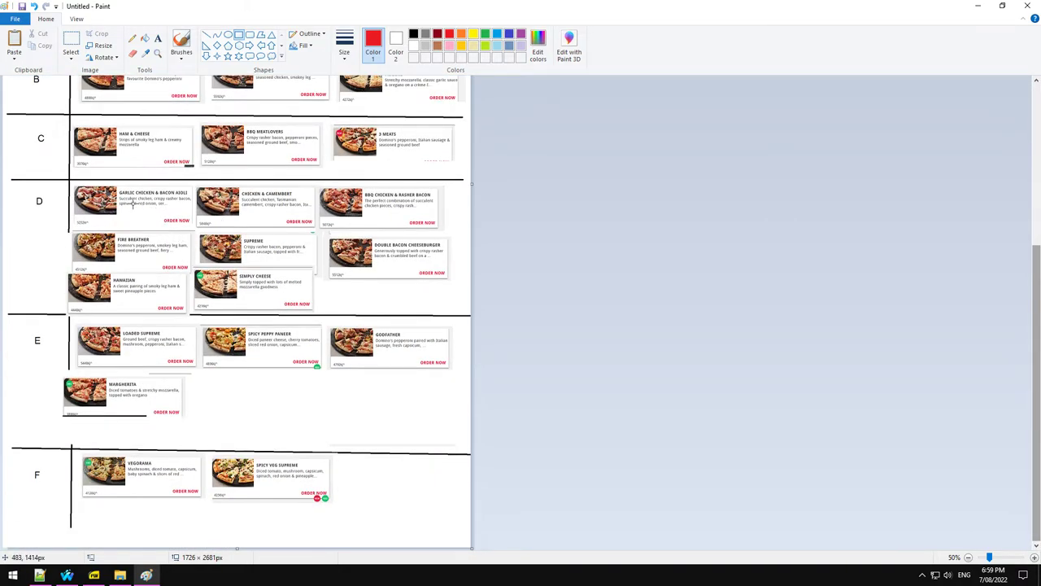
mouse_move(277, 222)
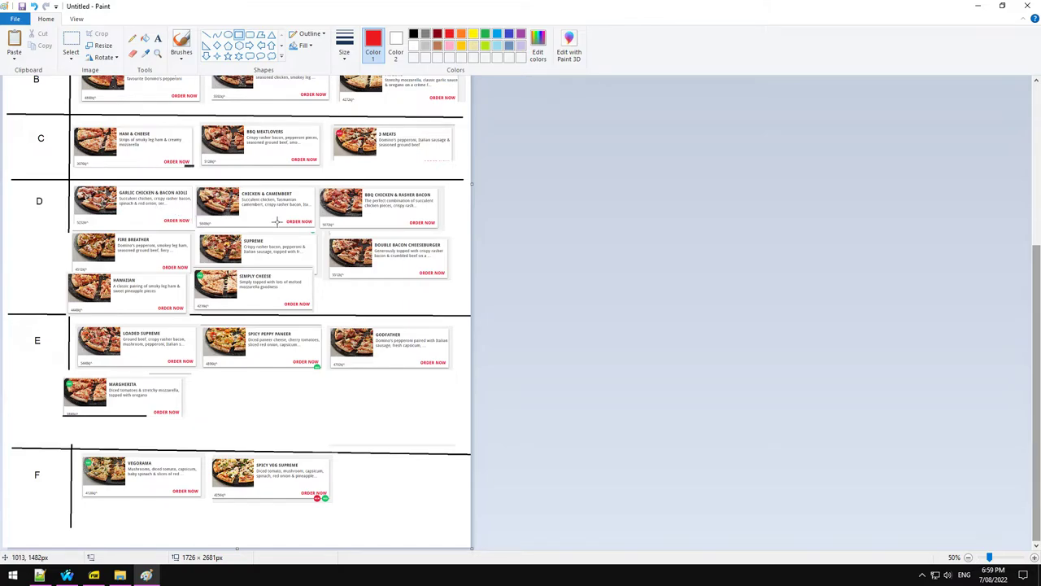
mouse_move(262, 196)
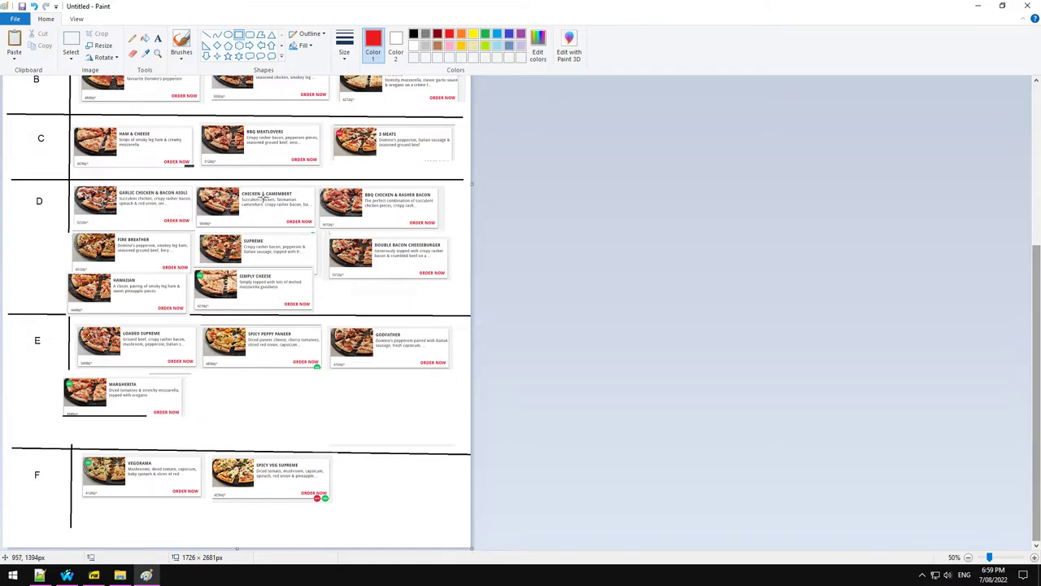
mouse_move(287, 198)
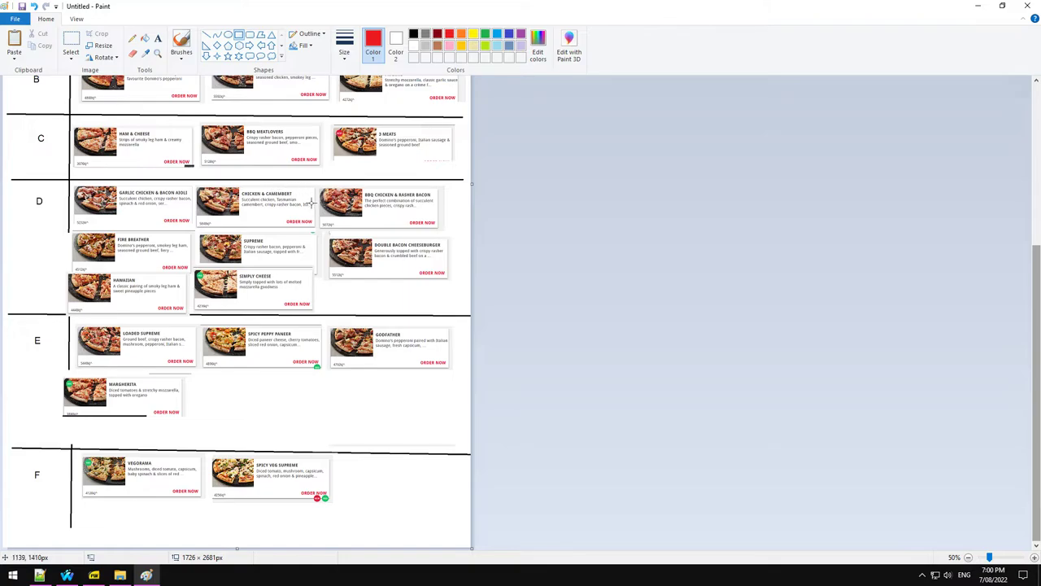
mouse_move(284, 234)
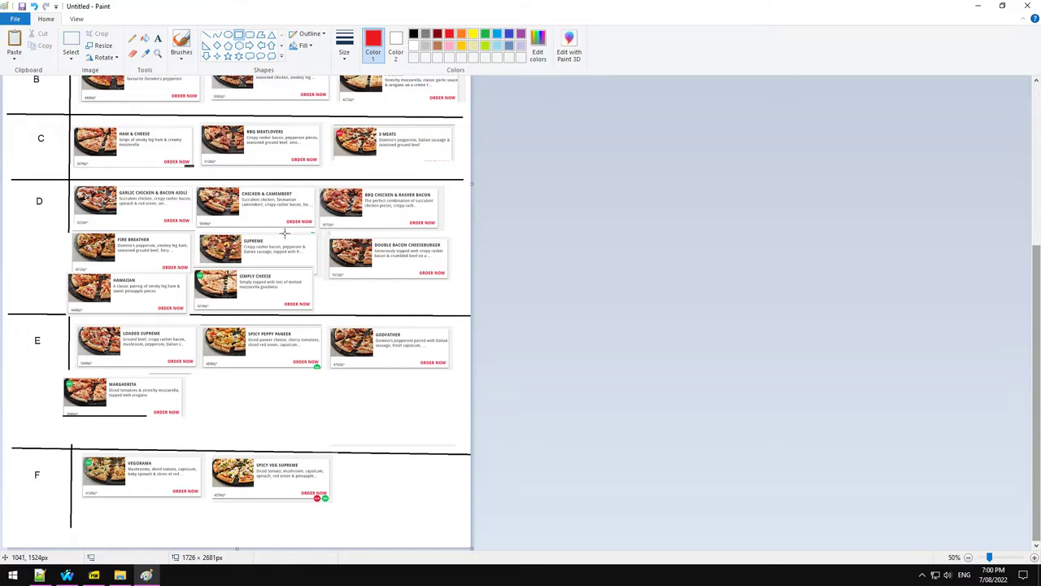
mouse_move(307, 193)
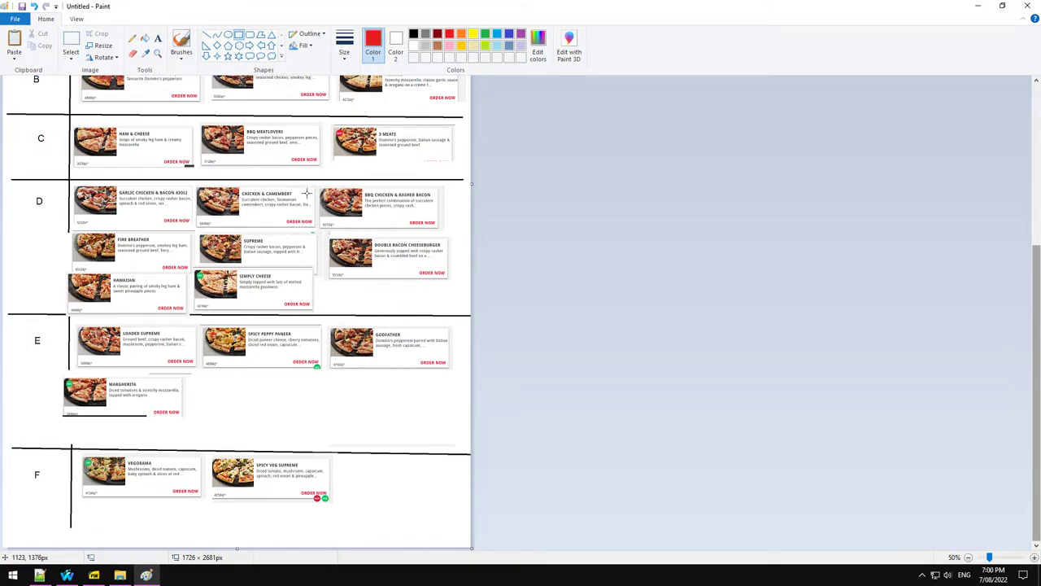
mouse_move(378, 207)
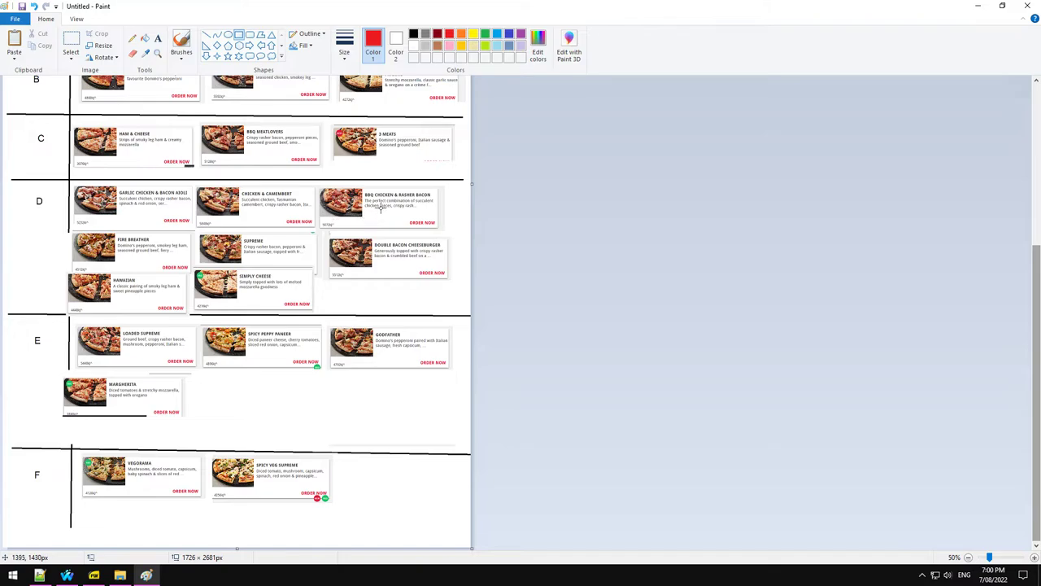
mouse_move(432, 215)
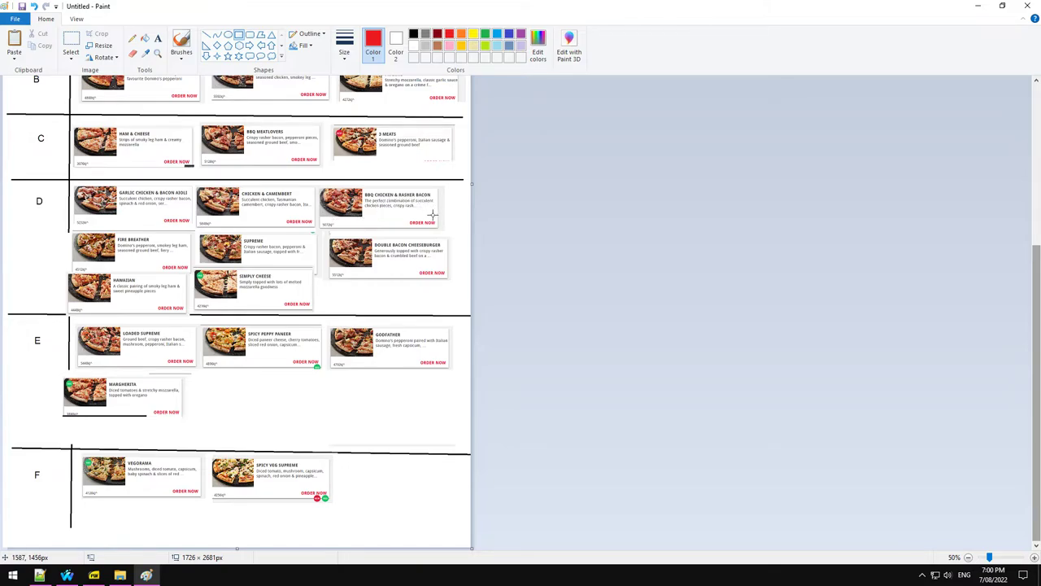
scroll(up, 3)
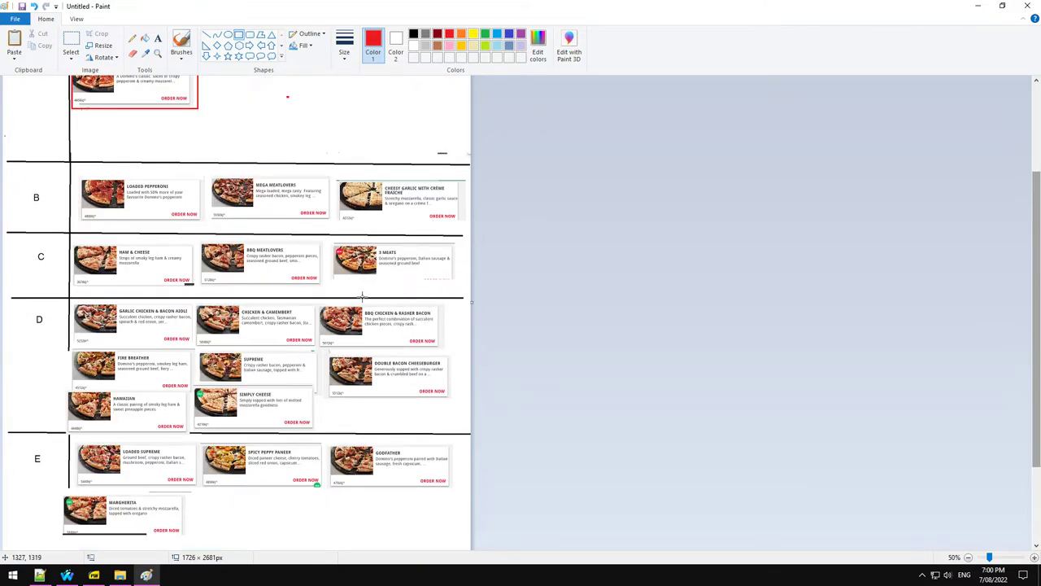
mouse_move(437, 377)
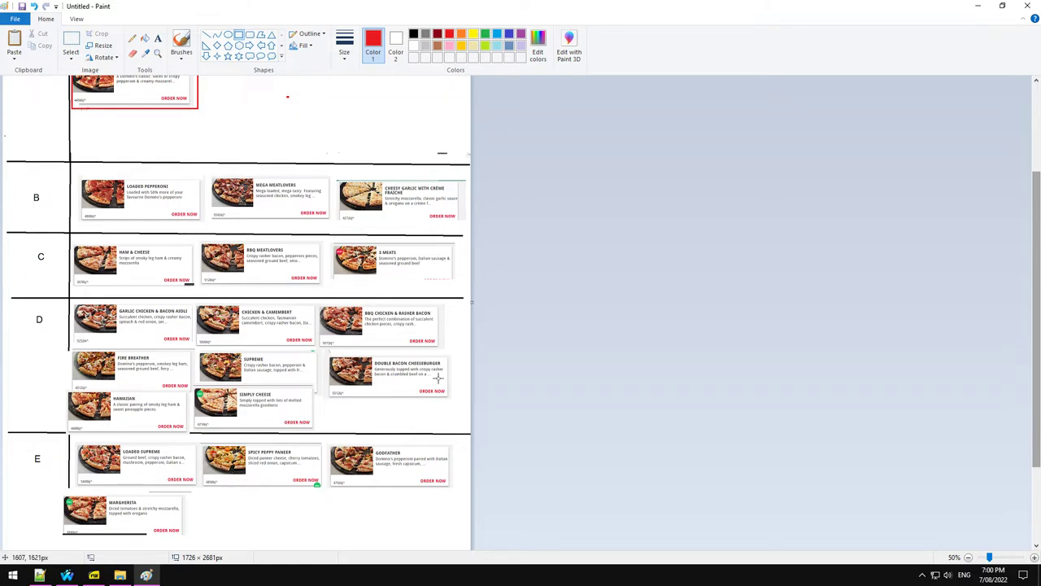
mouse_move(401, 336)
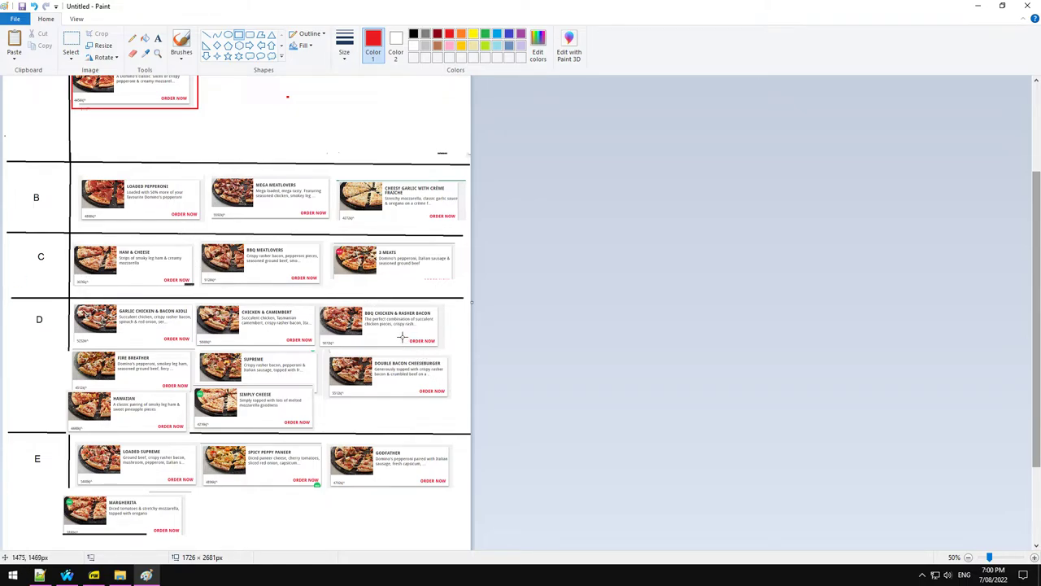
mouse_move(343, 501)
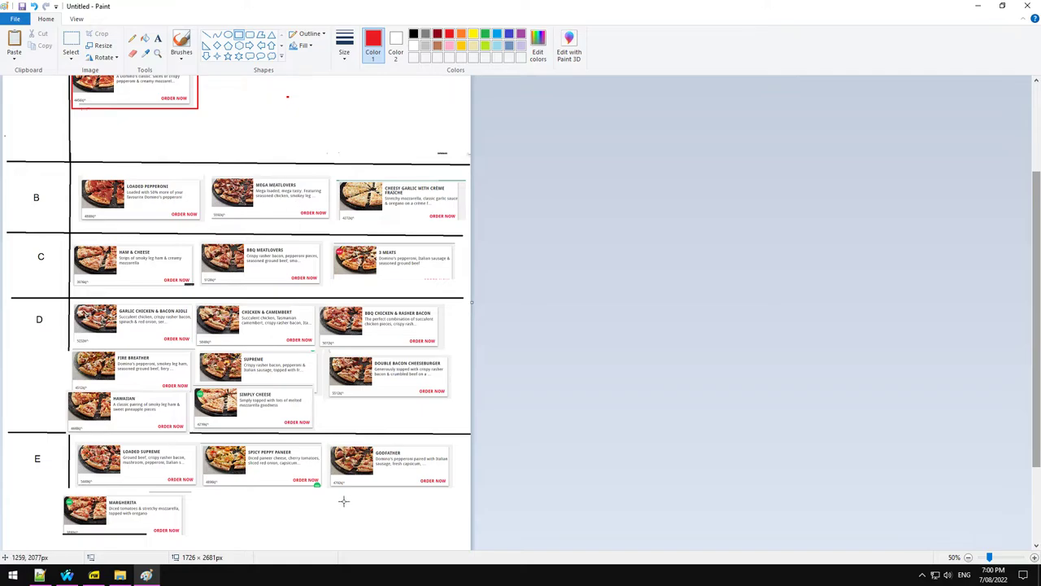
mouse_move(502, 495)
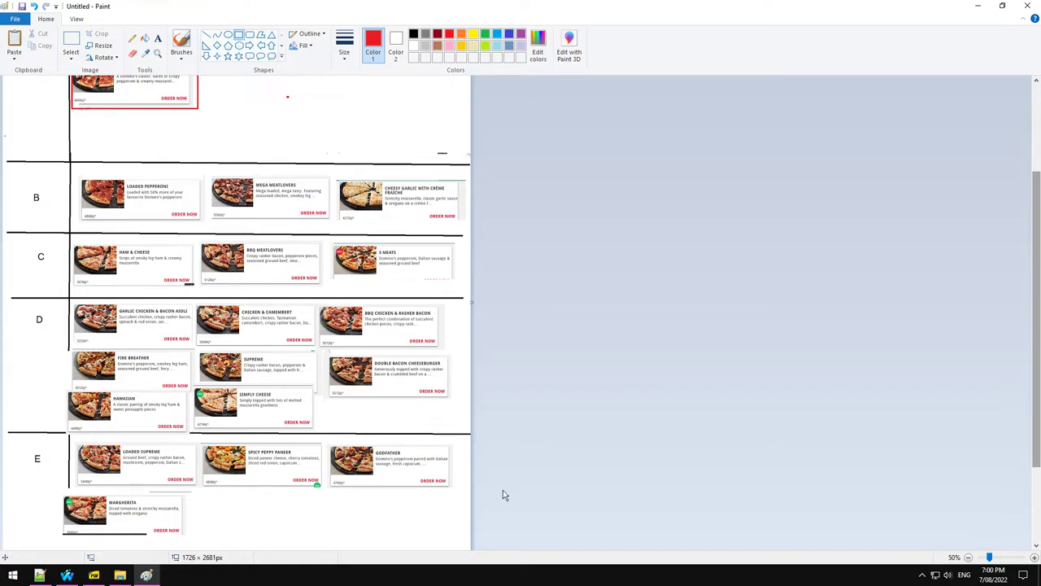
mouse_move(457, 469)
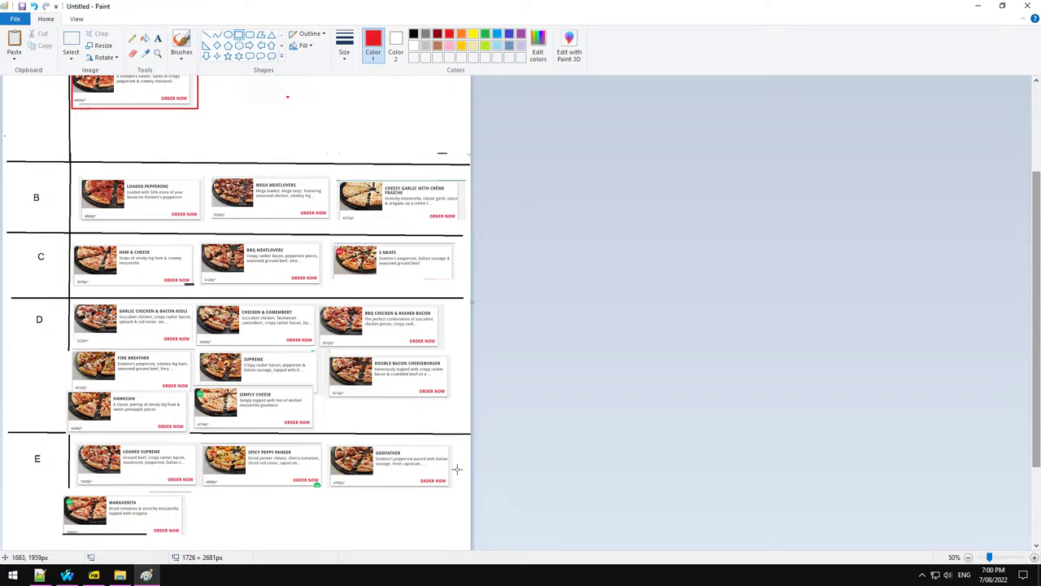
mouse_move(153, 371)
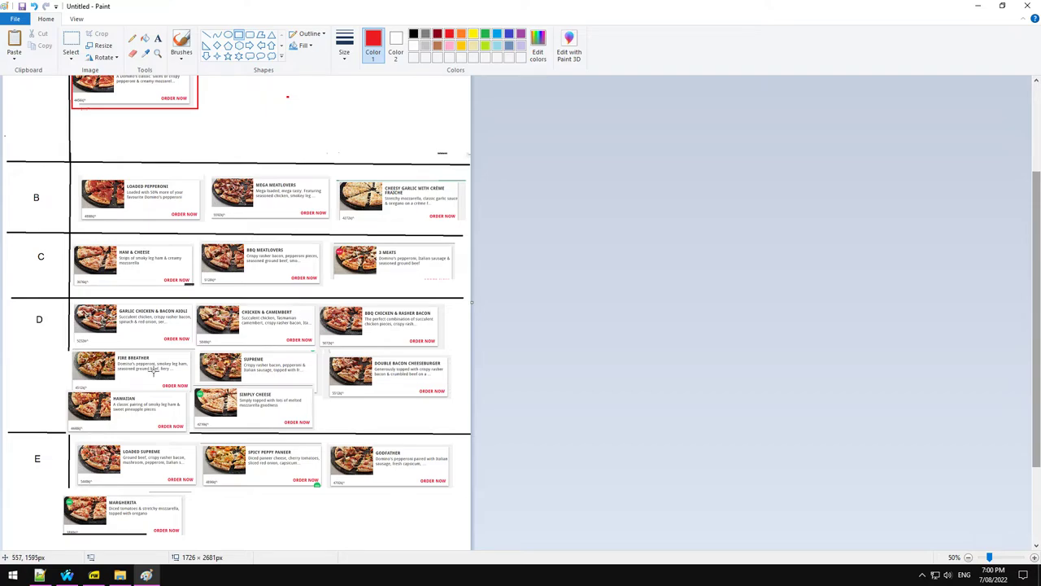
mouse_move(167, 374)
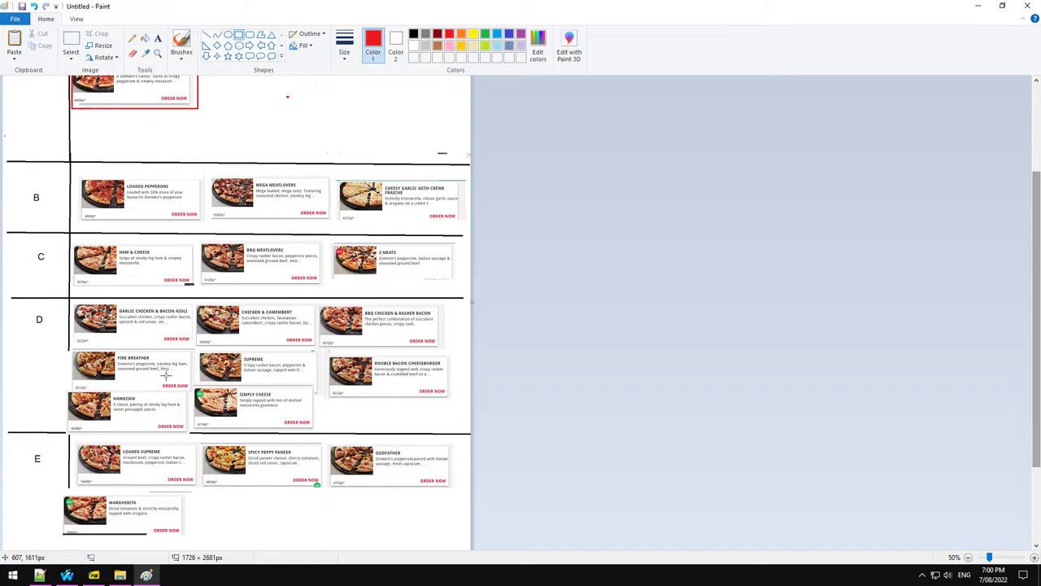
mouse_move(245, 387)
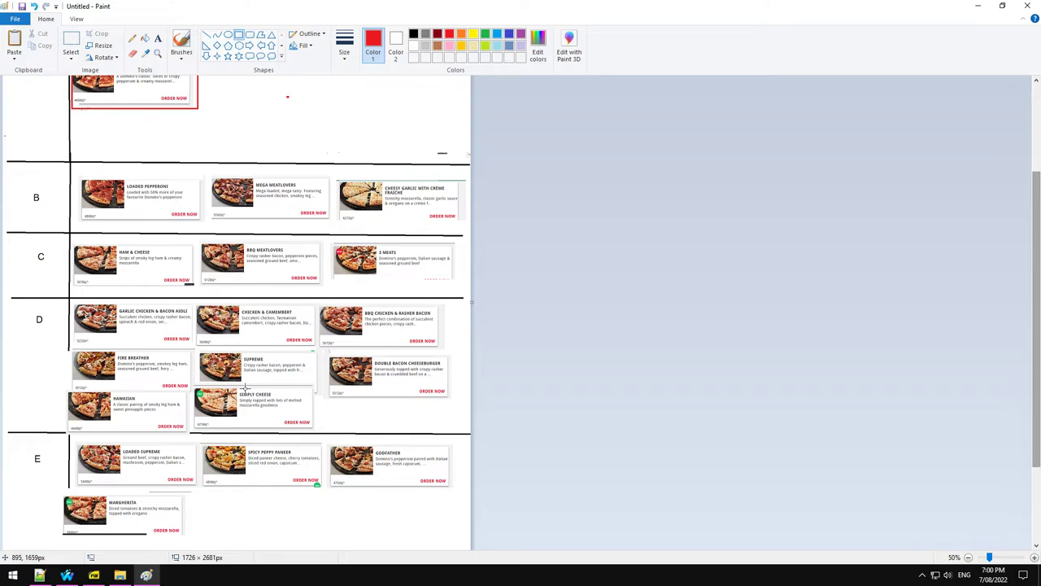
mouse_move(397, 367)
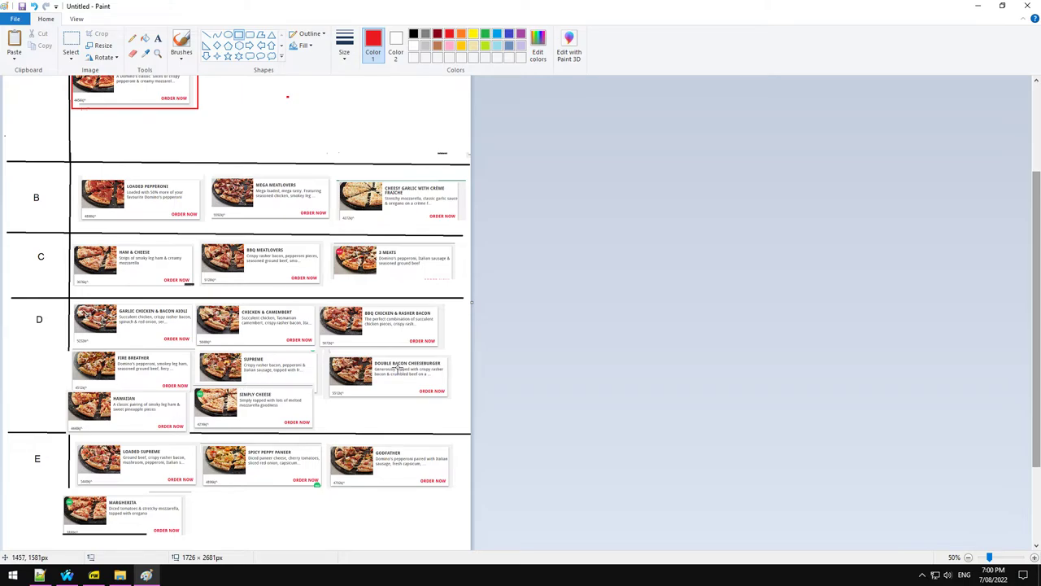
mouse_move(318, 332)
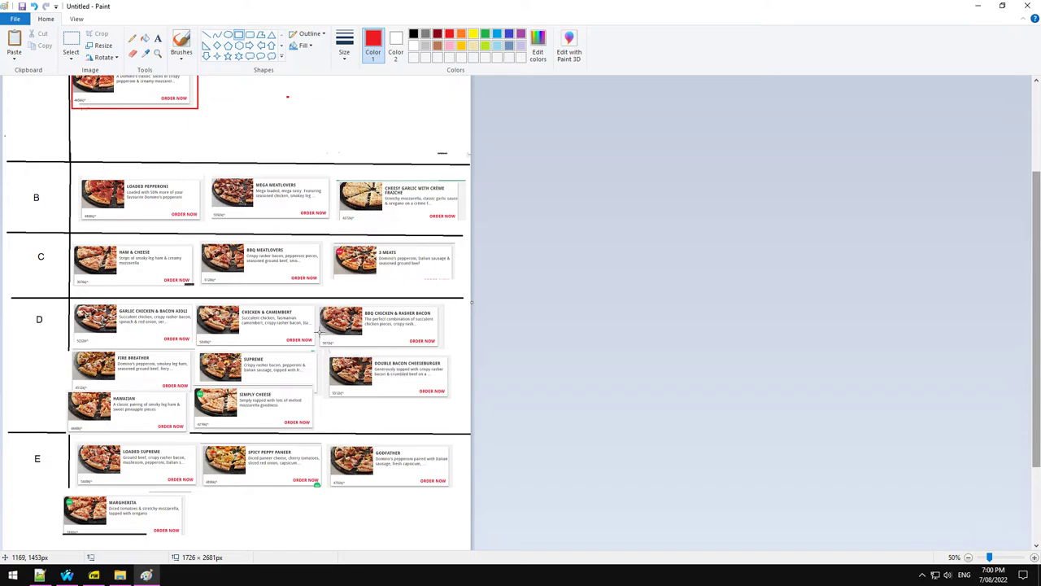
mouse_move(405, 419)
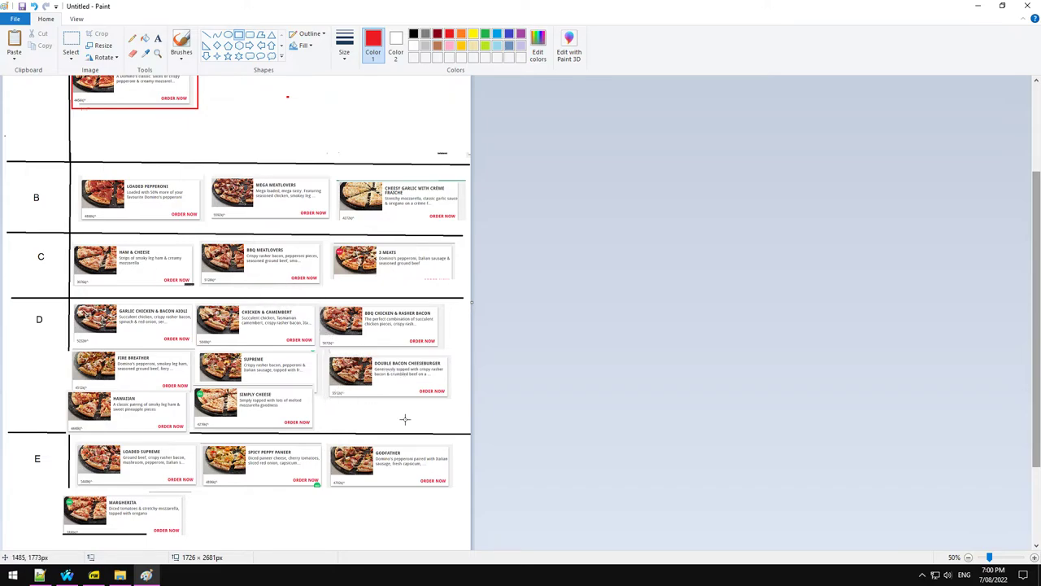
mouse_move(292, 399)
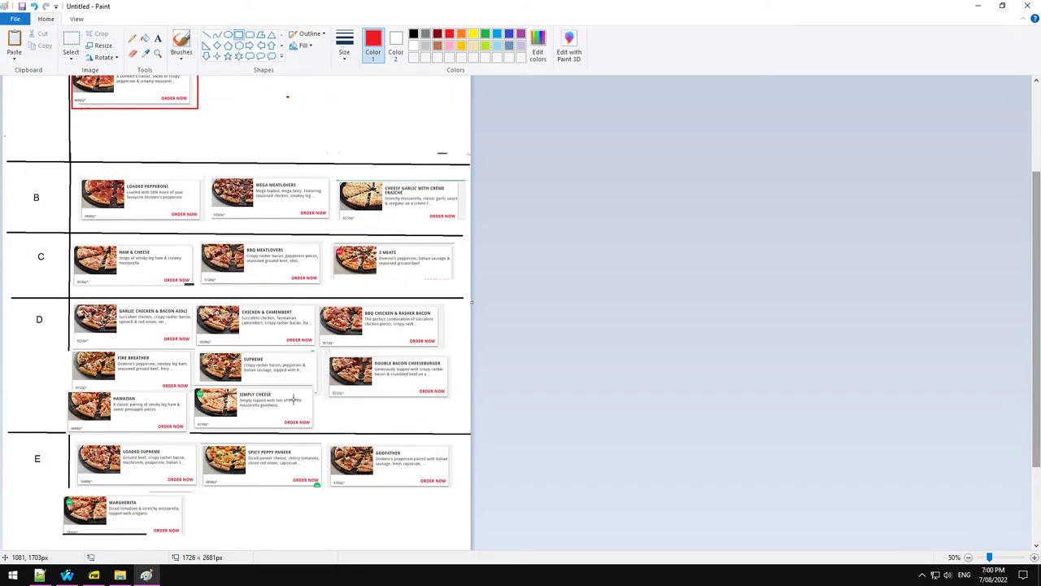
mouse_move(89, 341)
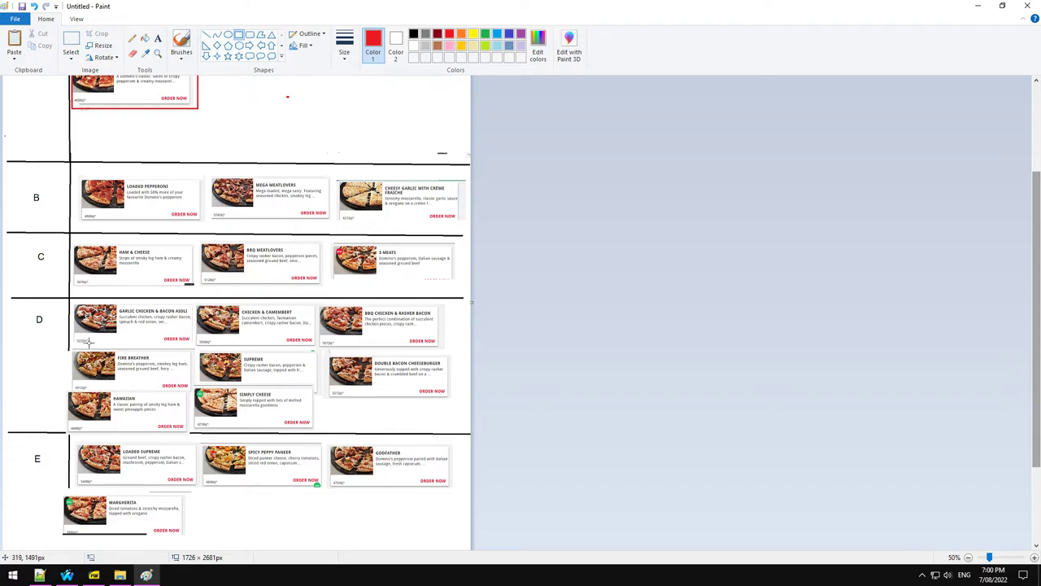
scroll(down, 3)
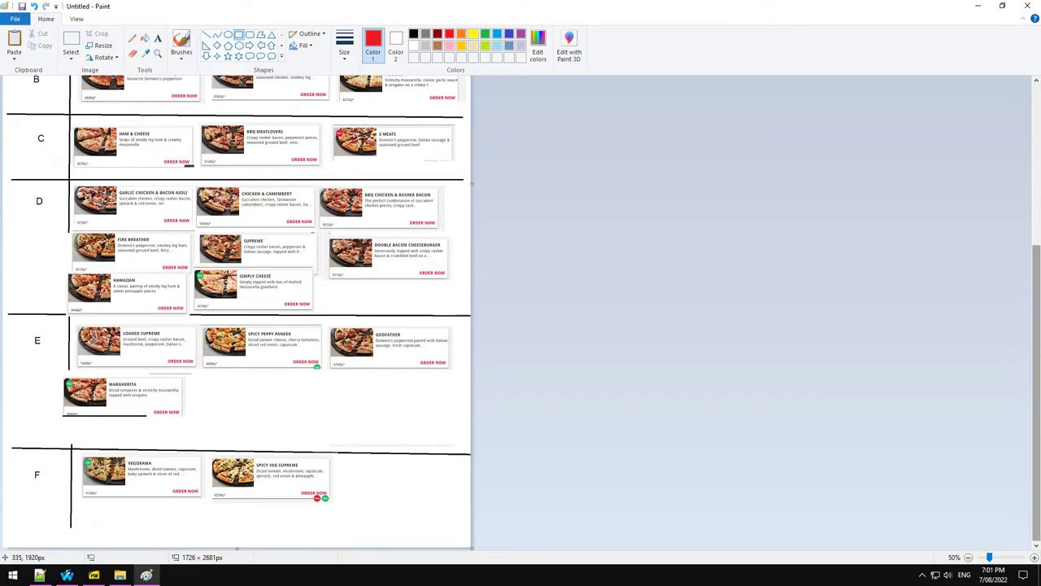
scroll(up, 3)
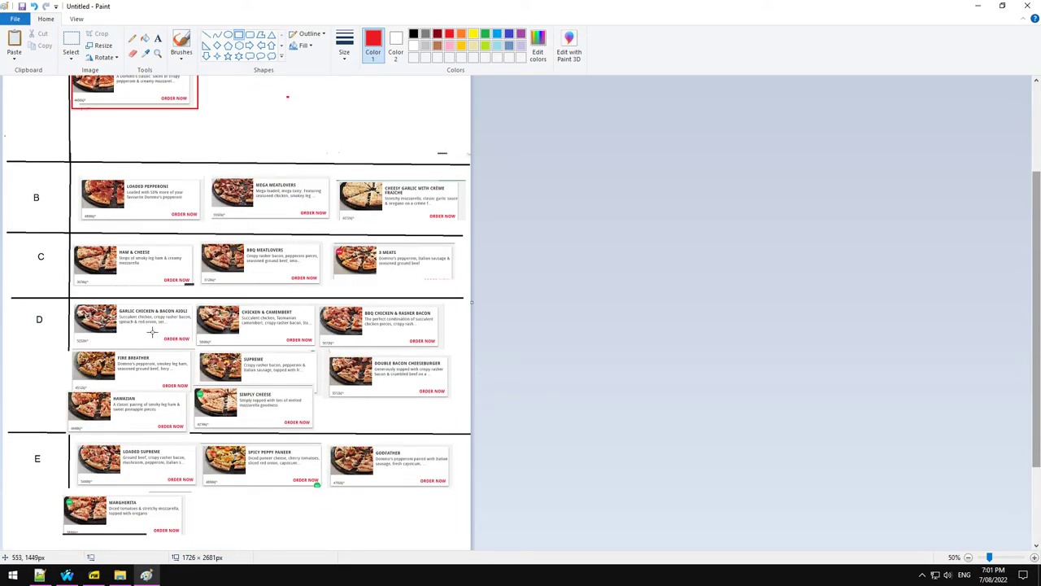
scroll(down, 3)
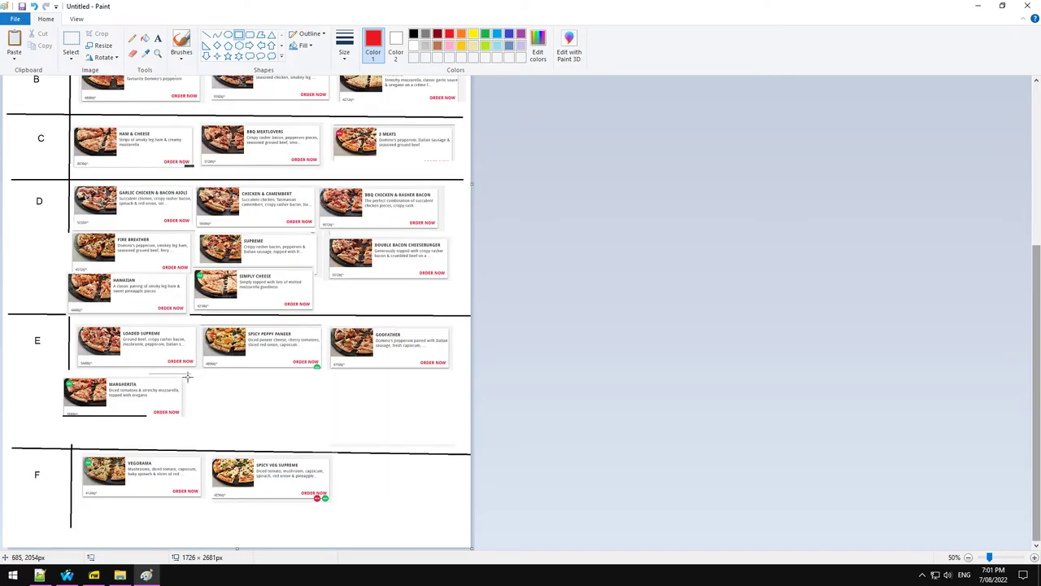
mouse_move(199, 334)
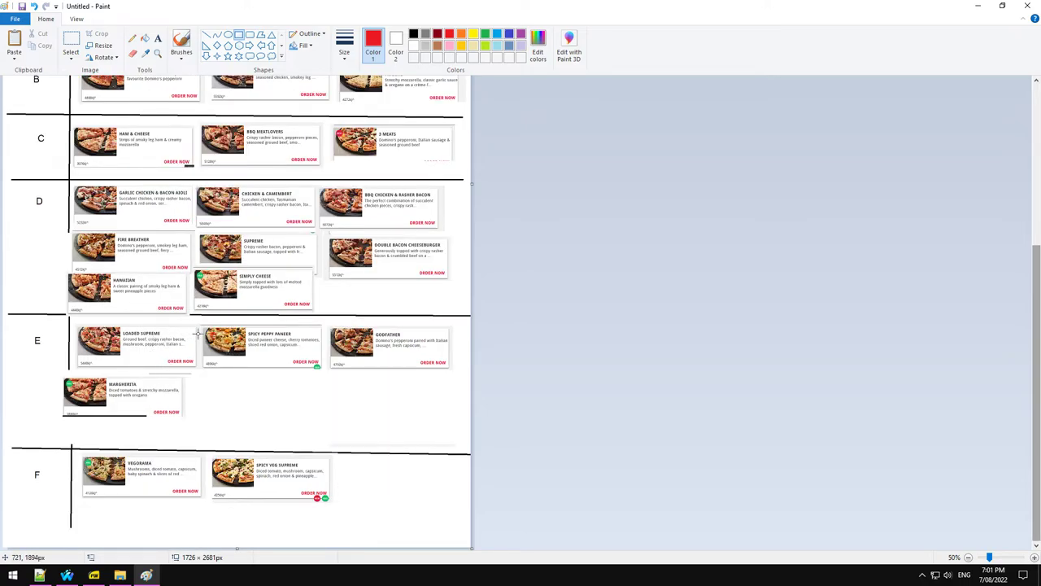
mouse_move(264, 365)
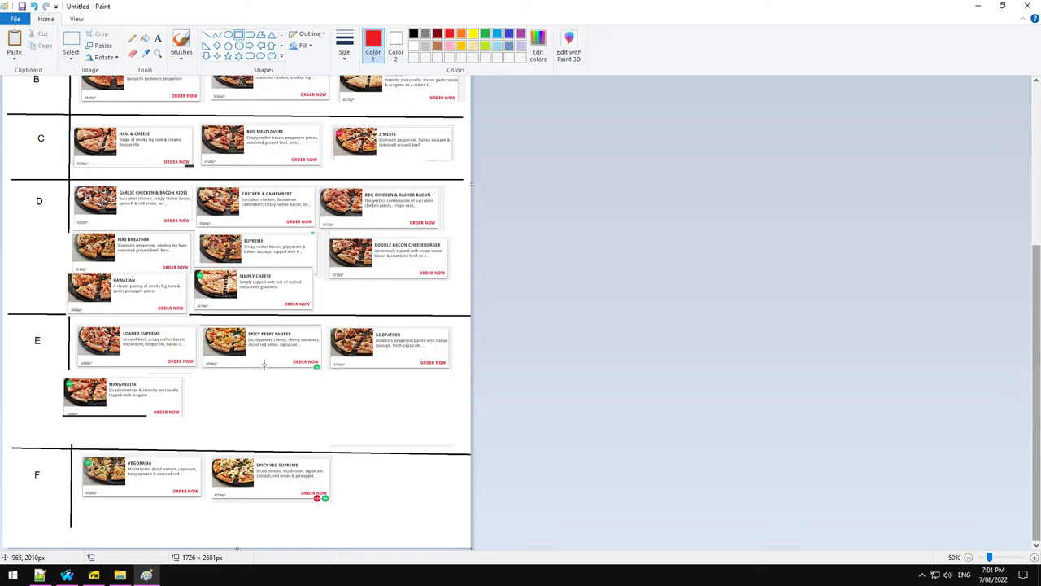
mouse_move(309, 361)
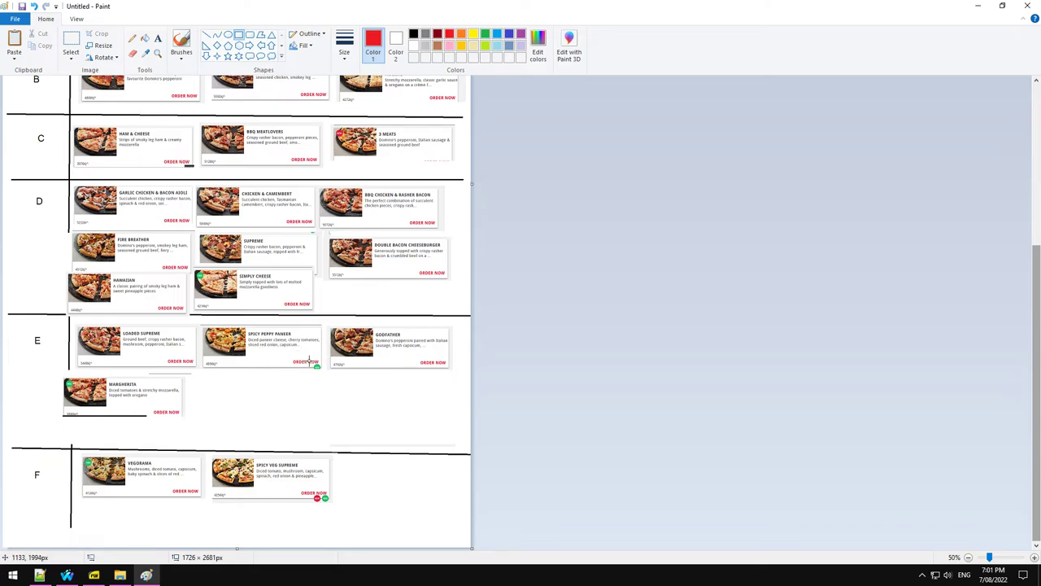
mouse_move(250, 361)
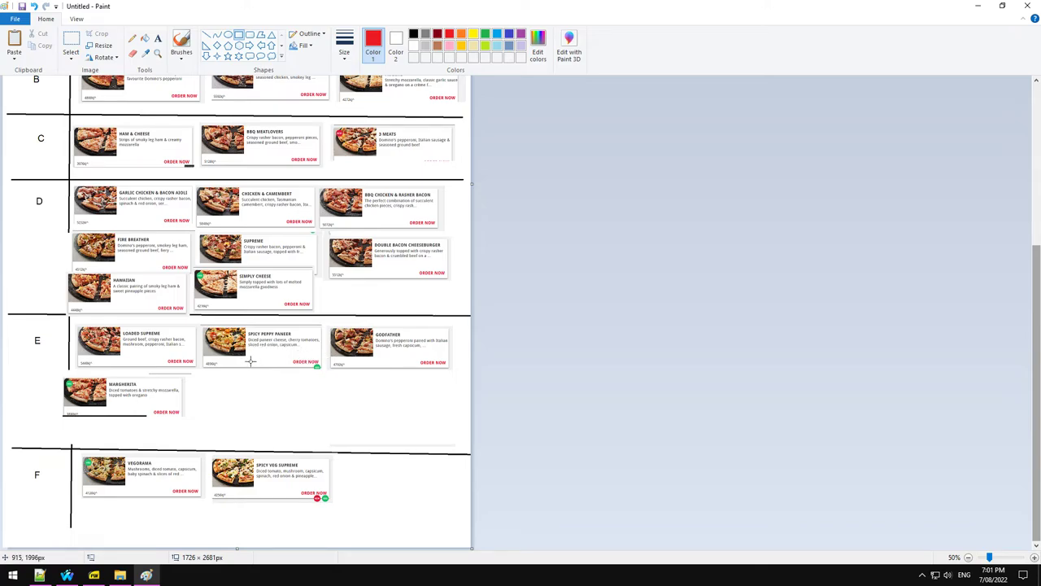
mouse_move(170, 290)
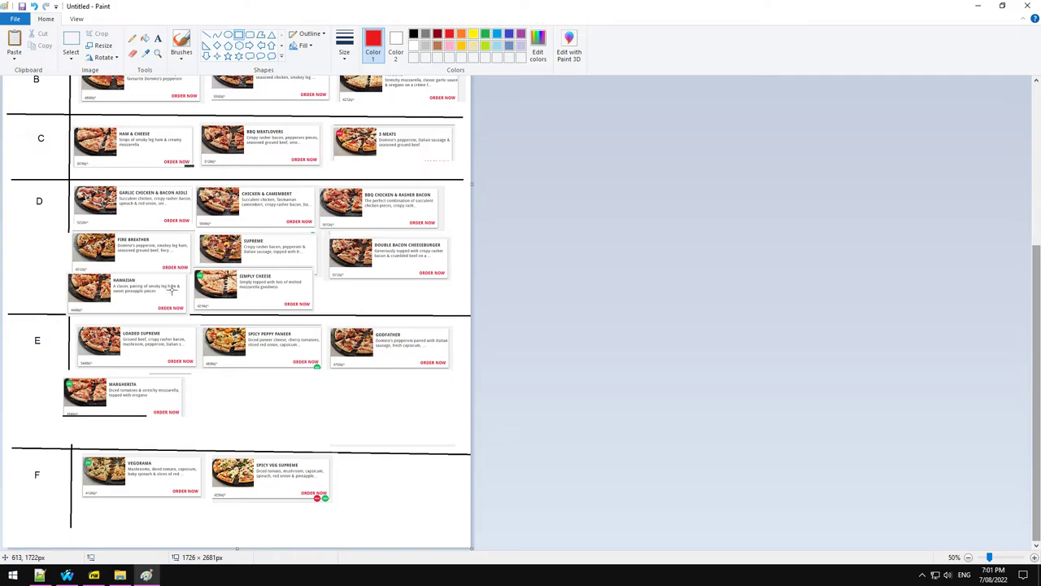
mouse_move(339, 373)
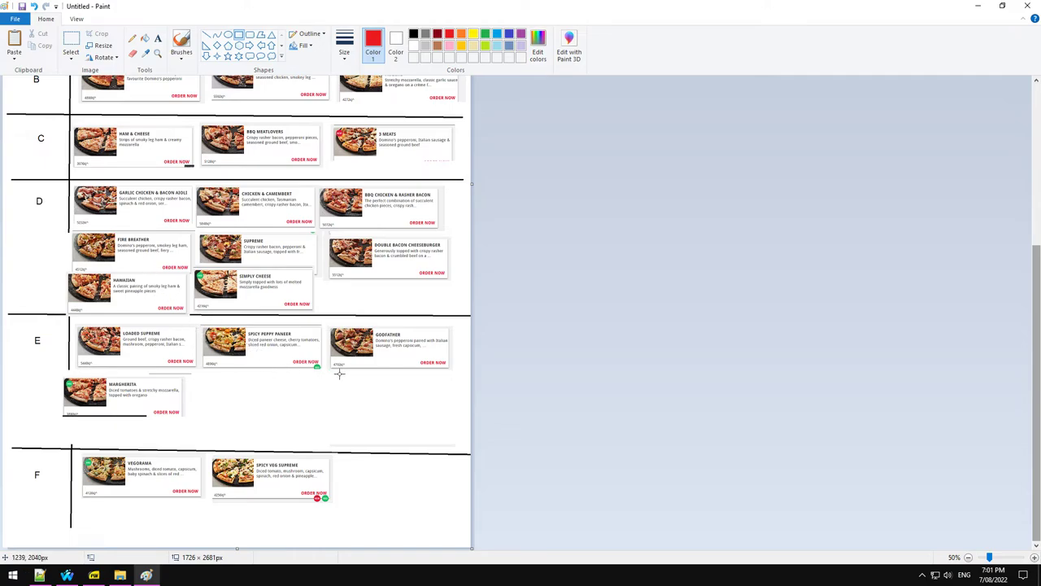
mouse_move(365, 399)
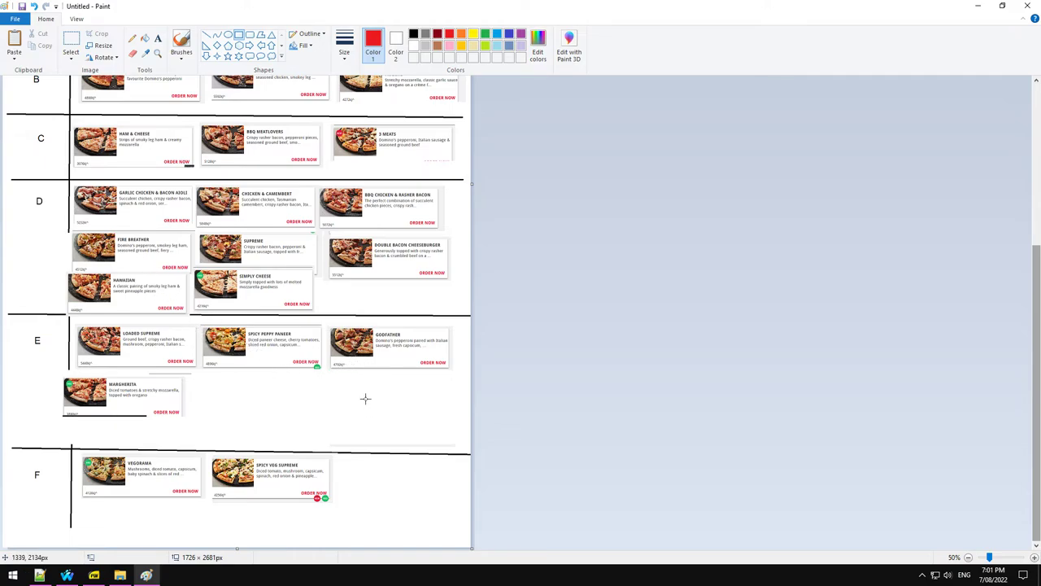
mouse_move(352, 383)
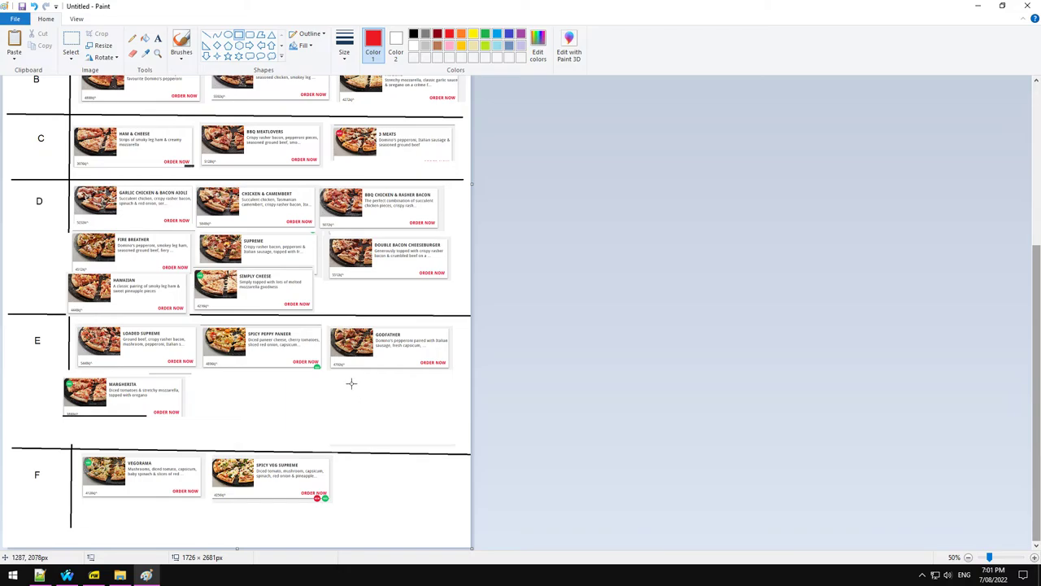
mouse_move(363, 373)
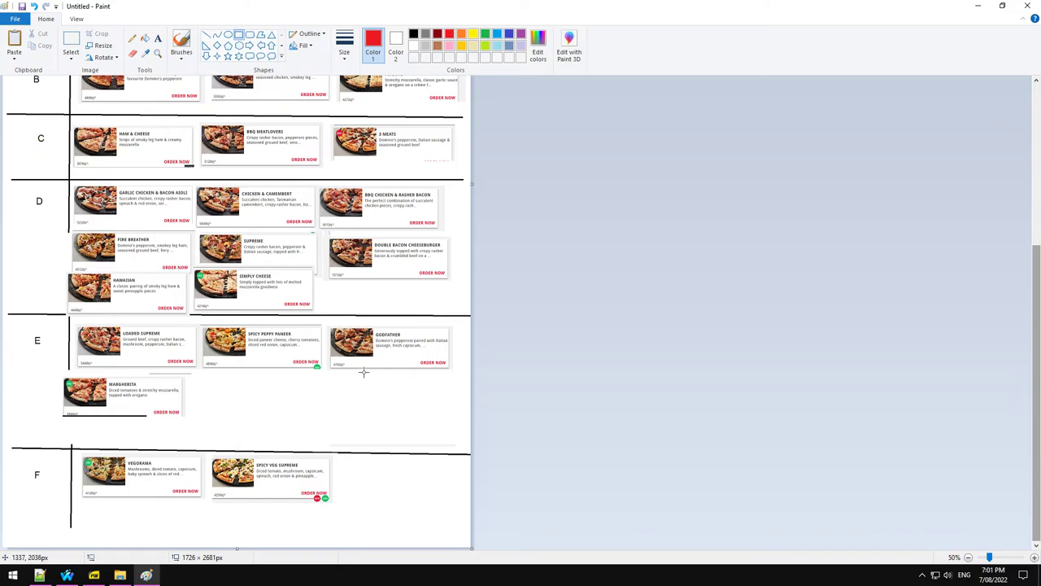
mouse_move(359, 391)
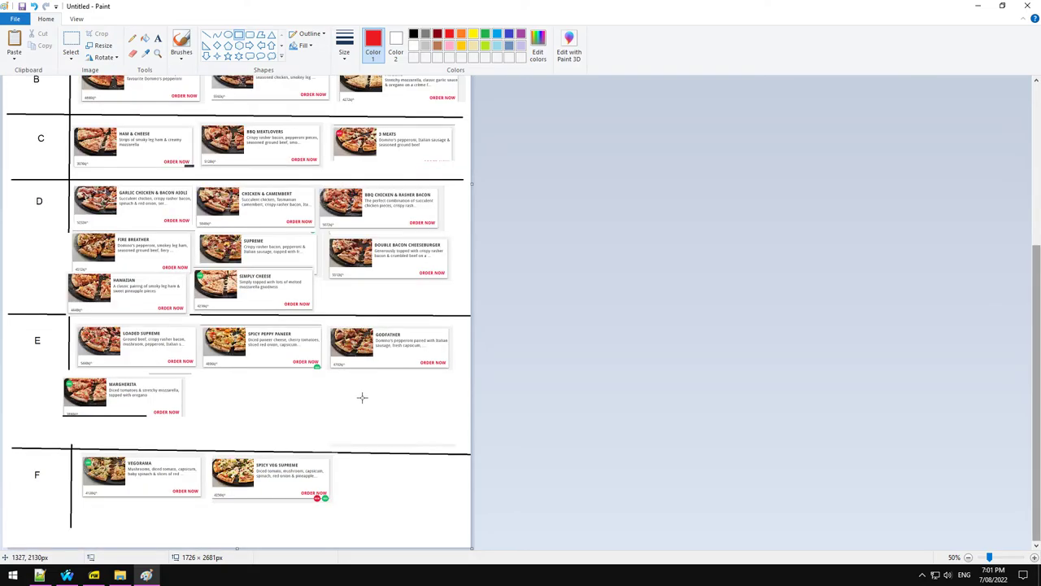
mouse_move(373, 396)
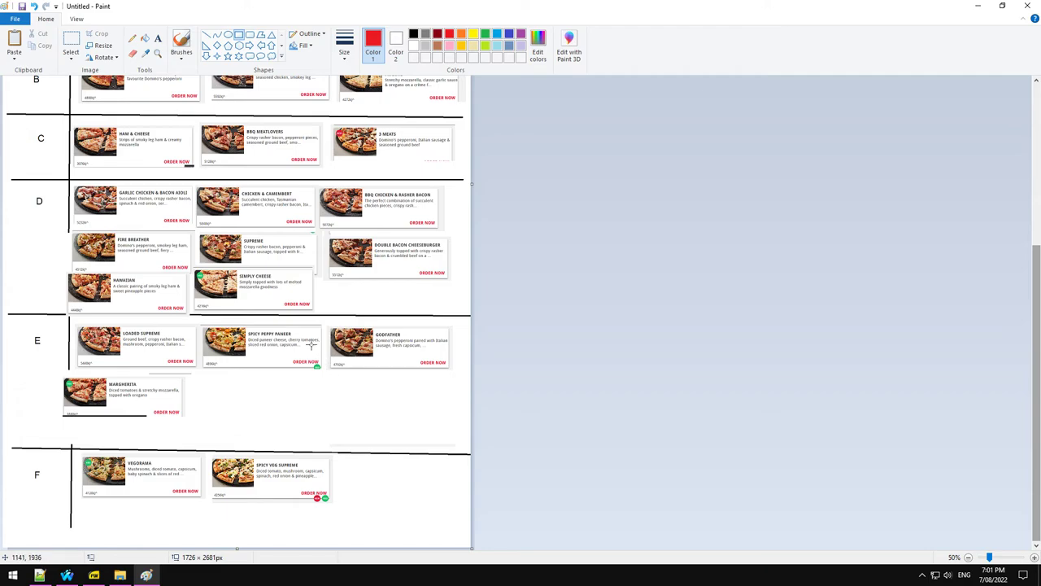
mouse_move(269, 297)
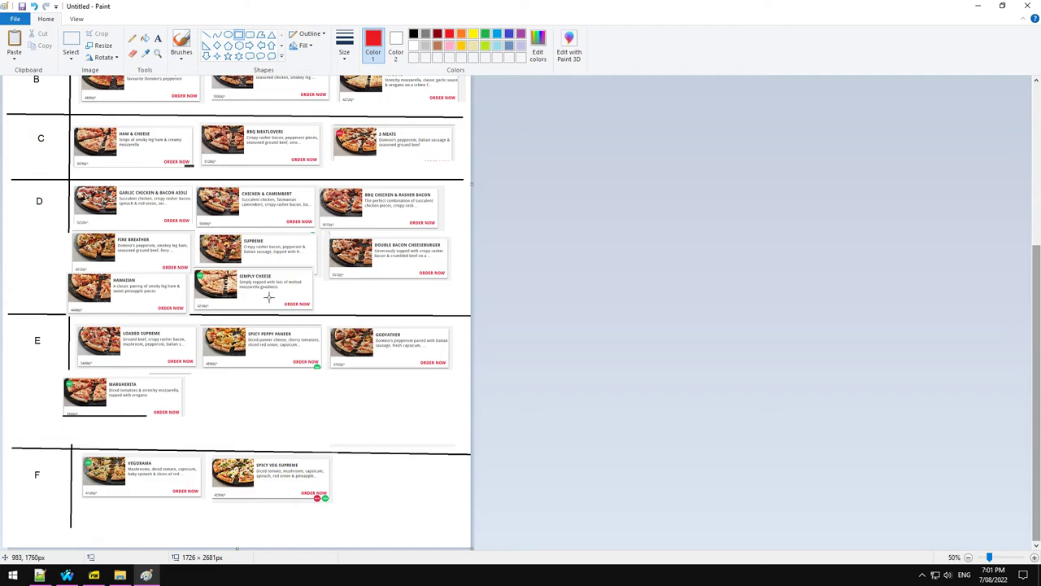
mouse_move(264, 297)
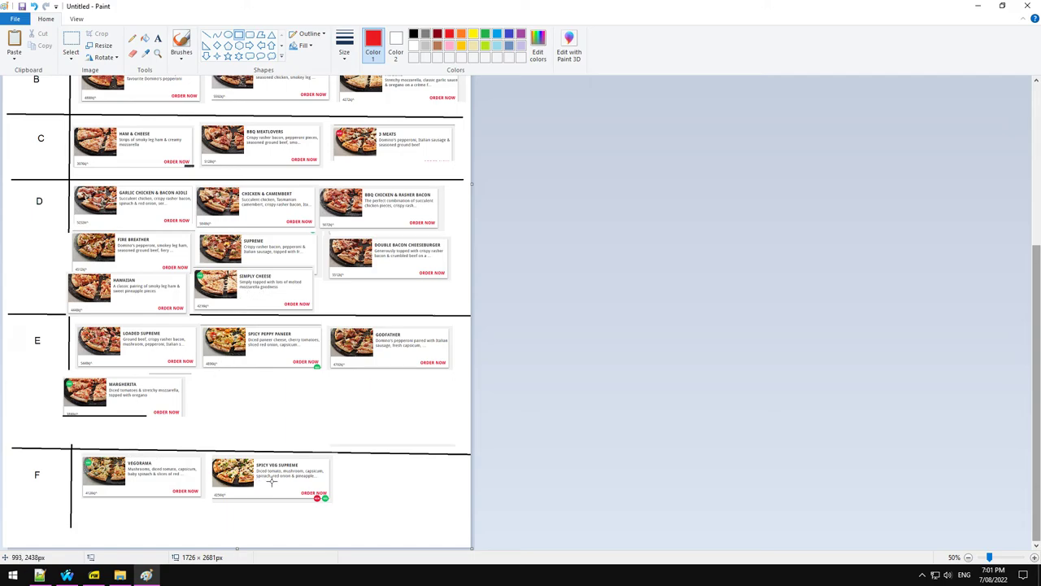
mouse_move(296, 468)
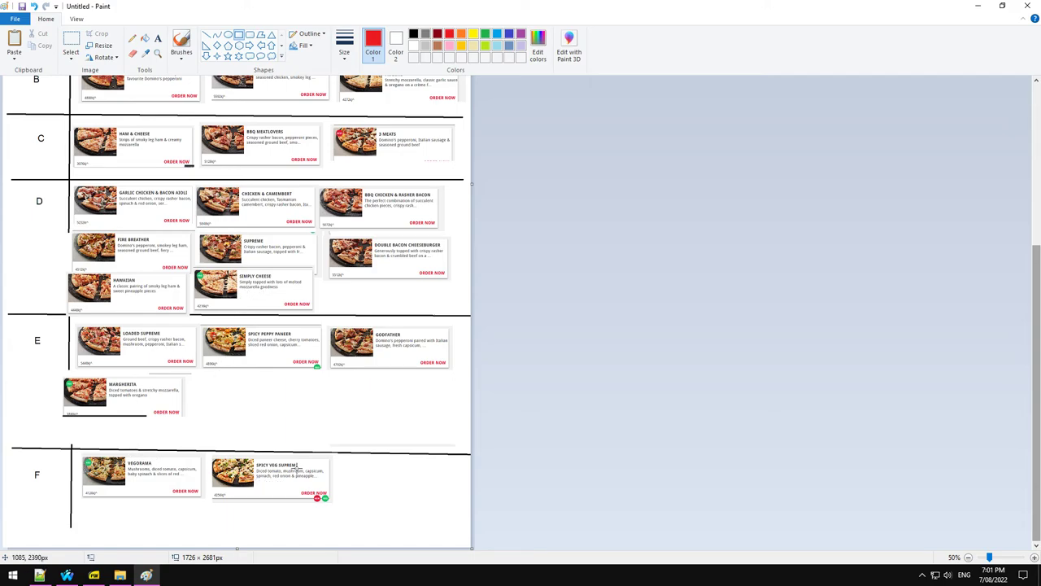
scroll(up, 3)
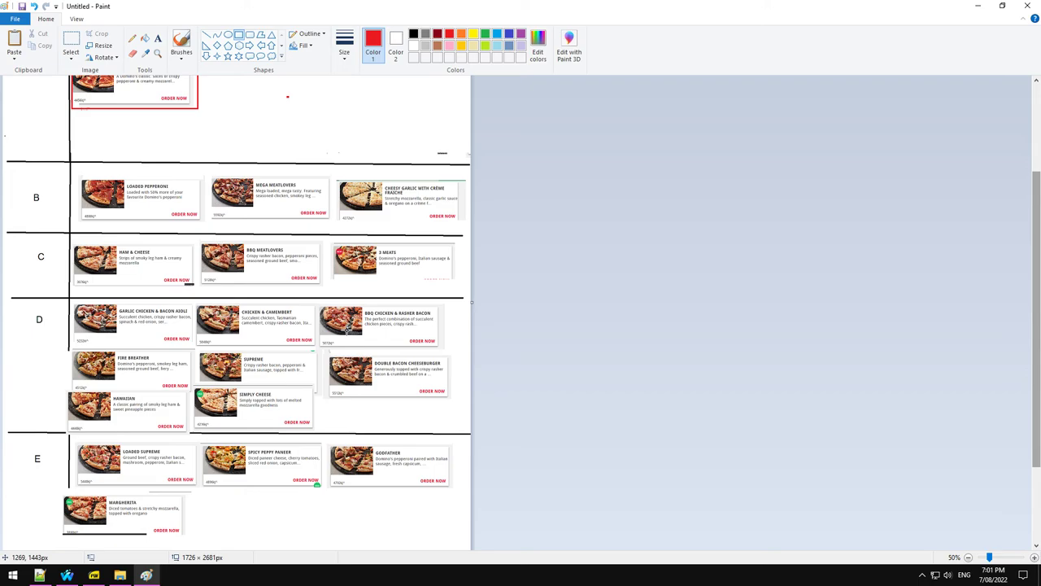
mouse_move(387, 443)
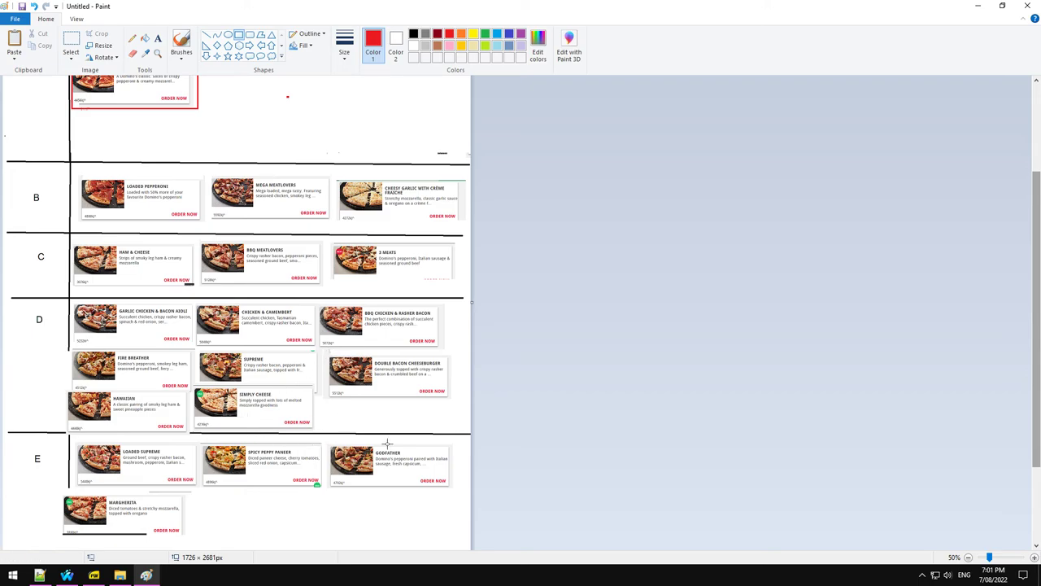
Step: Scroll up to the top of the tier list to show the S and A rows
scroll(up, 3)
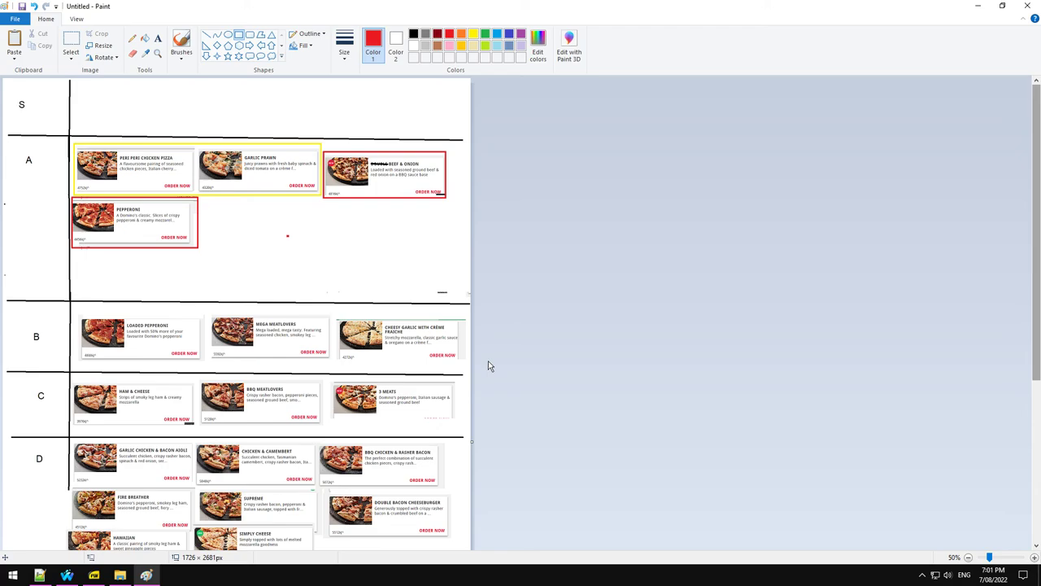
mouse_move(406, 286)
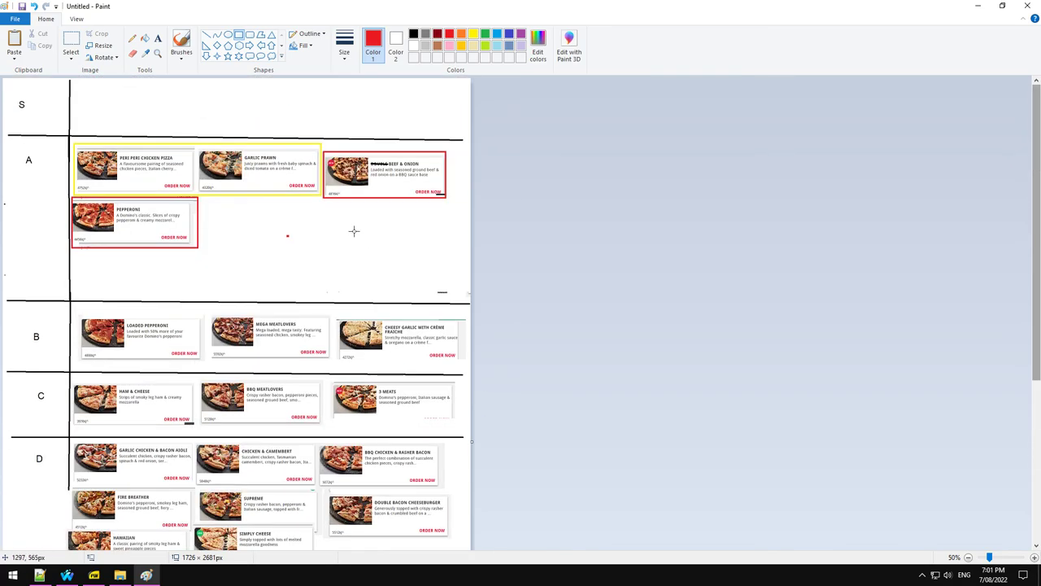
mouse_move(336, 228)
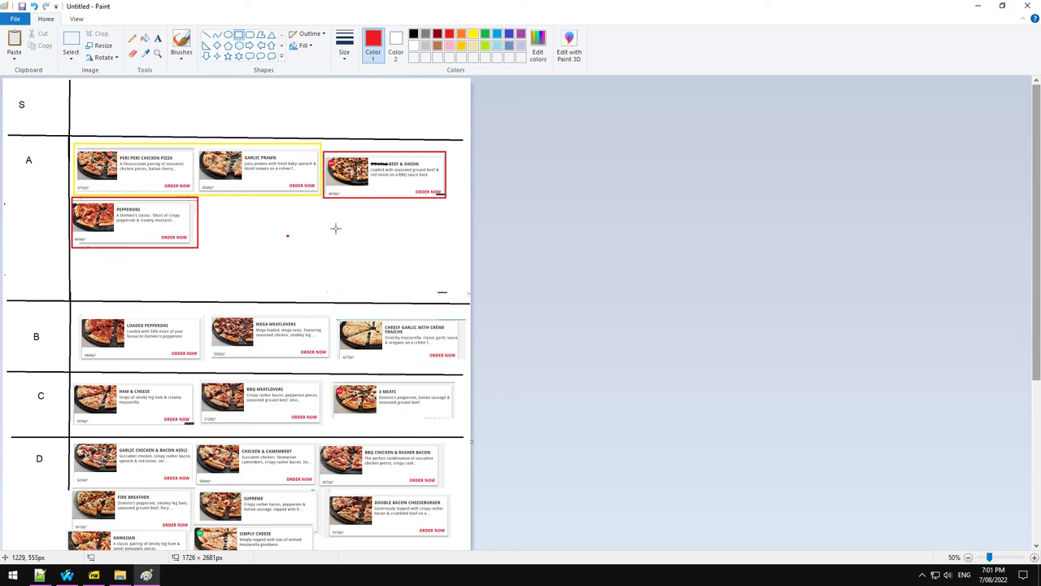